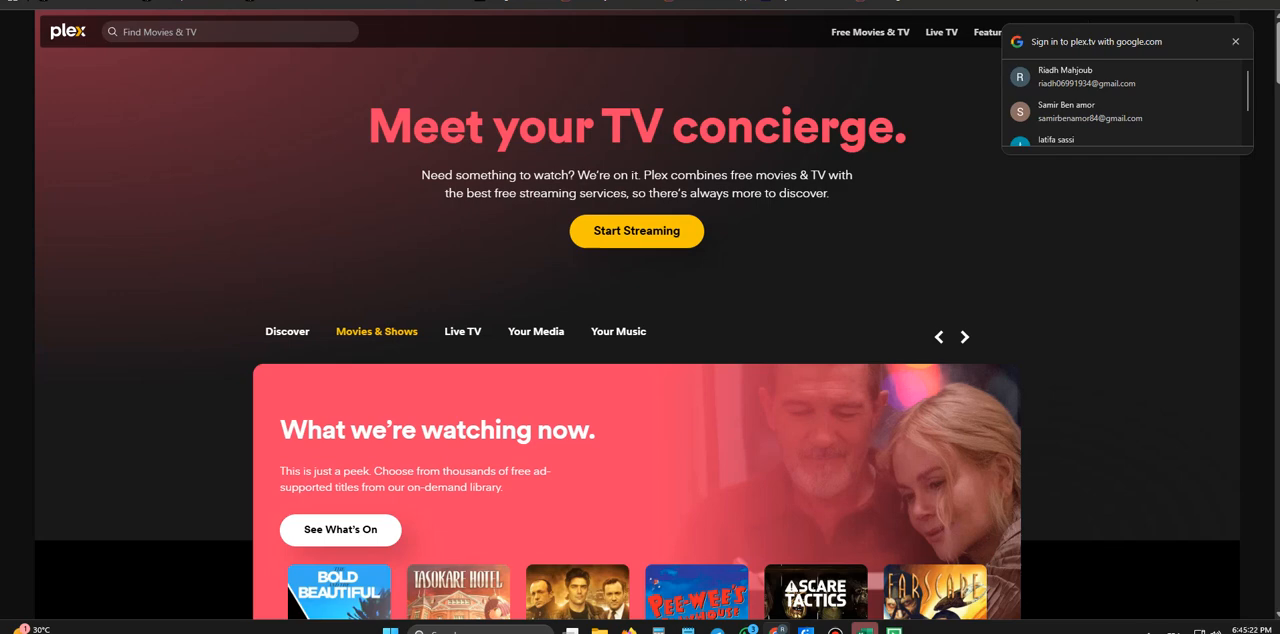
Step: Scroll plex.tv from the hero banner through app ratings to the New York Times Watchlist quote
click(963, 336)
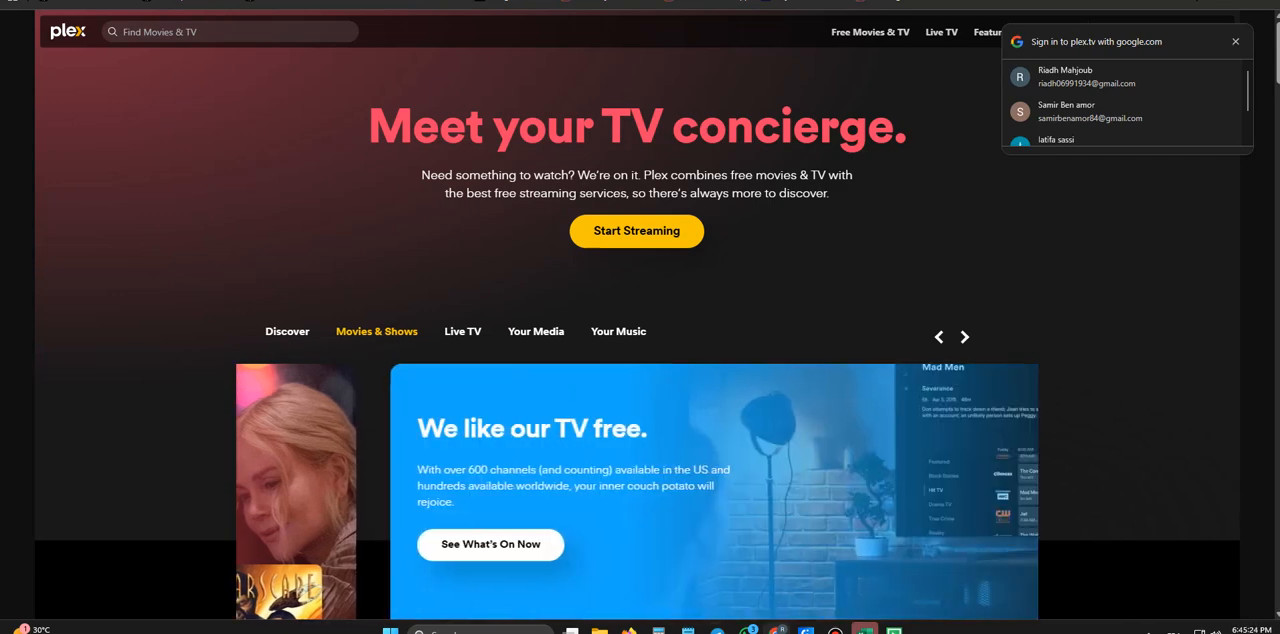
scroll(down, 3)
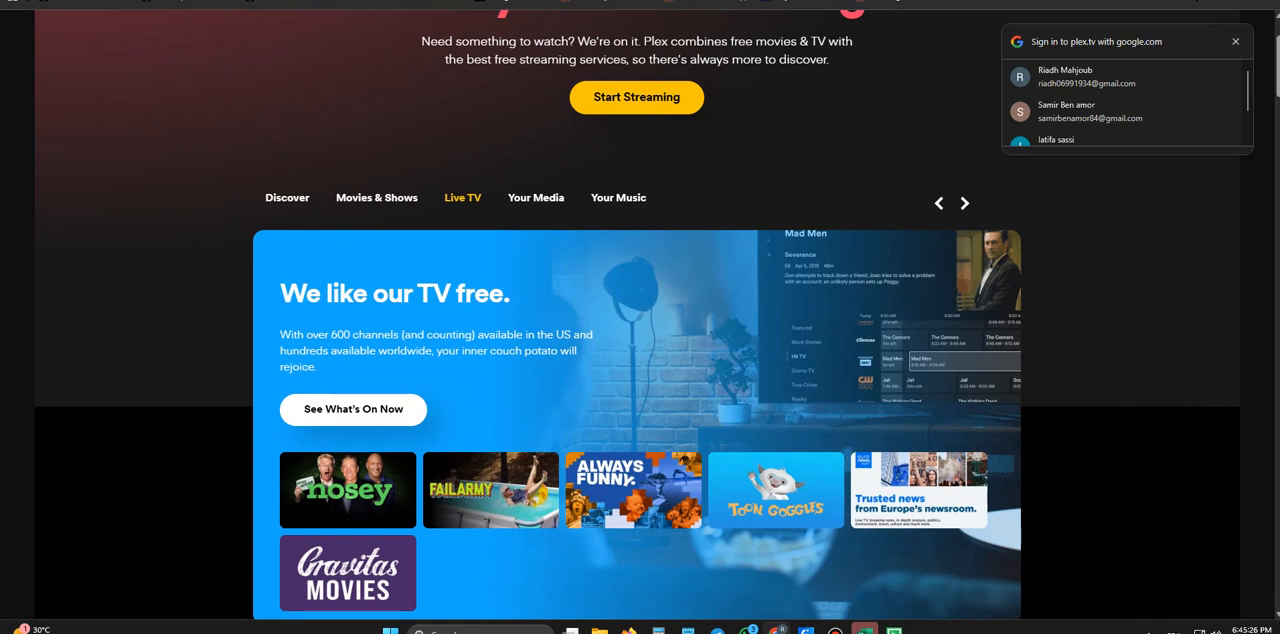
scroll(down, 3)
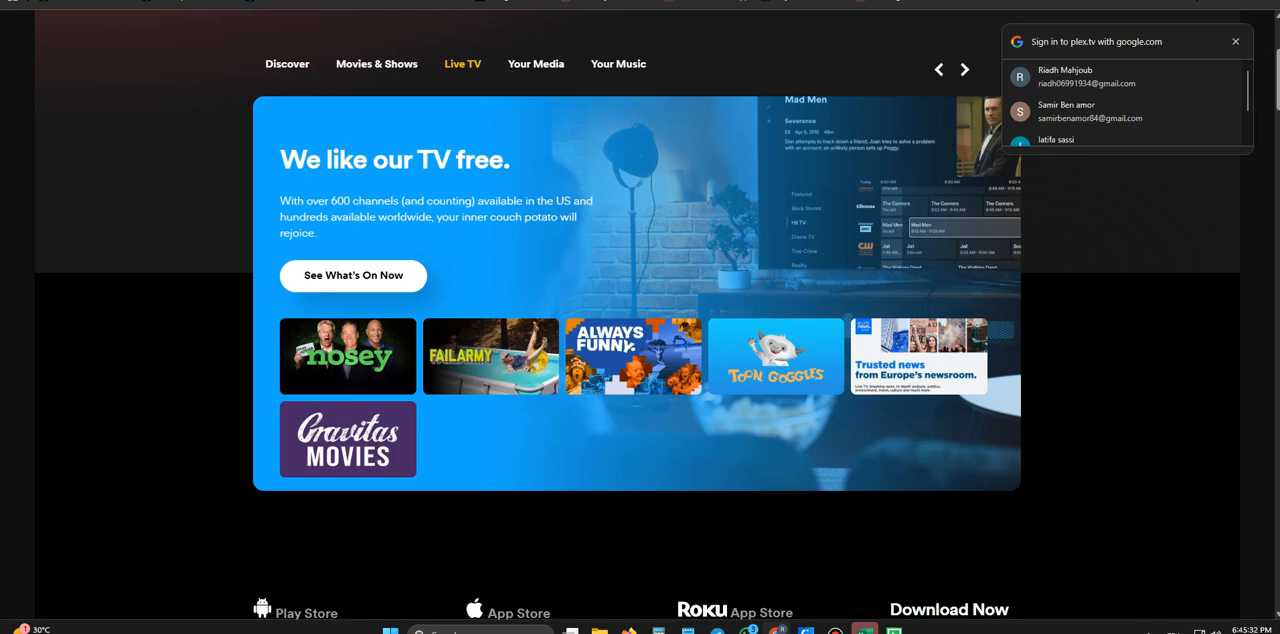
scroll(down, 3)
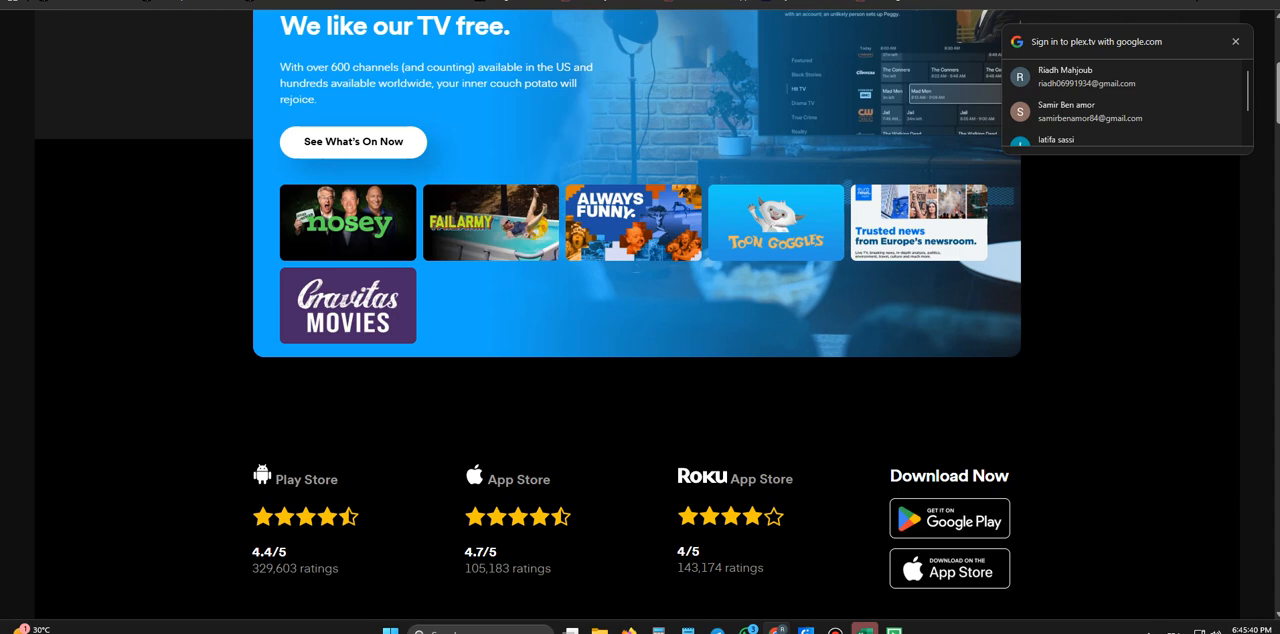
scroll(down, 3)
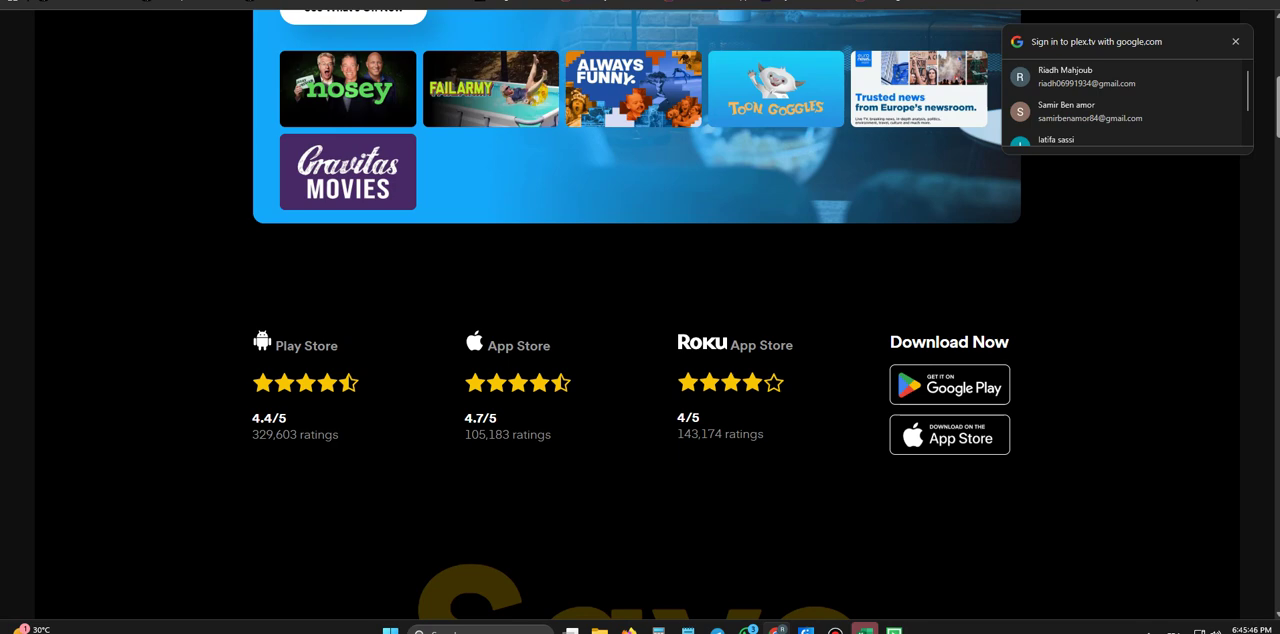
scroll(down, 3)
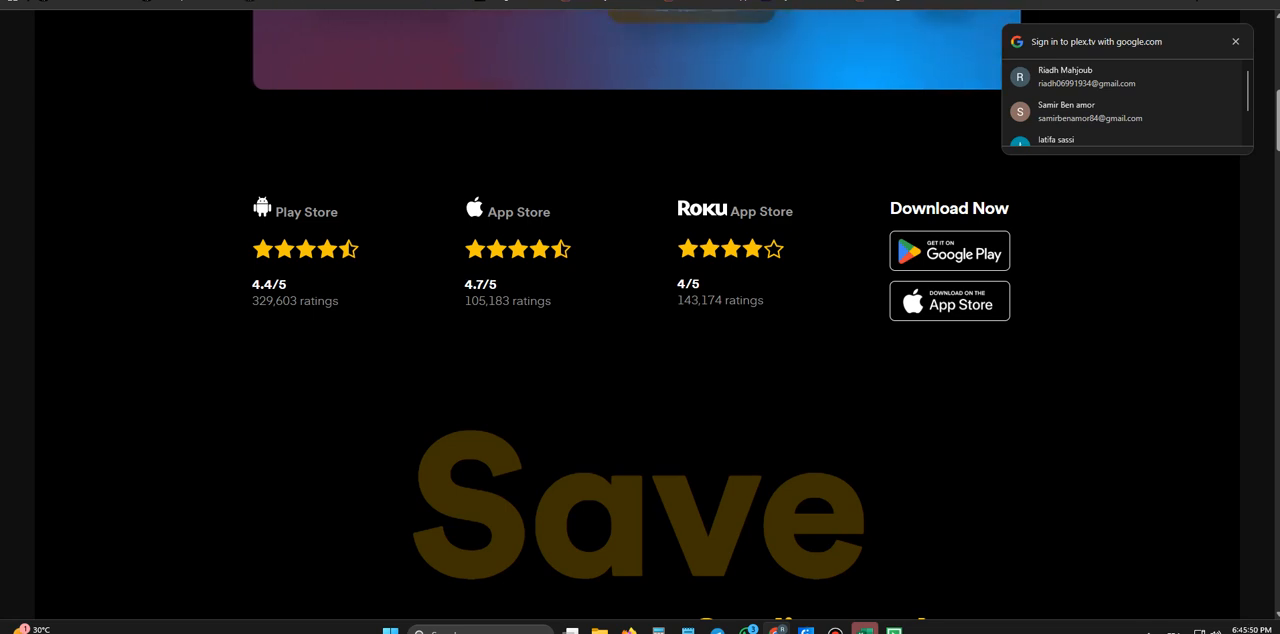
scroll(down, 3)
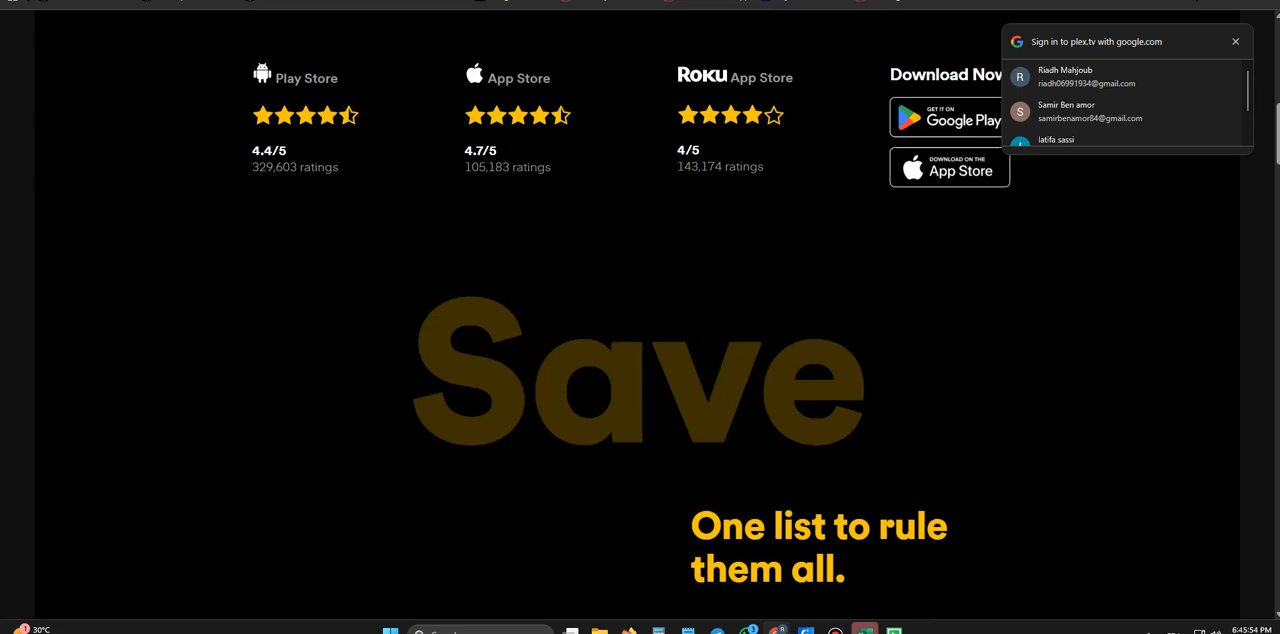
scroll(down, 3)
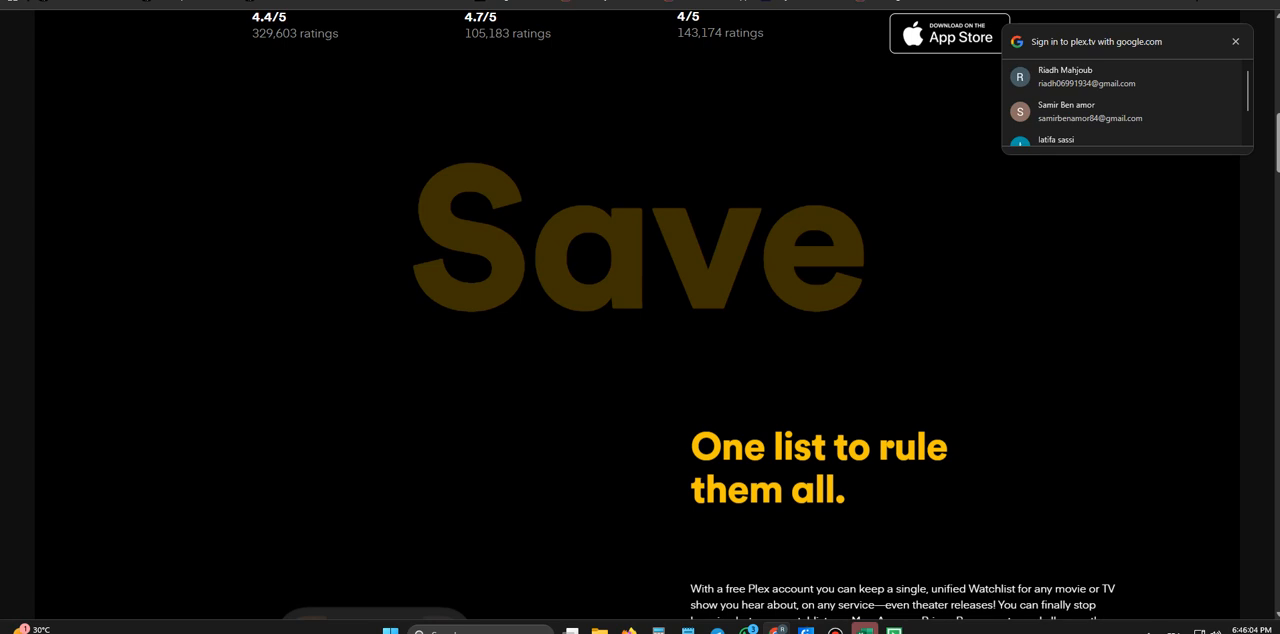
scroll(down, 3)
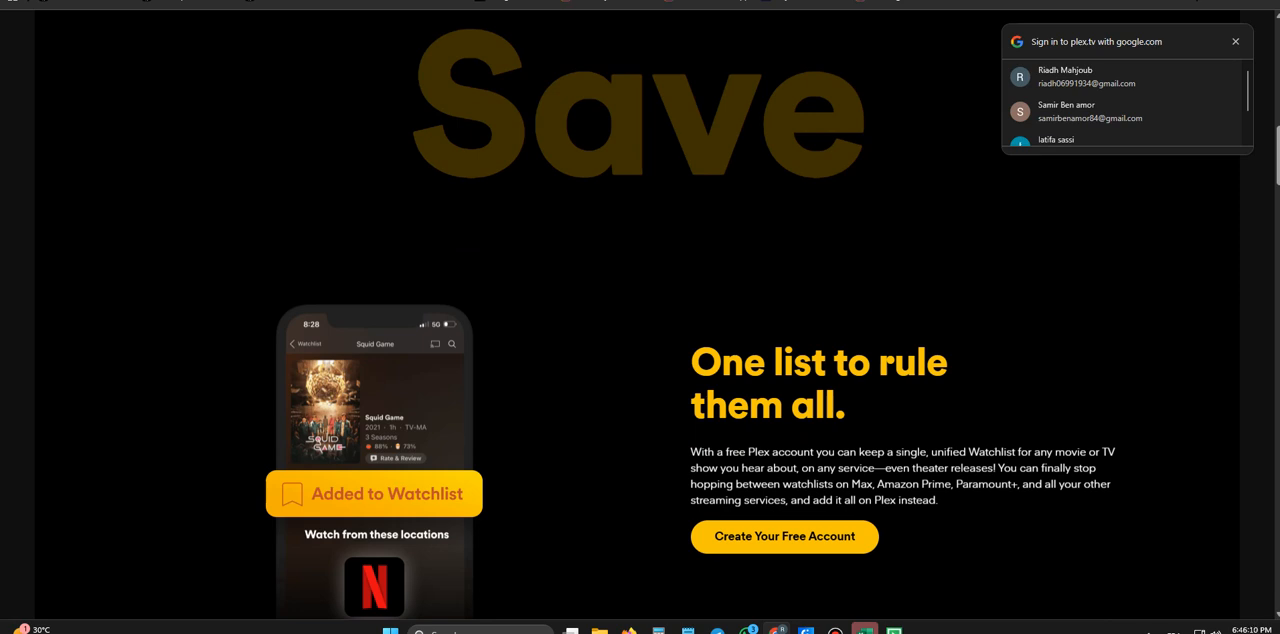
scroll(down, 3)
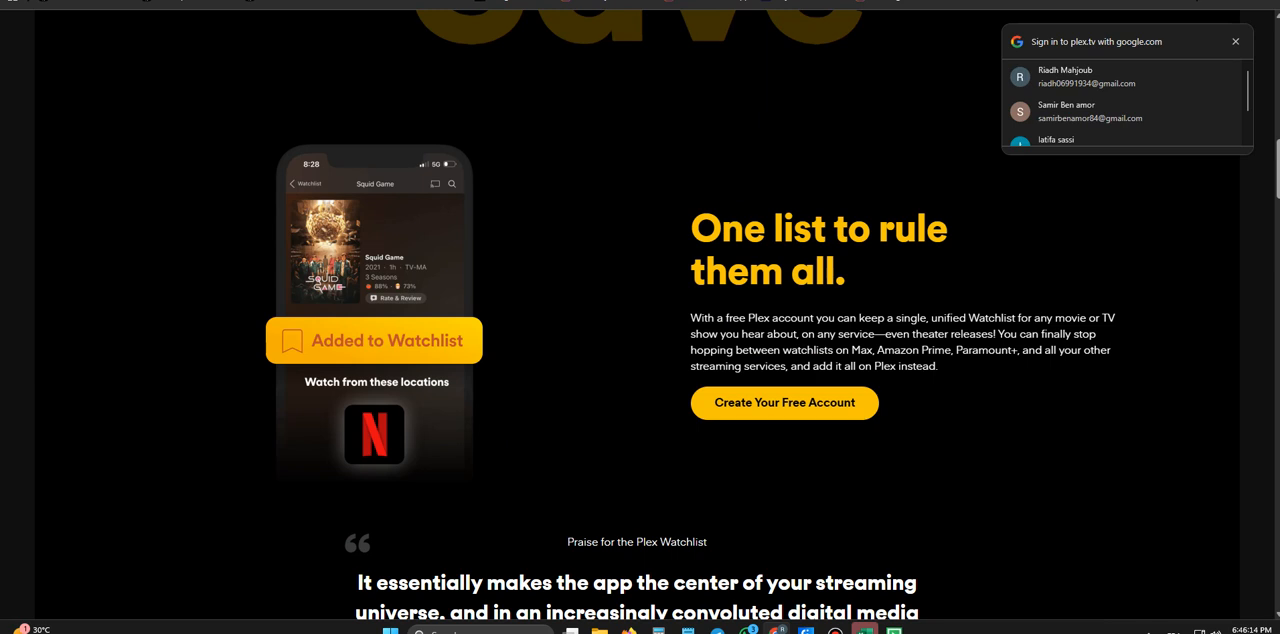
scroll(down, 3)
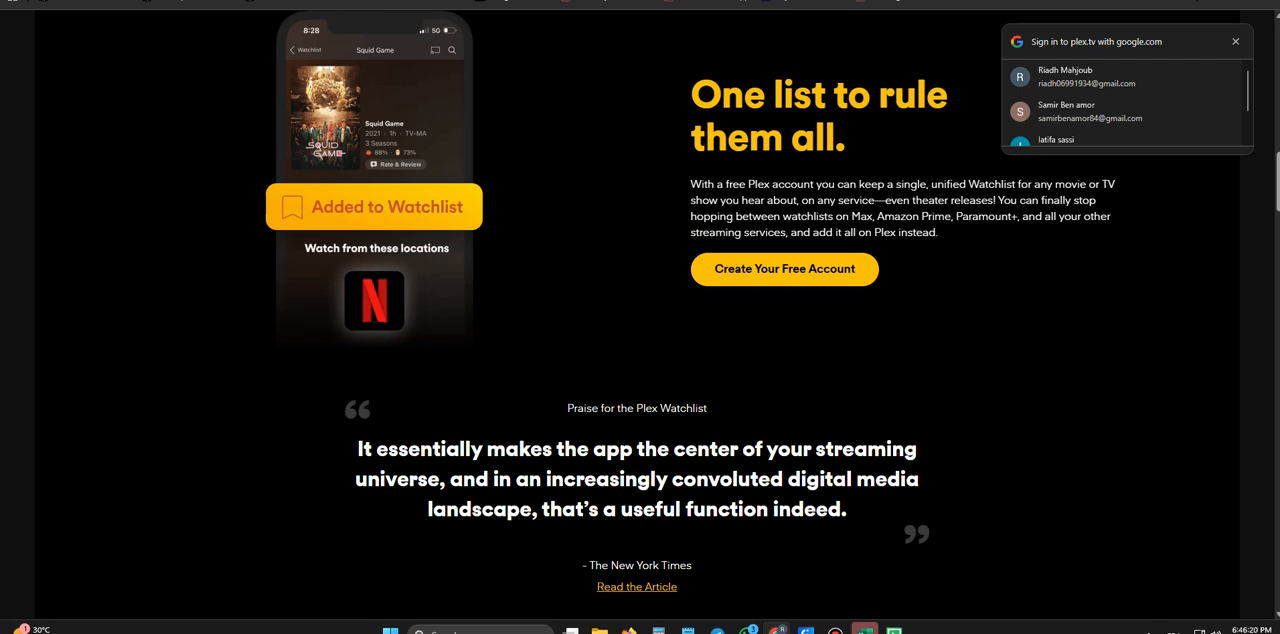
scroll(down, 3)
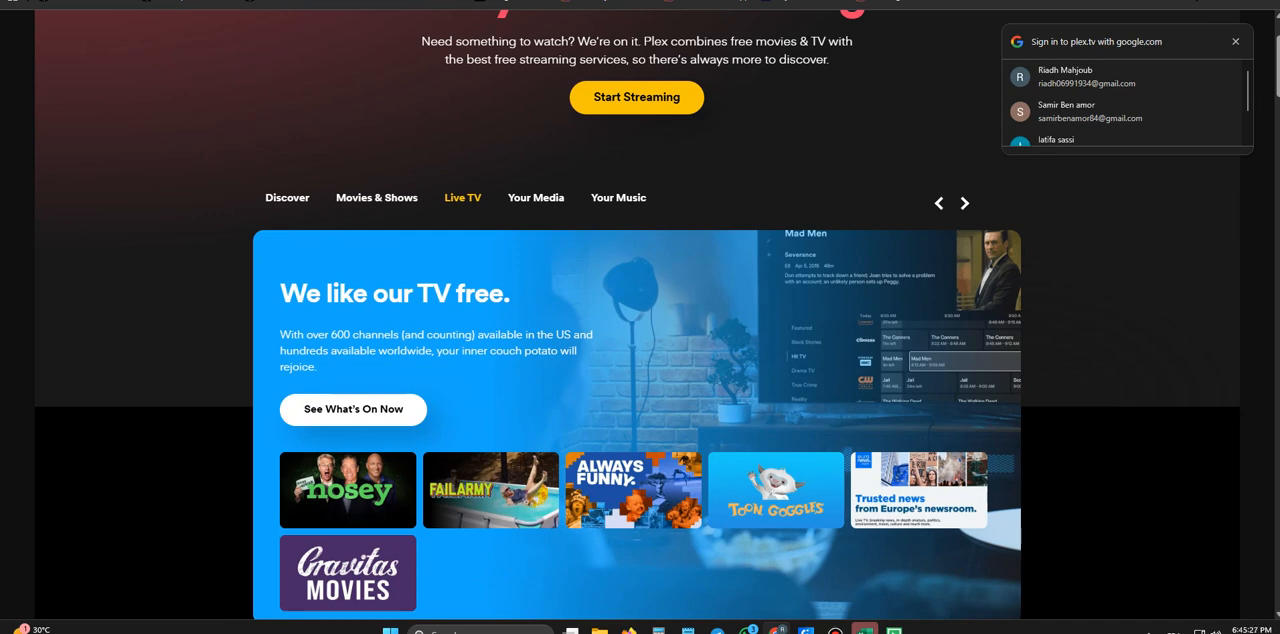
Step: Scroll from the Live TV card past store ratings to the 'One list to rule them all.' testimonial
scroll(down, 3)
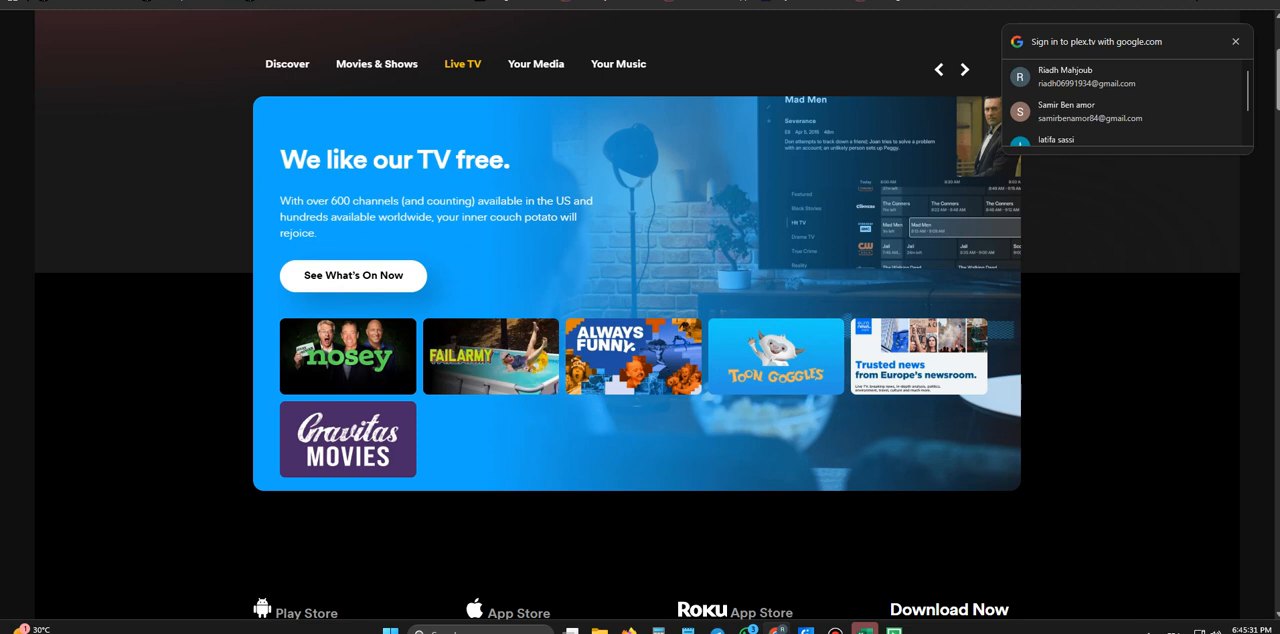
scroll(down, 3)
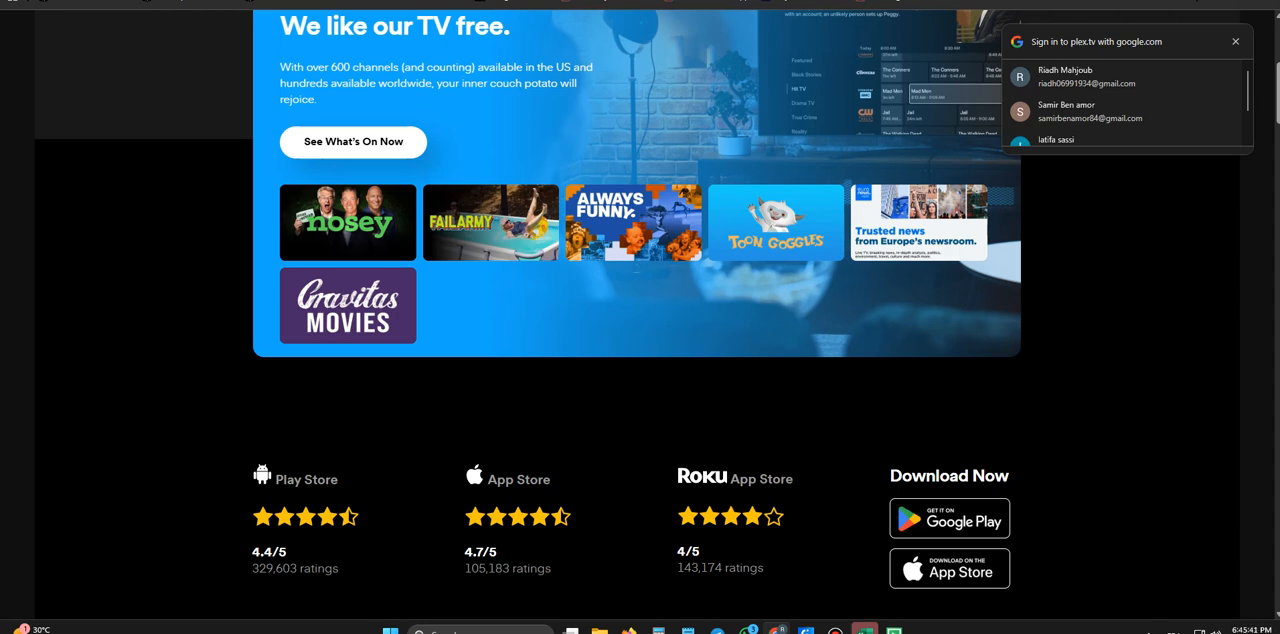
scroll(down, 3)
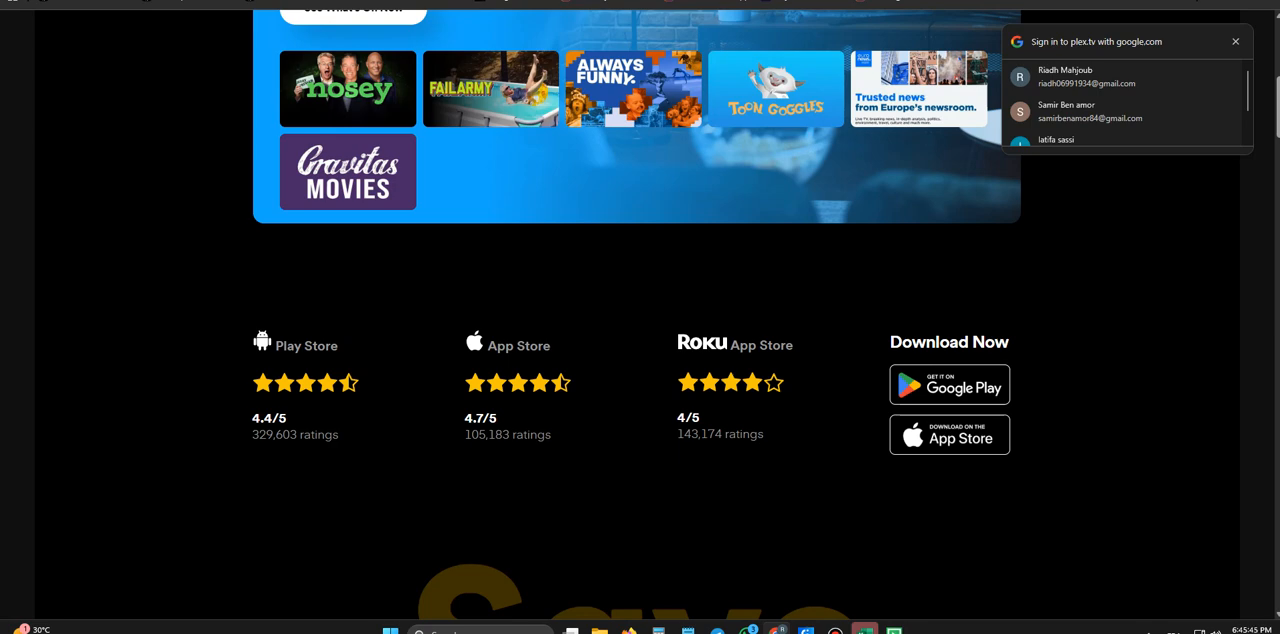
scroll(down, 3)
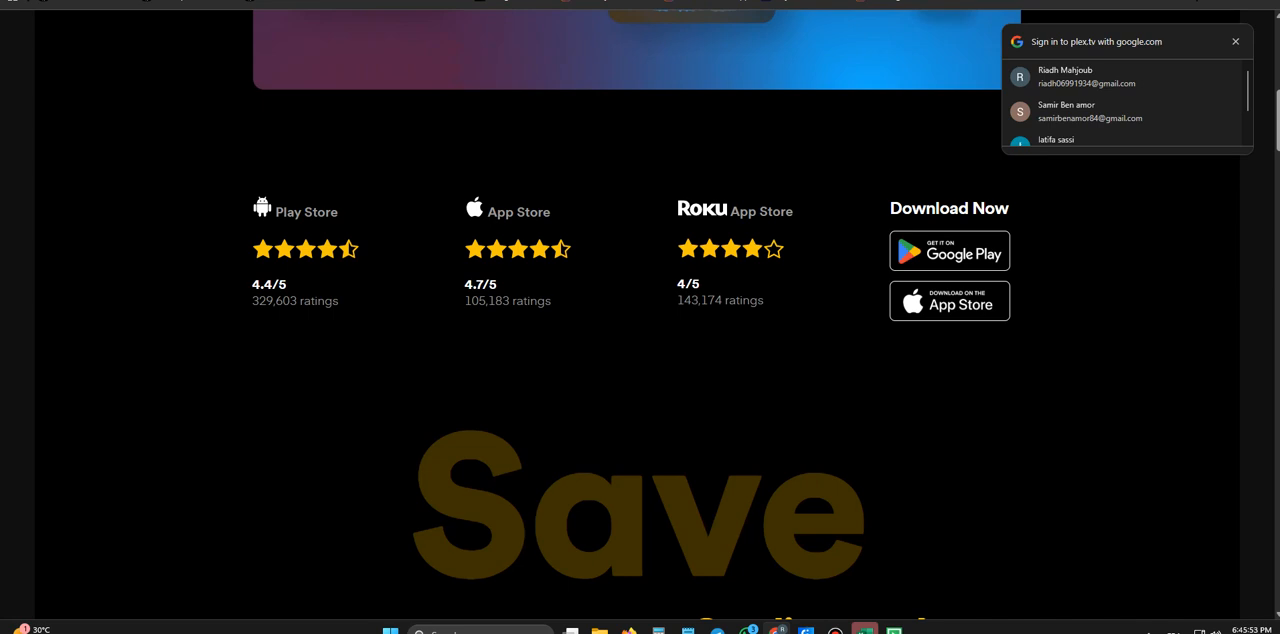
scroll(down, 3)
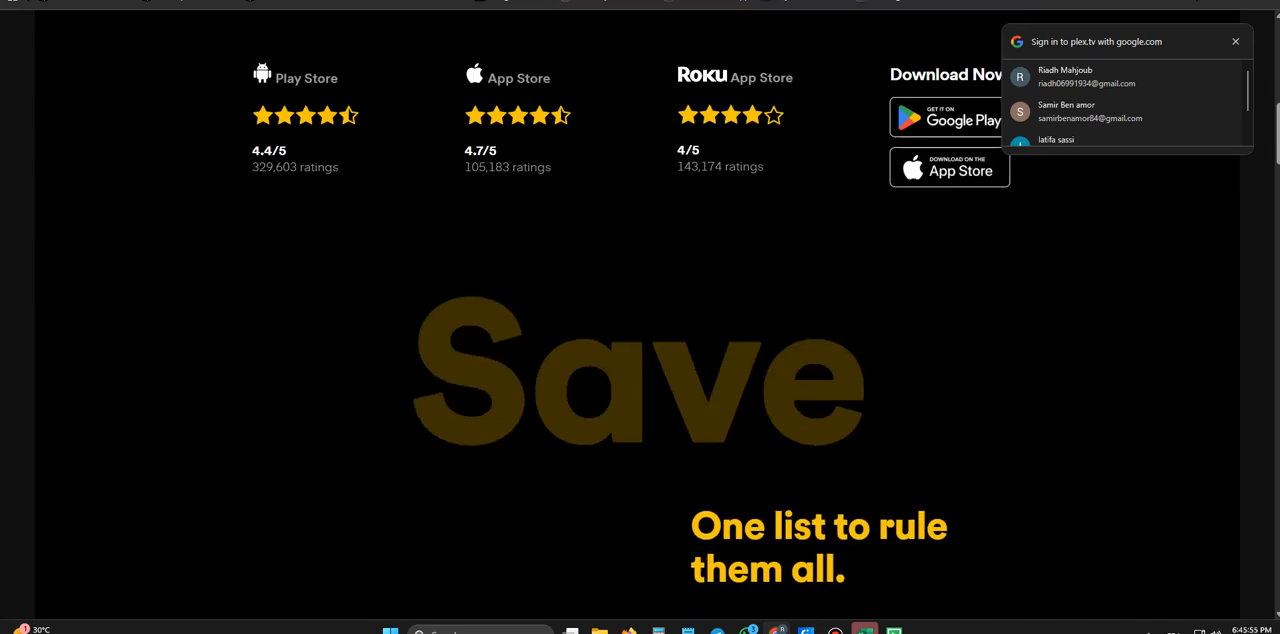
scroll(down, 3)
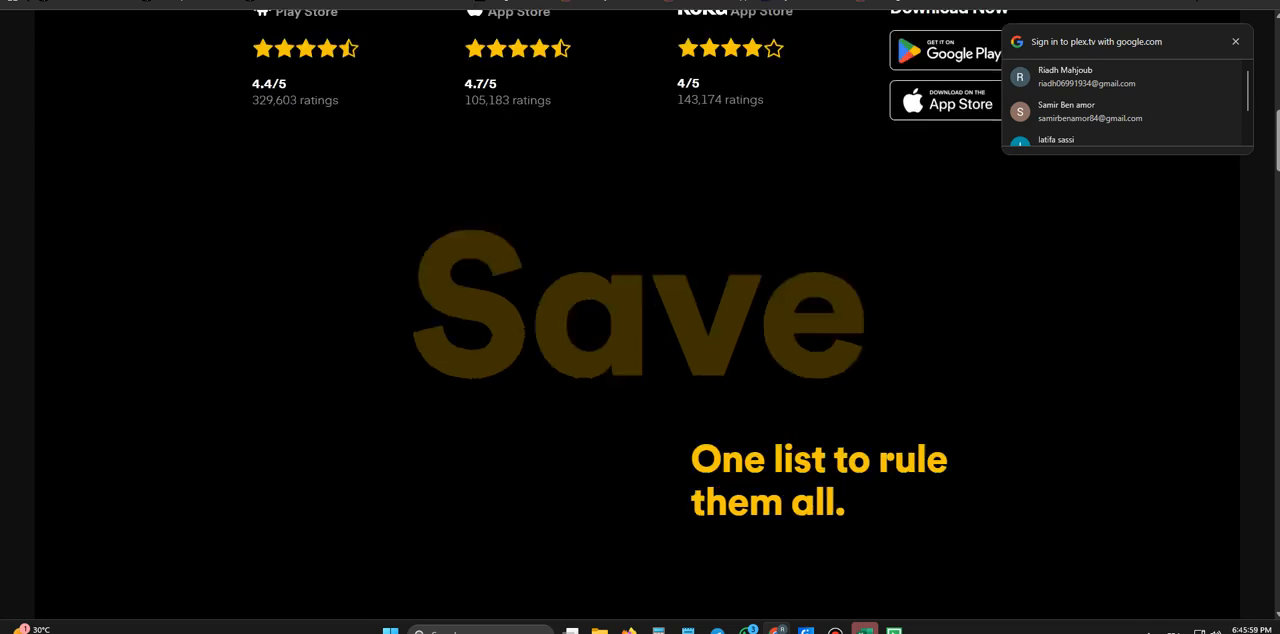
scroll(down, 3)
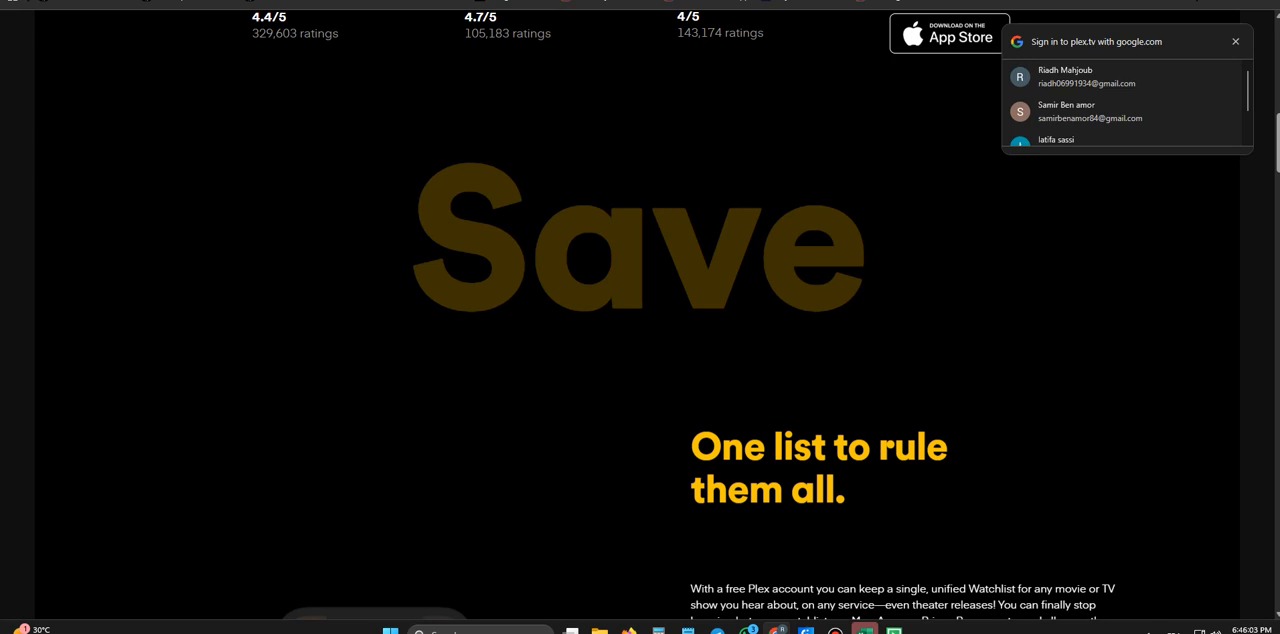
scroll(down, 3)
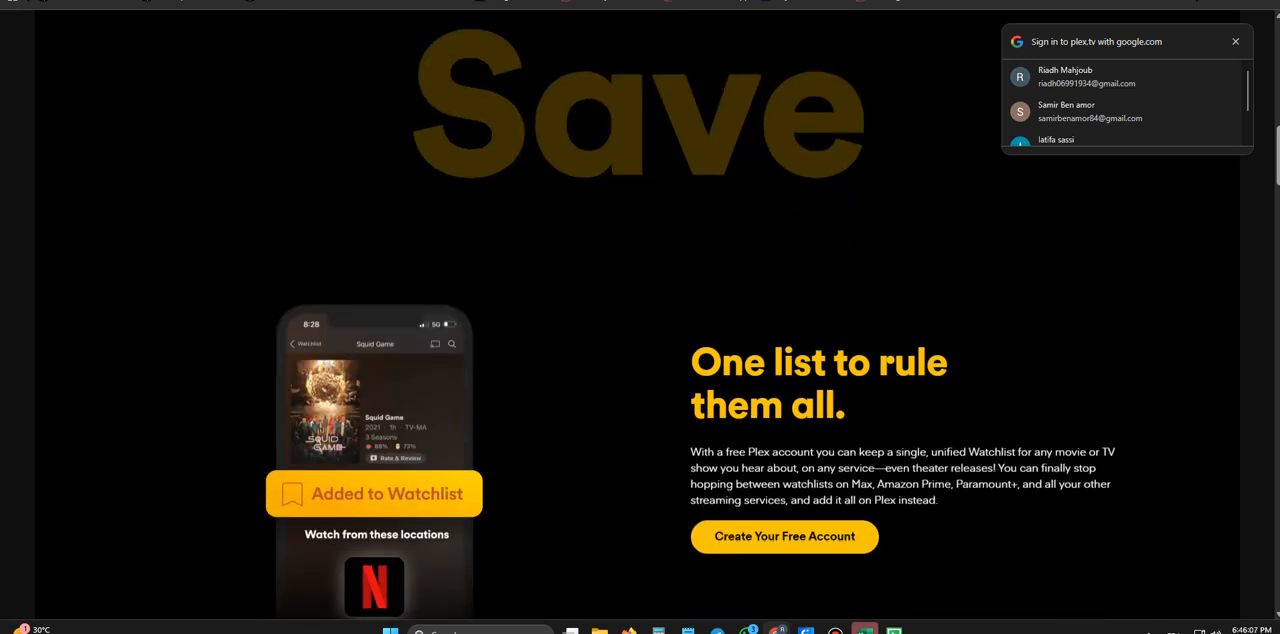
scroll(down, 3)
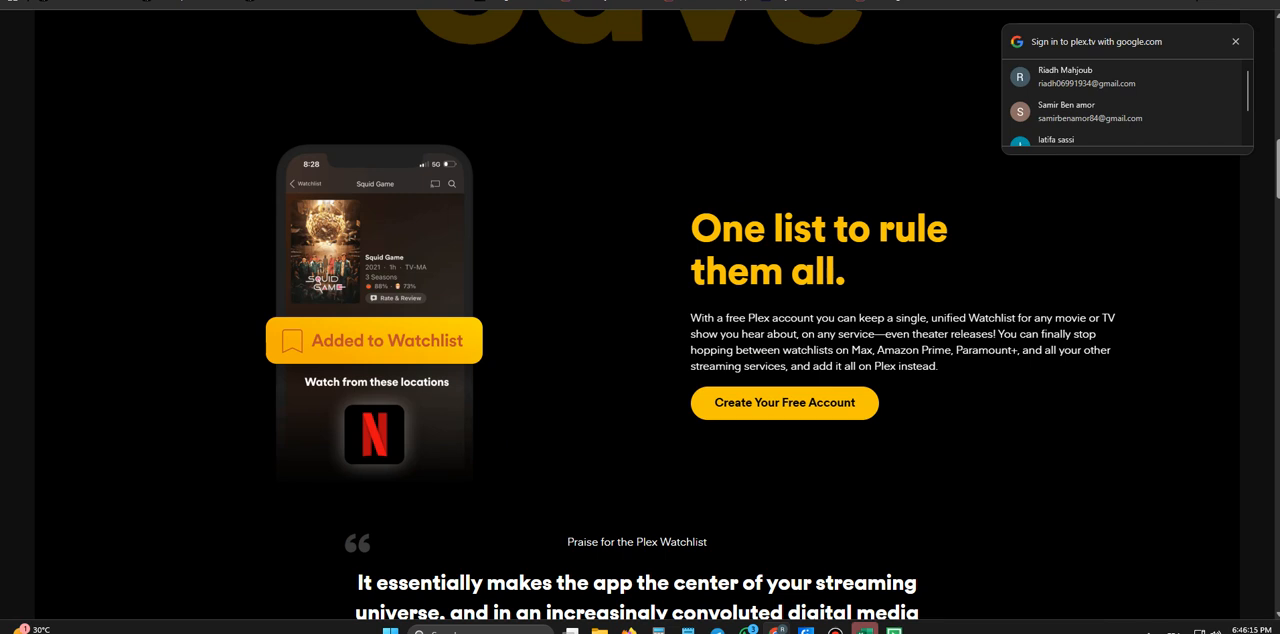
scroll(down, 3)
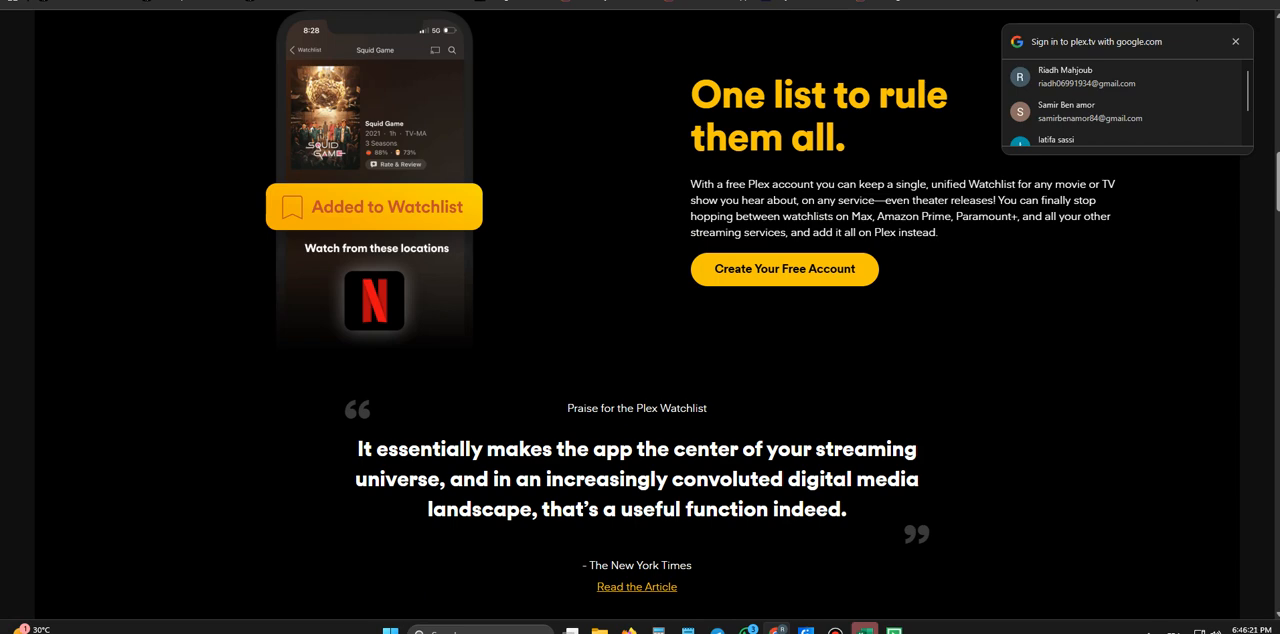
scroll(down, 3)
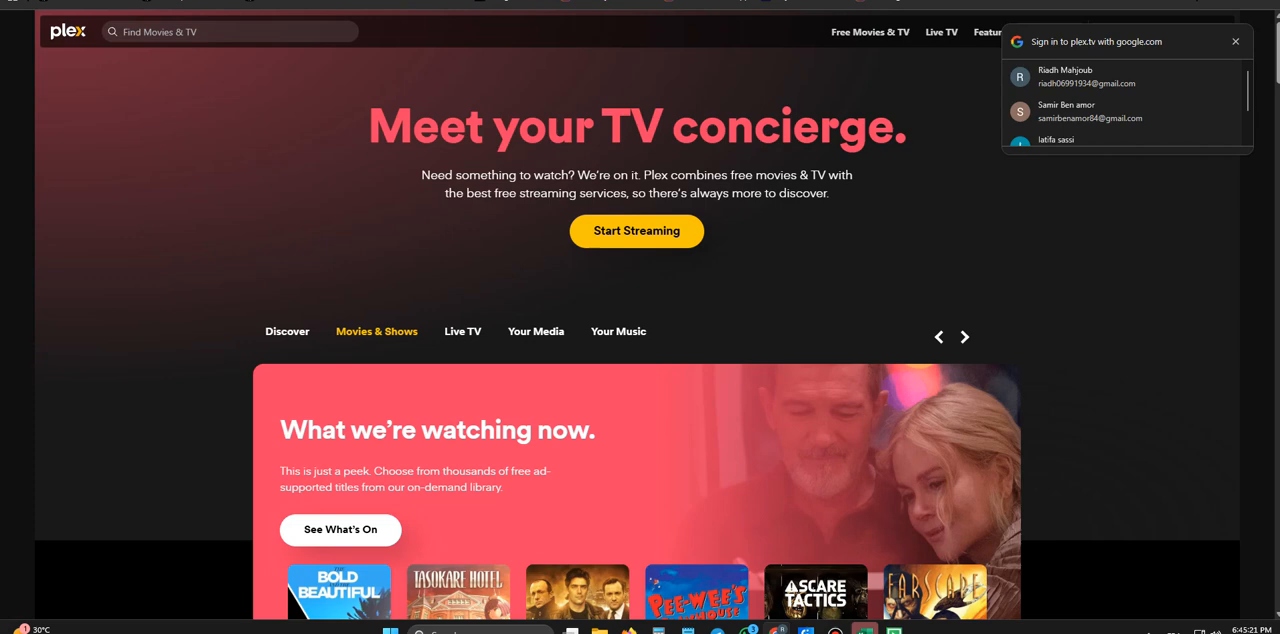
Step: Scroll past the app-store ratings and Watchlist section to the 'Praise for the Plex Watchlist' quote
scroll(down, 3)
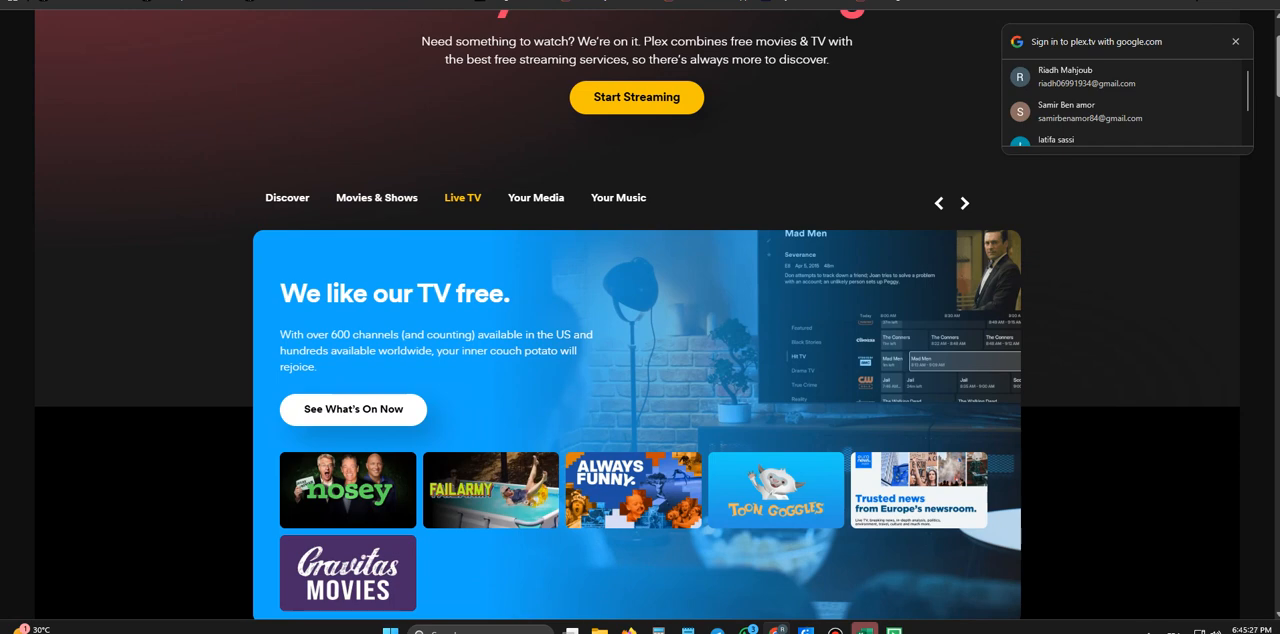
scroll(down, 3)
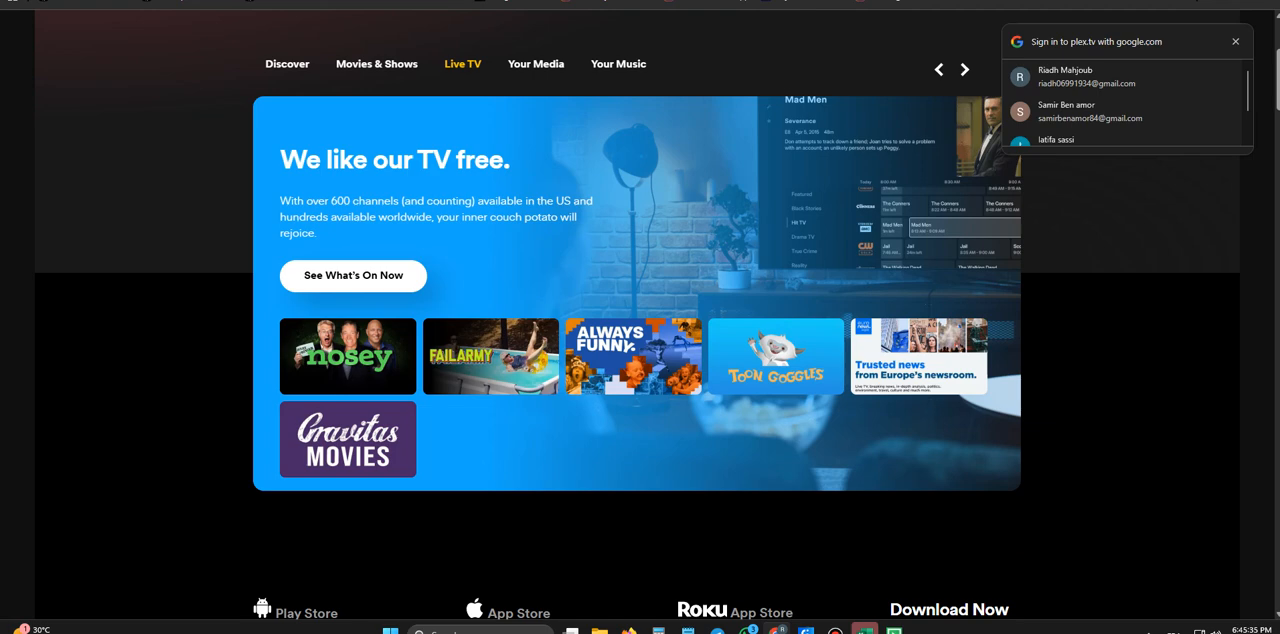
scroll(down, 3)
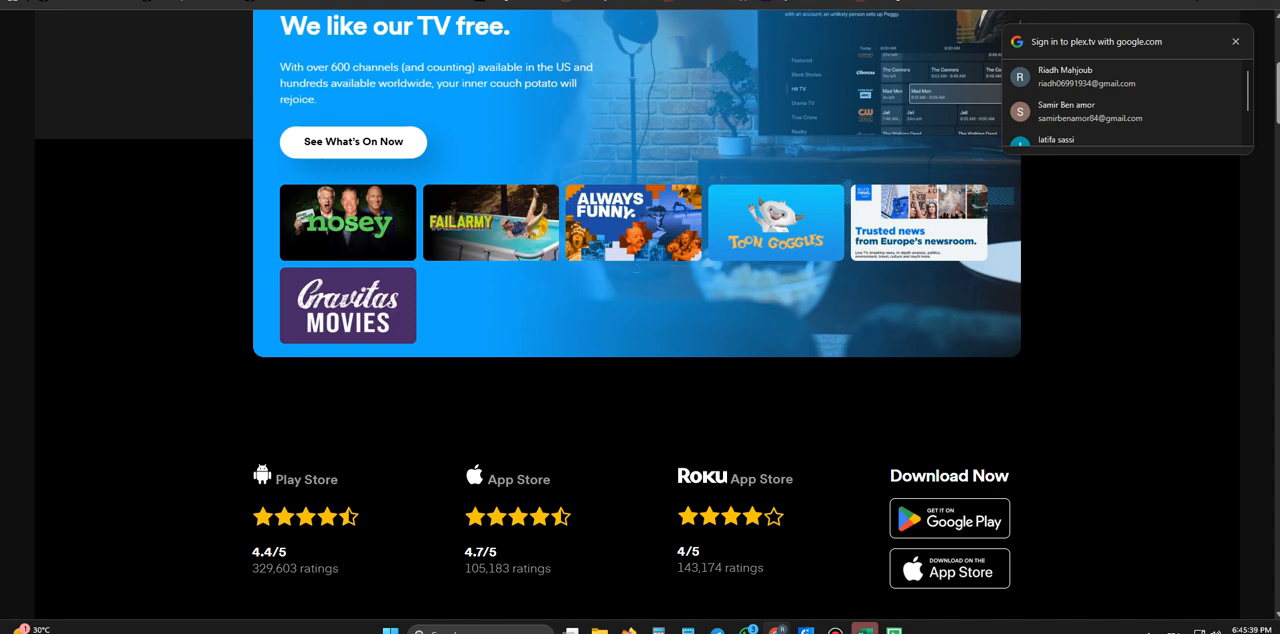
scroll(down, 3)
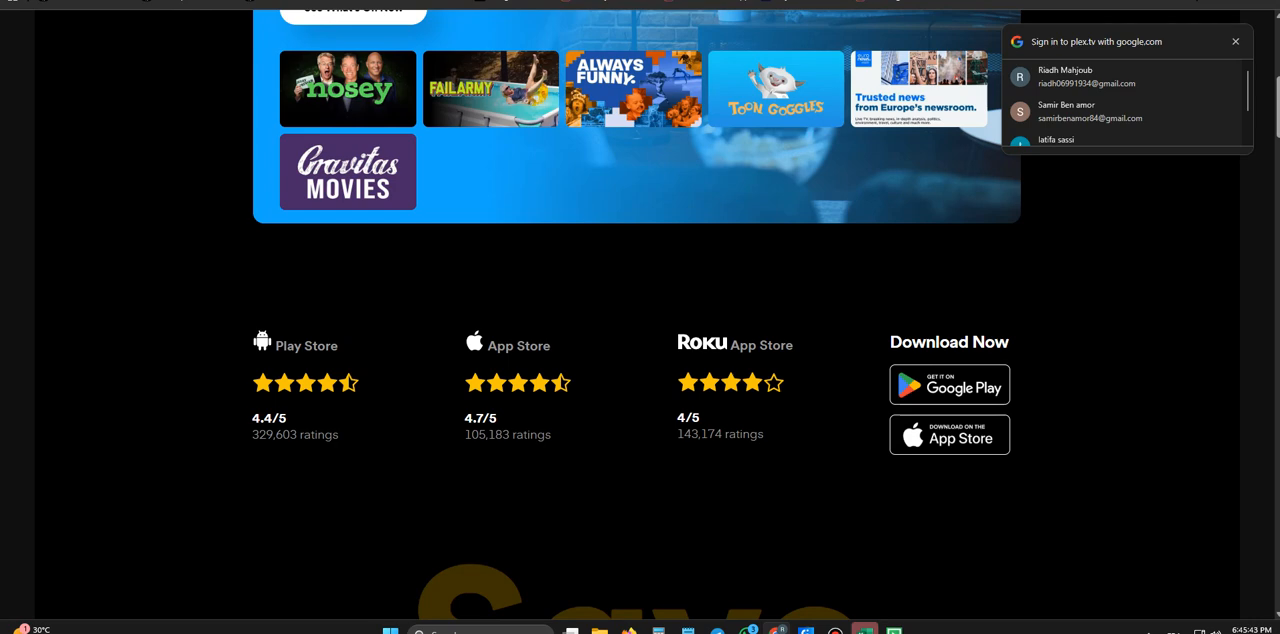
scroll(down, 3)
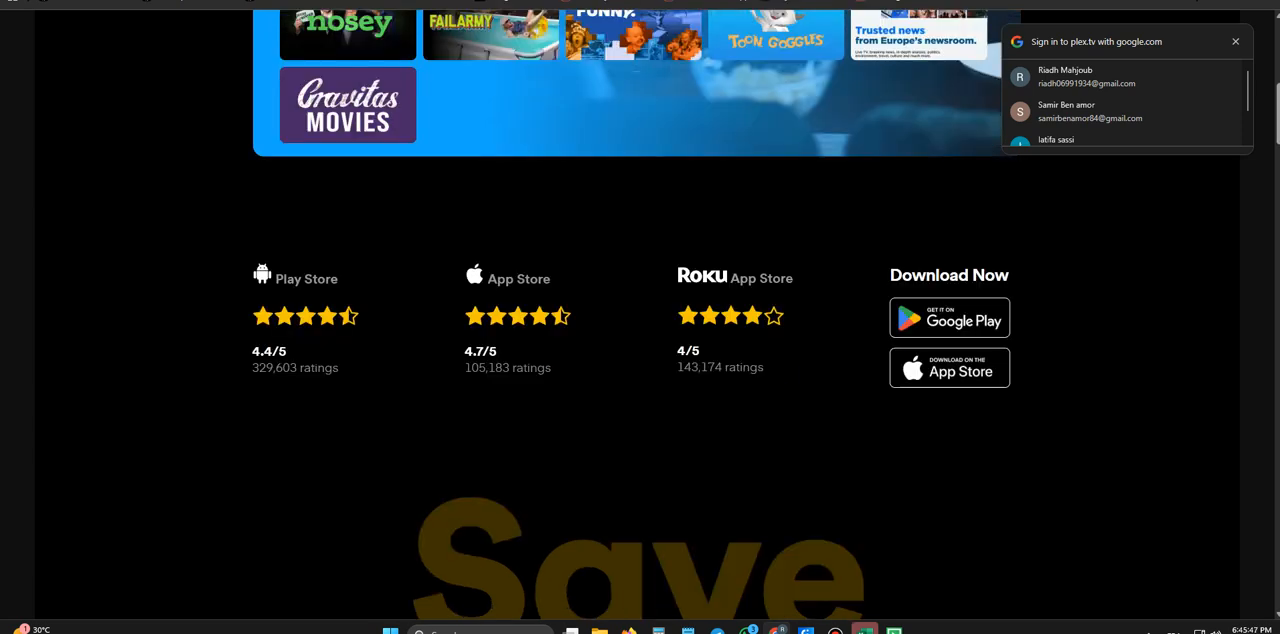
scroll(down, 3)
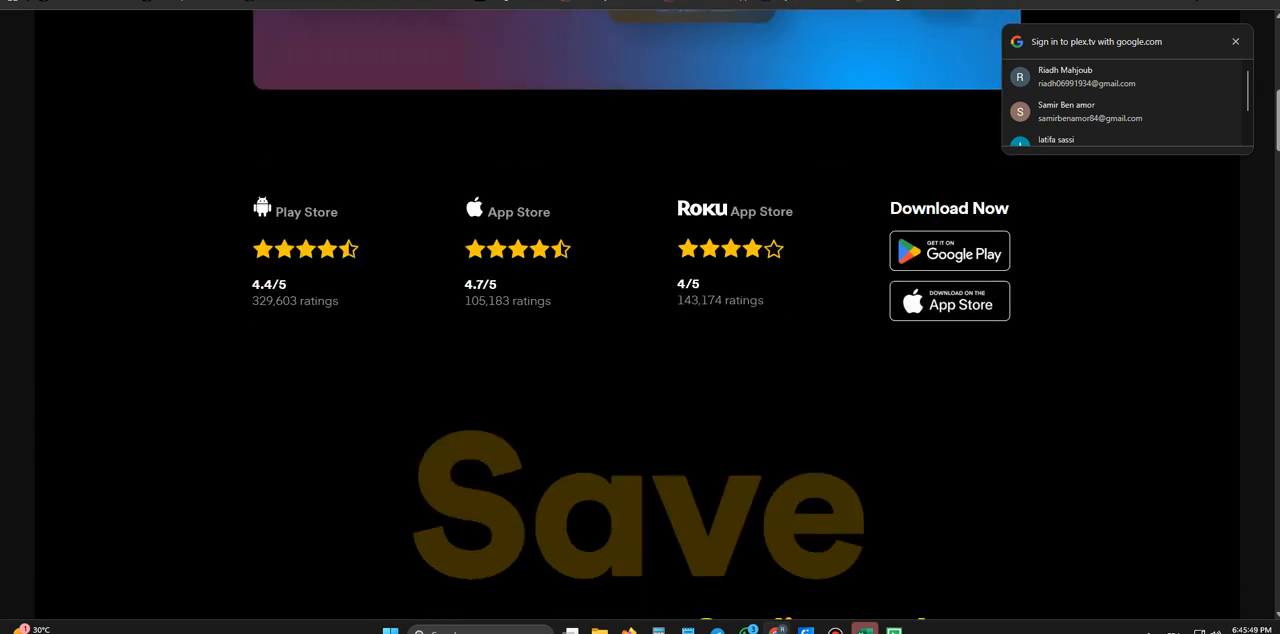
scroll(down, 3)
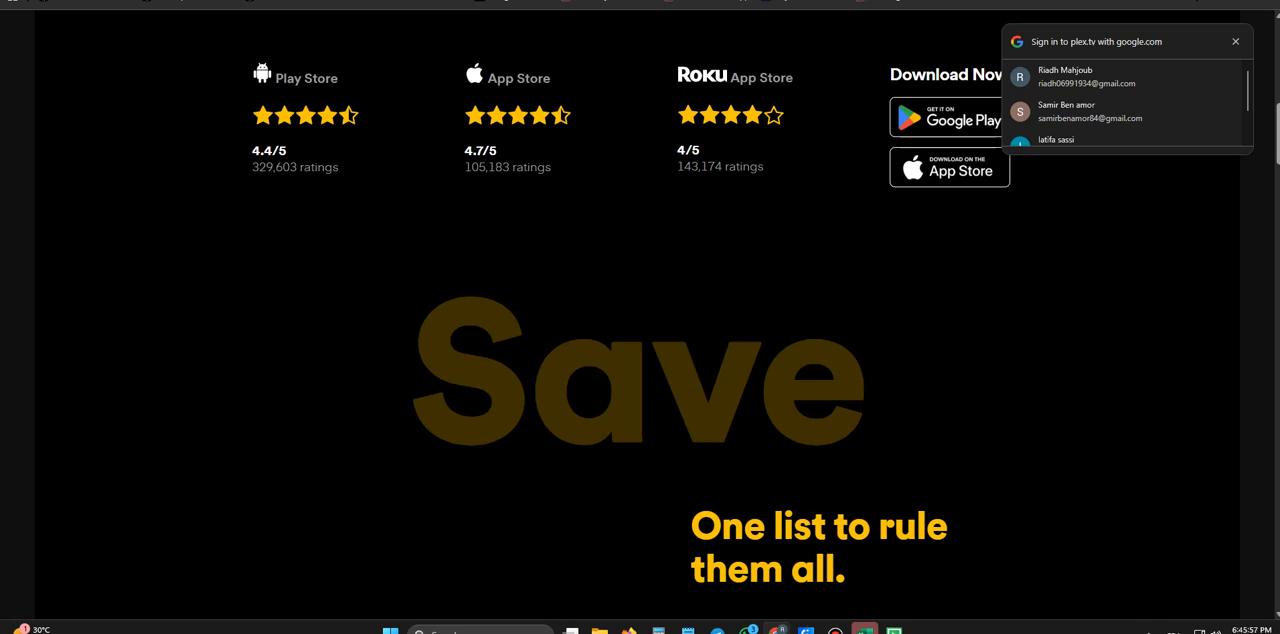
scroll(down, 3)
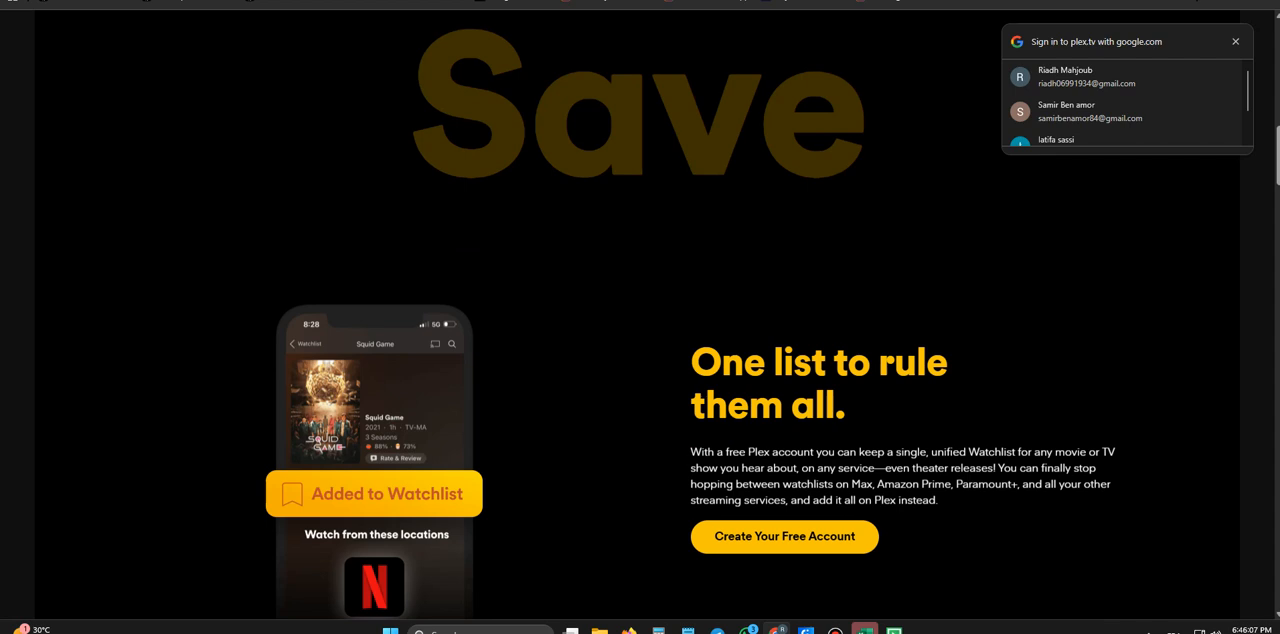
scroll(down, 3)
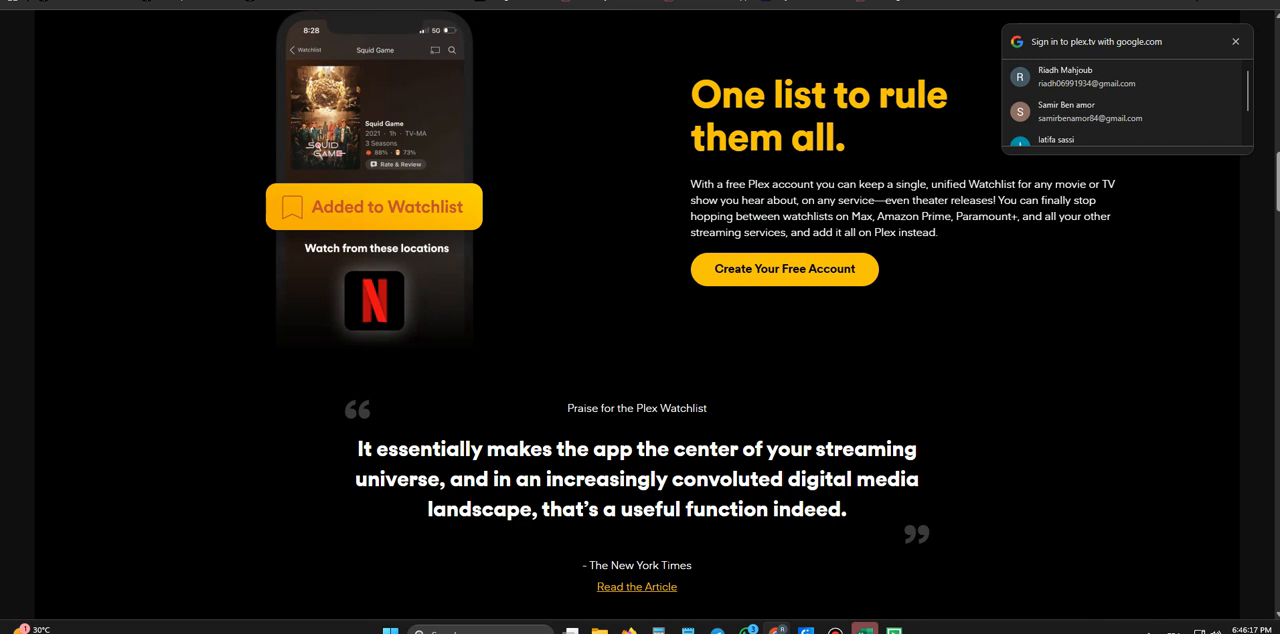
scroll(down, 3)
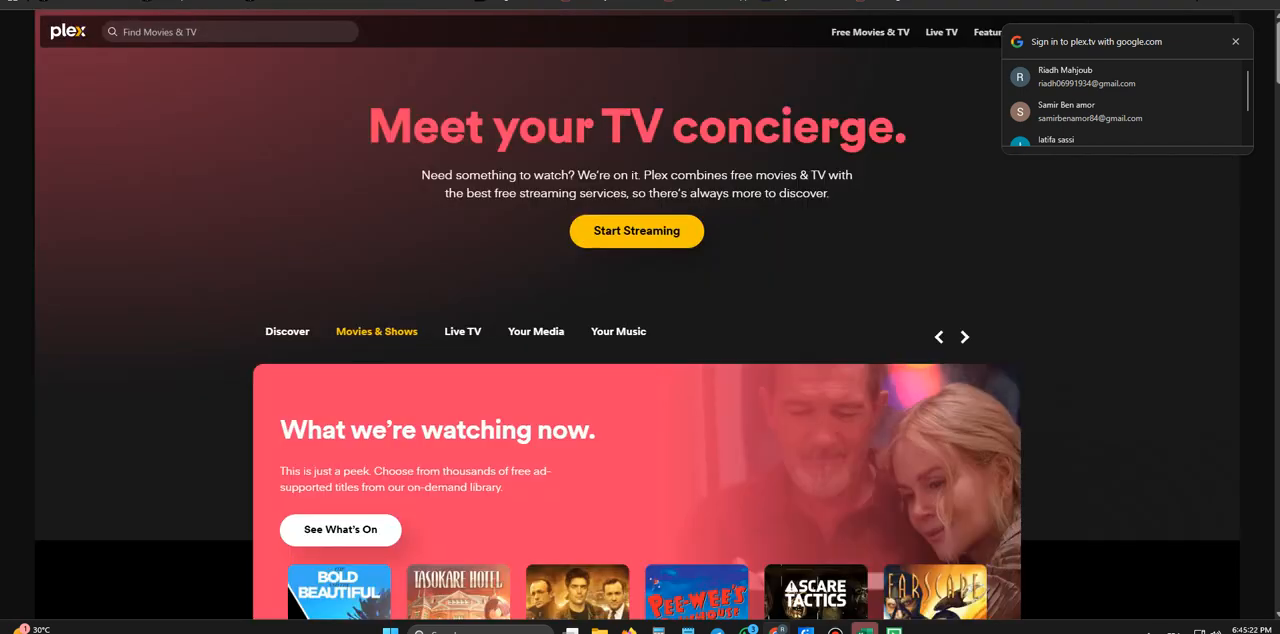
Step: Scroll from the TV concierge hero through Live TV, ratings and Watchlist to the NYT quote
click(963, 337)
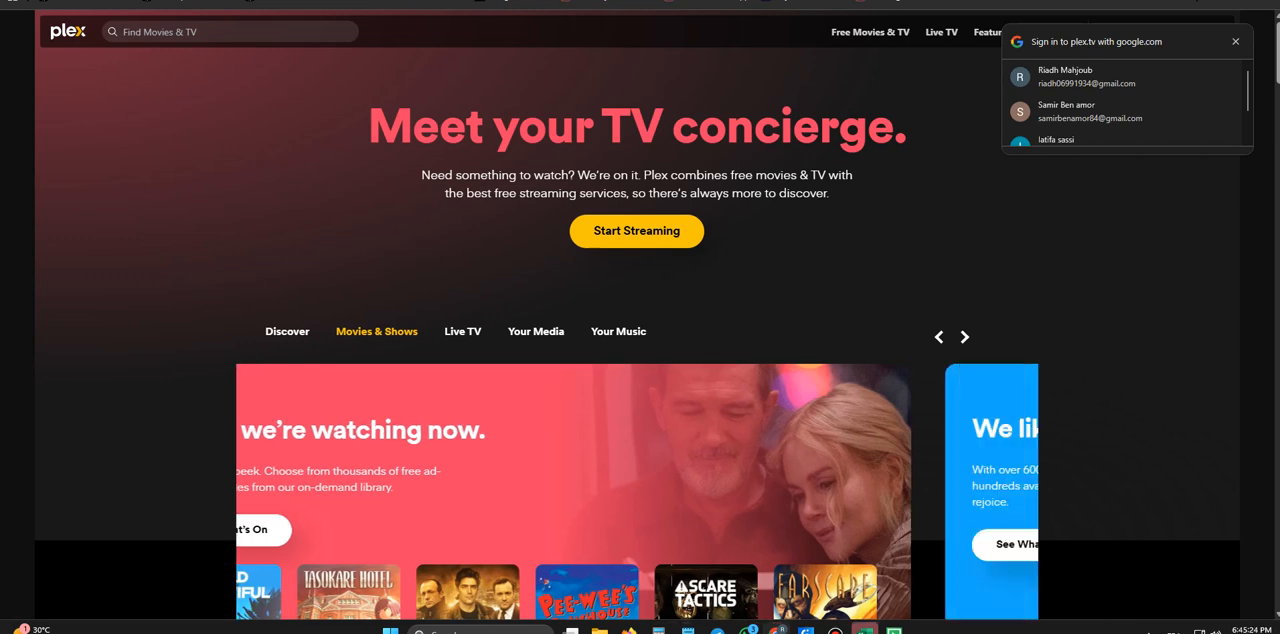
scroll(down, 3)
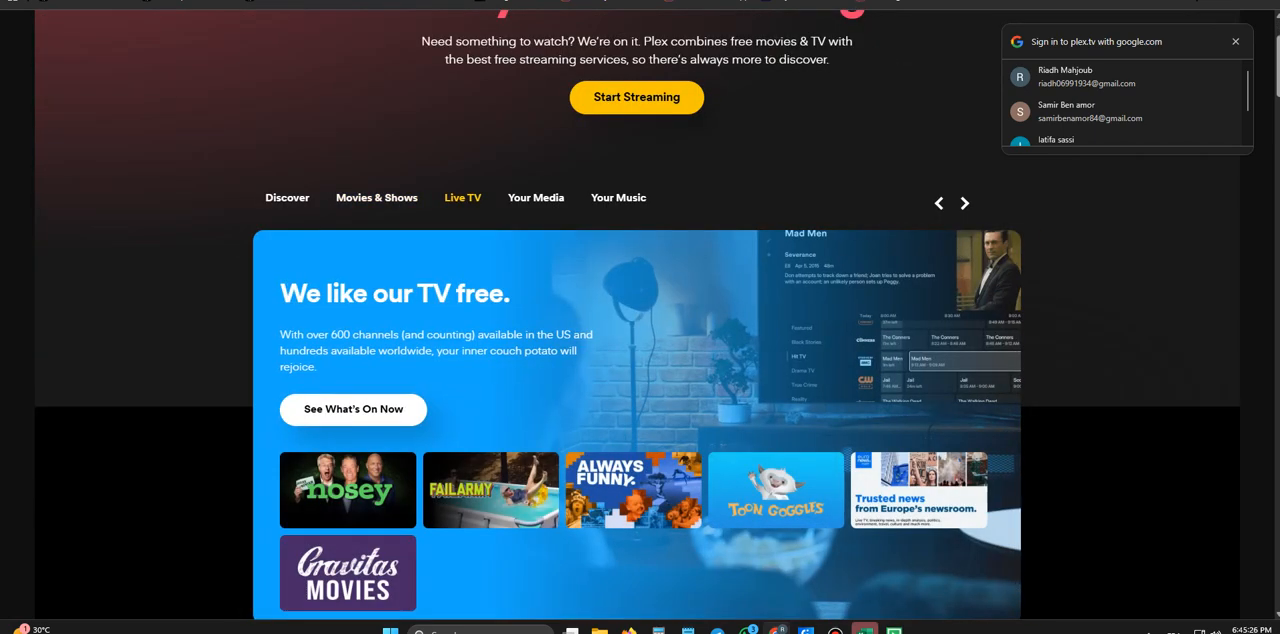
scroll(down, 3)
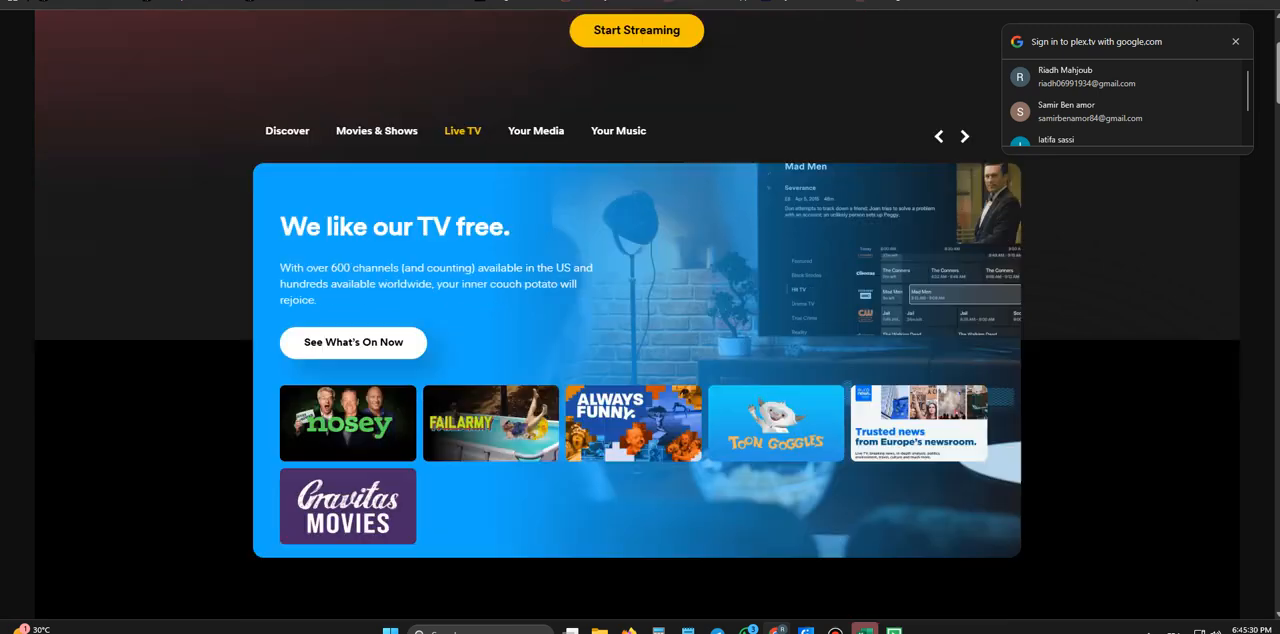
scroll(down, 3)
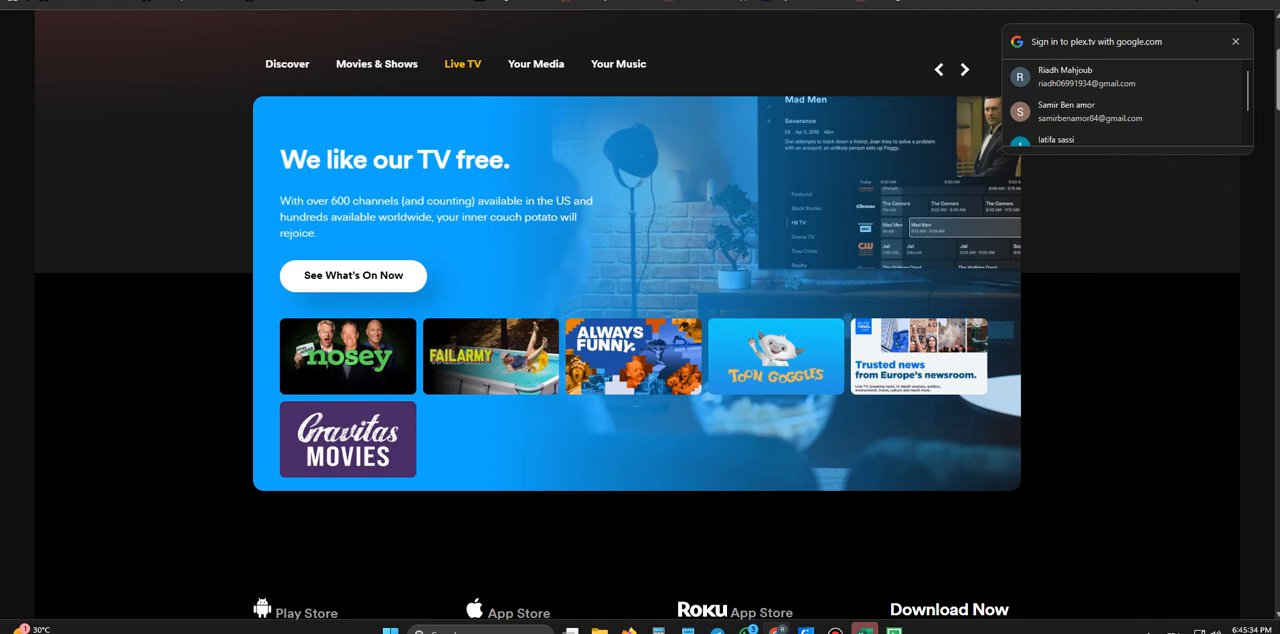
scroll(down, 3)
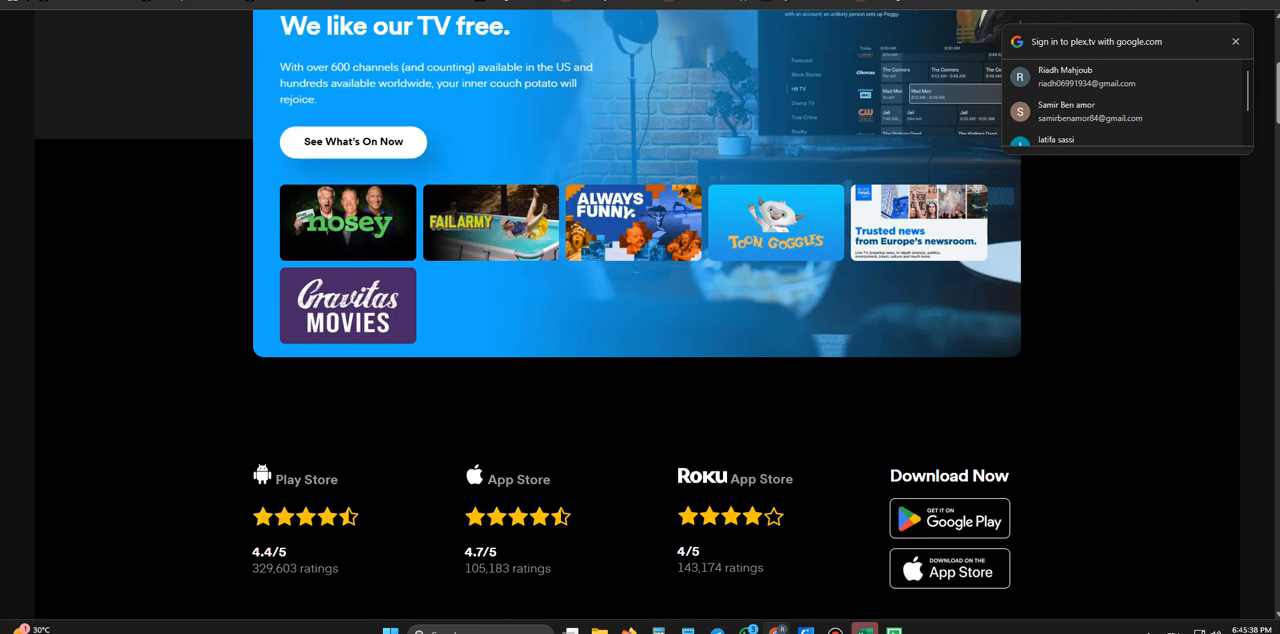
scroll(down, 3)
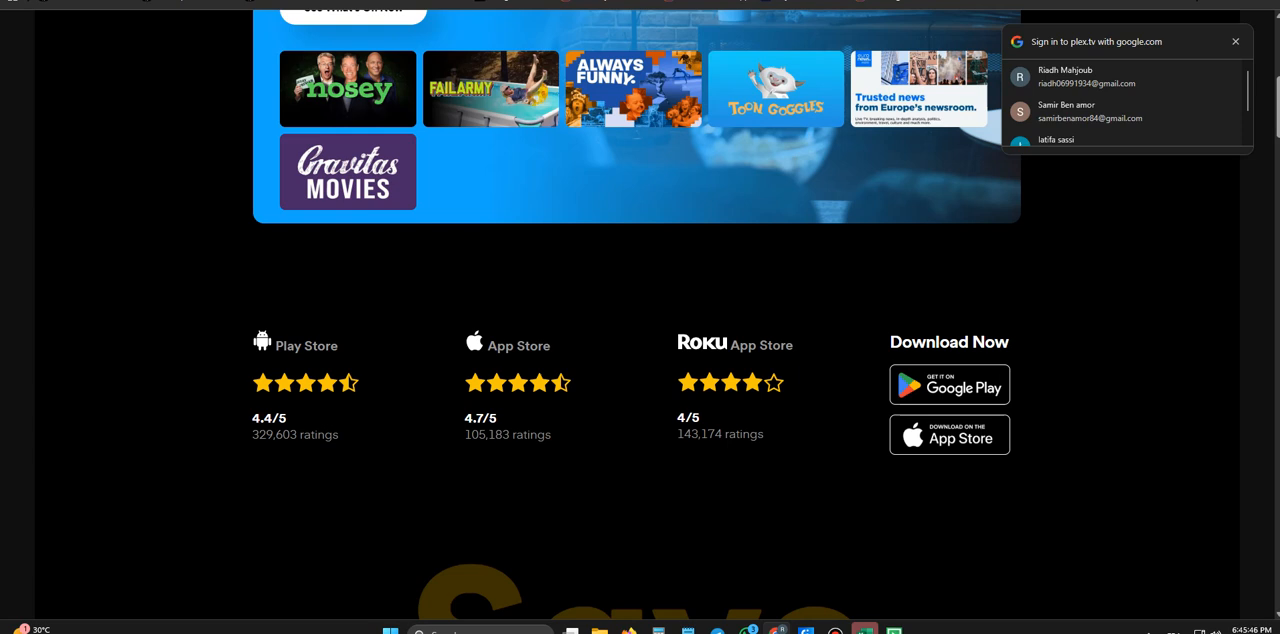
scroll(down, 3)
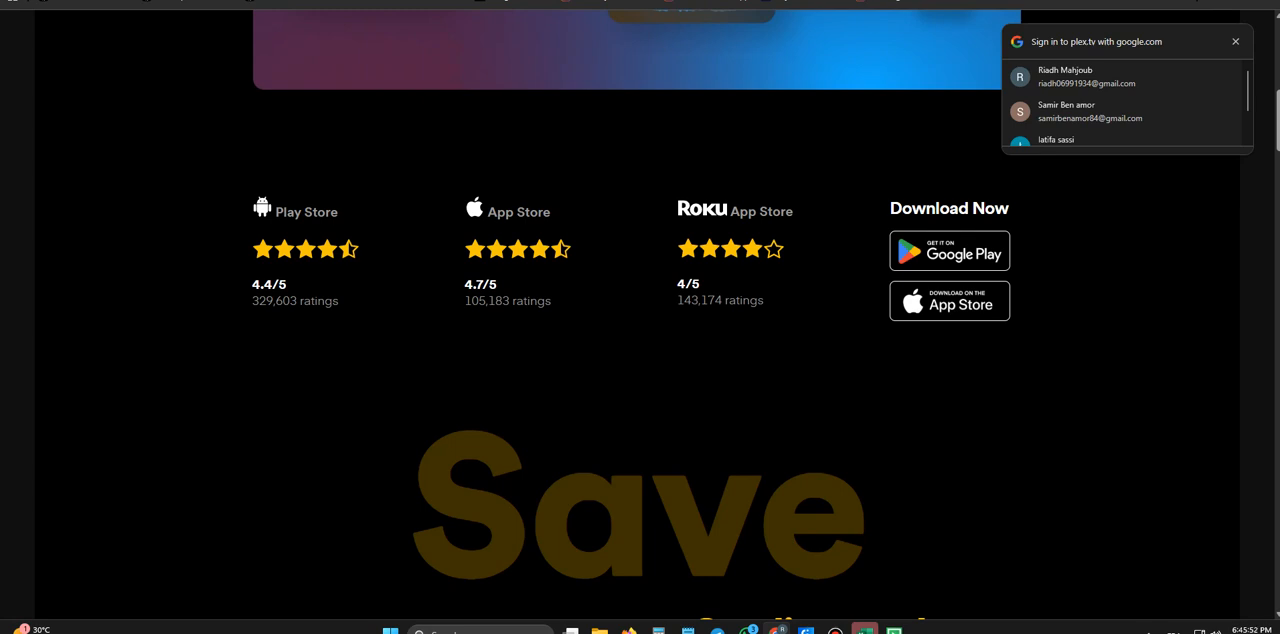
scroll(down, 3)
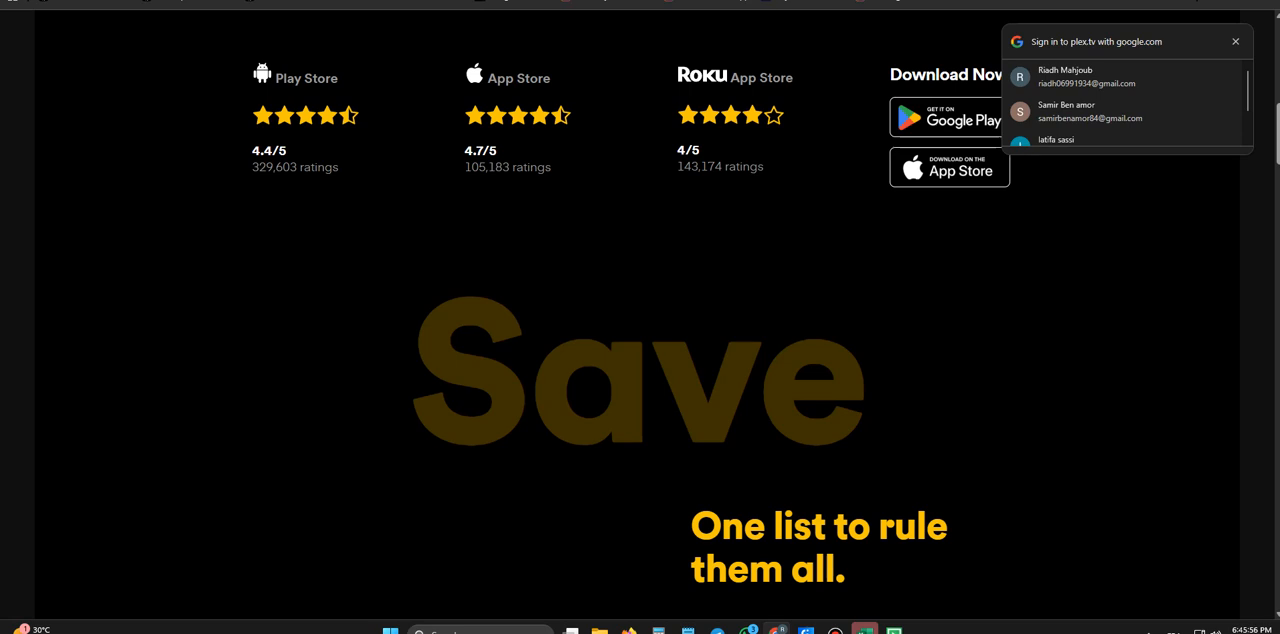
scroll(down, 3)
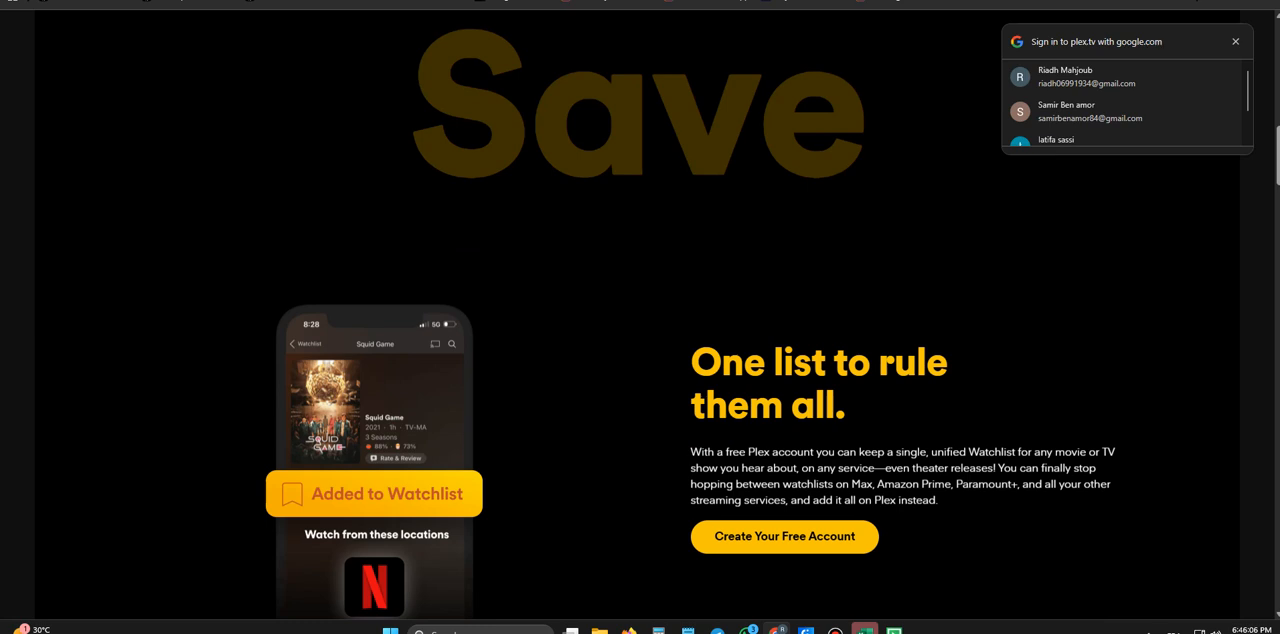
scroll(down, 3)
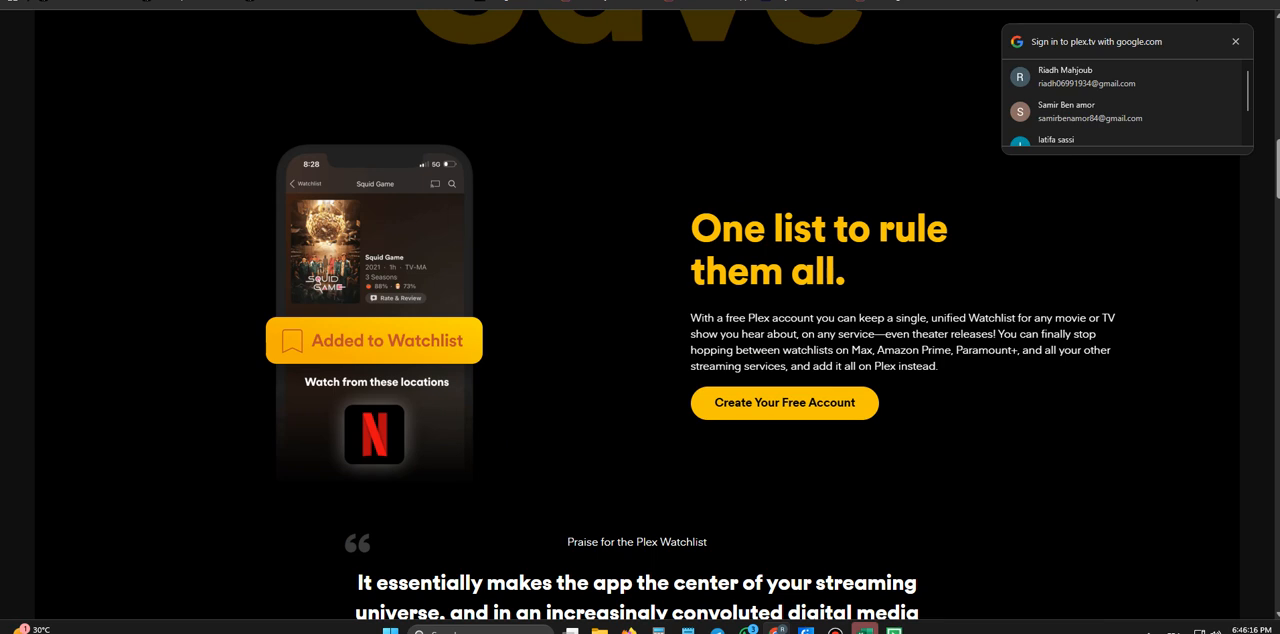
scroll(down, 3)
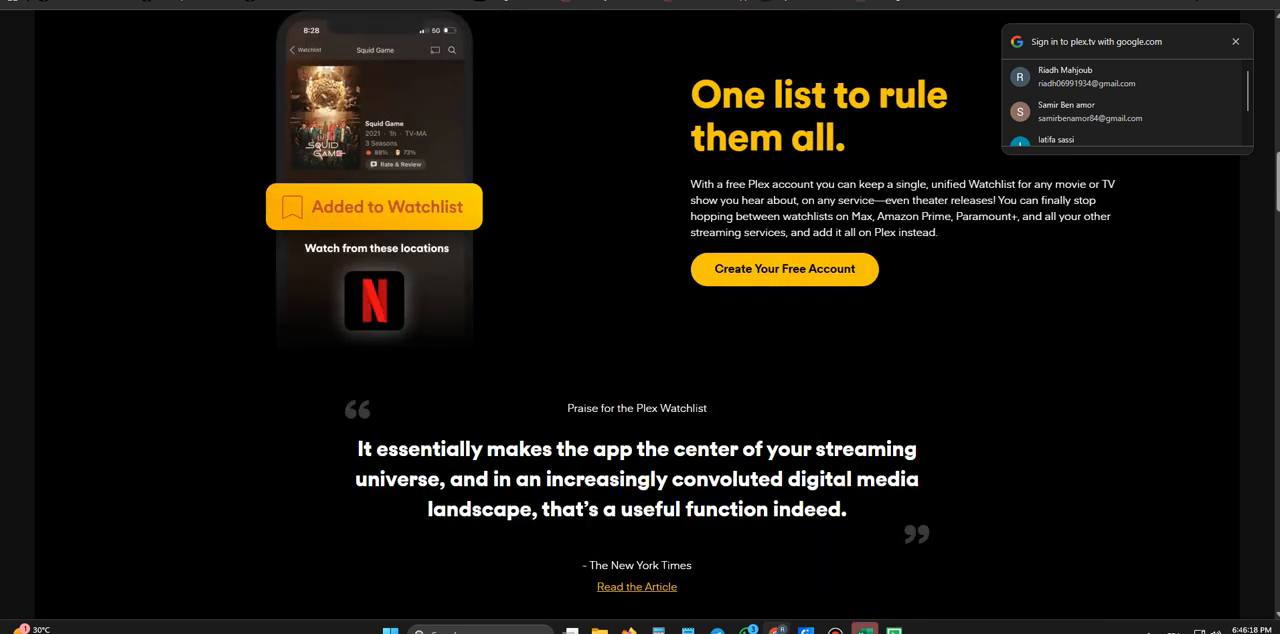
scroll(down, 3)
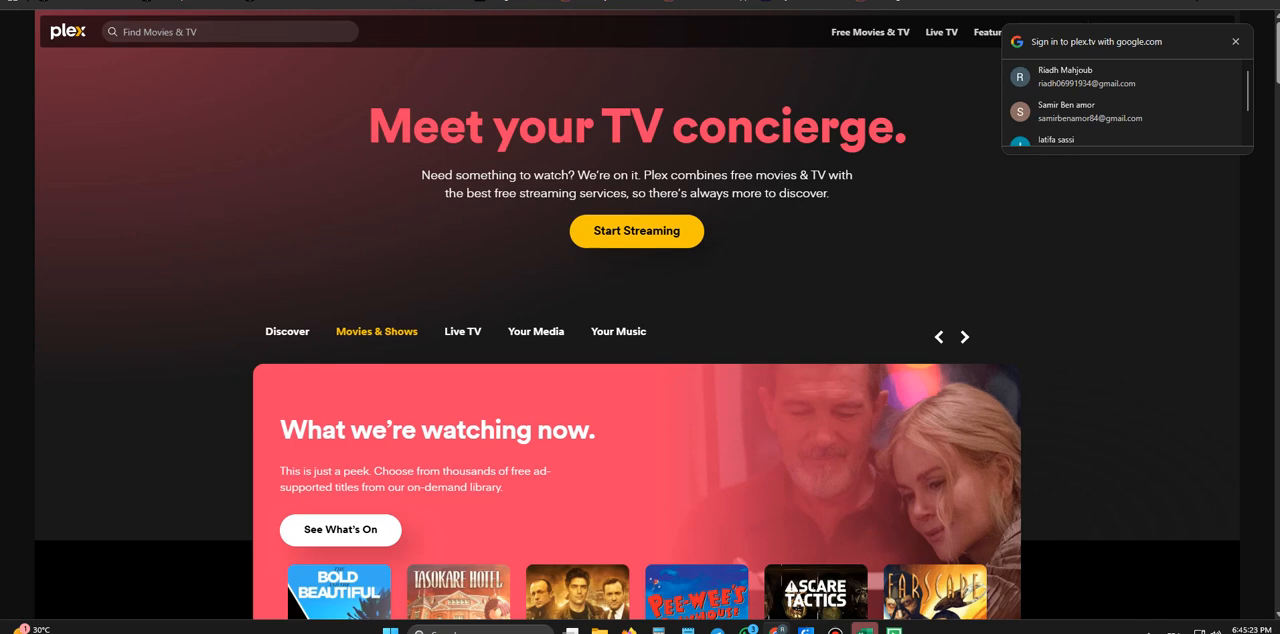
Step: Scroll down past the free Live TV card, ratings and Watchlist to the New York Times testimonial
scroll(down, 3)
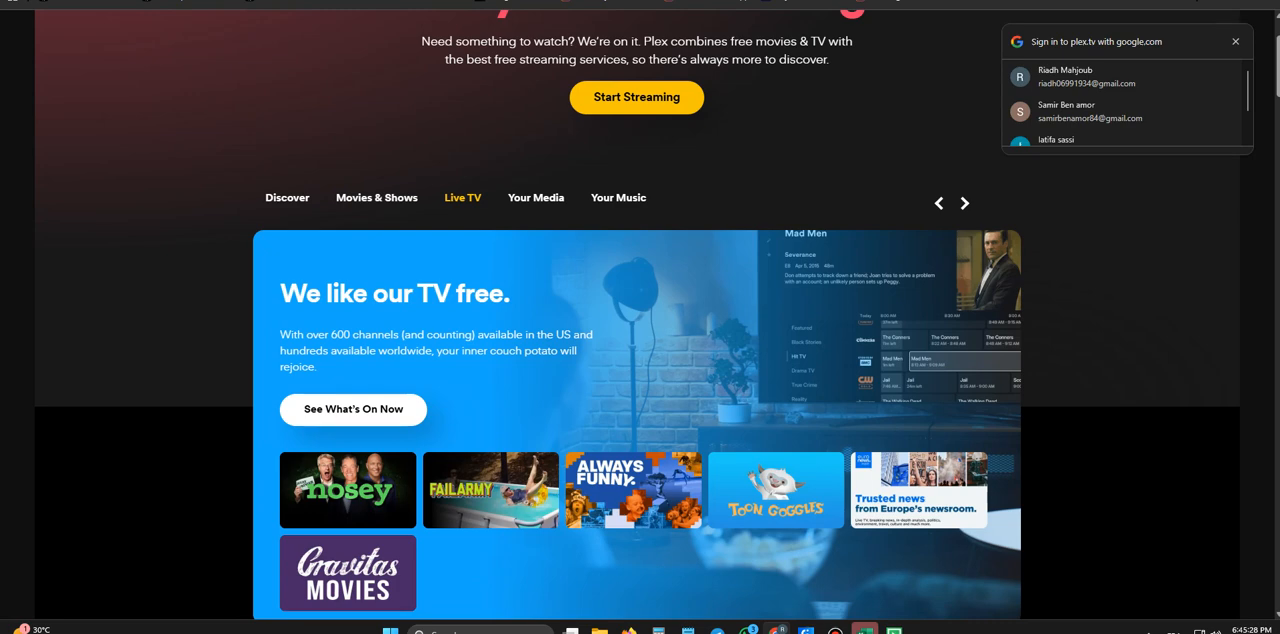
scroll(down, 3)
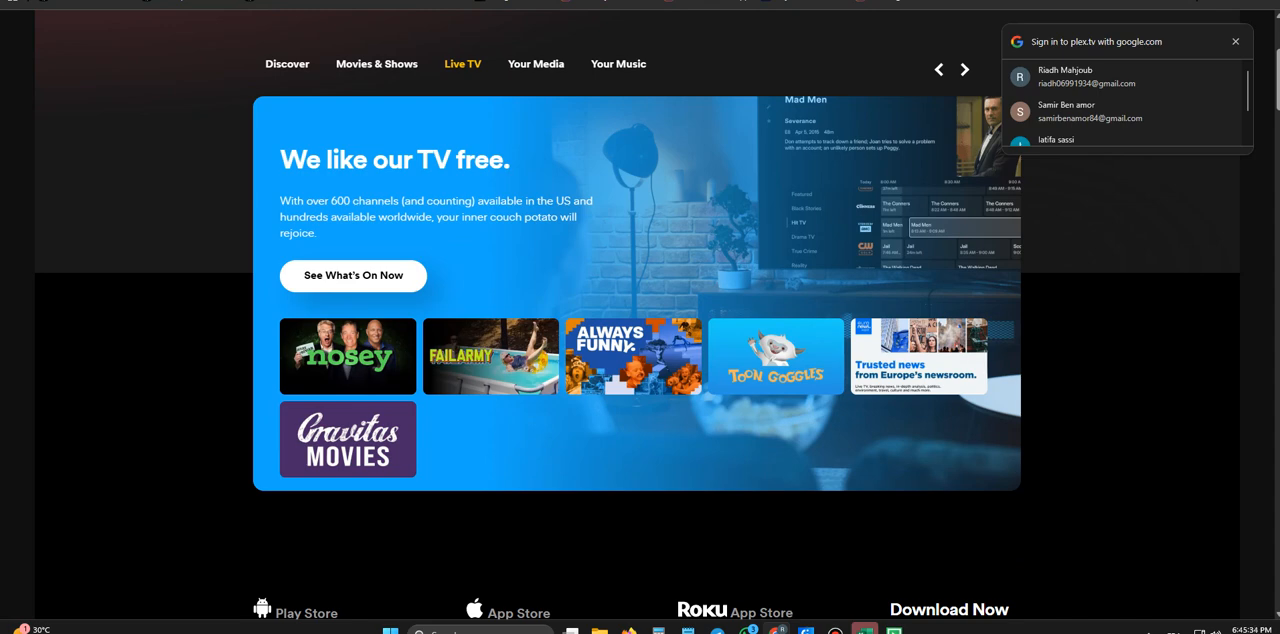
scroll(down, 3)
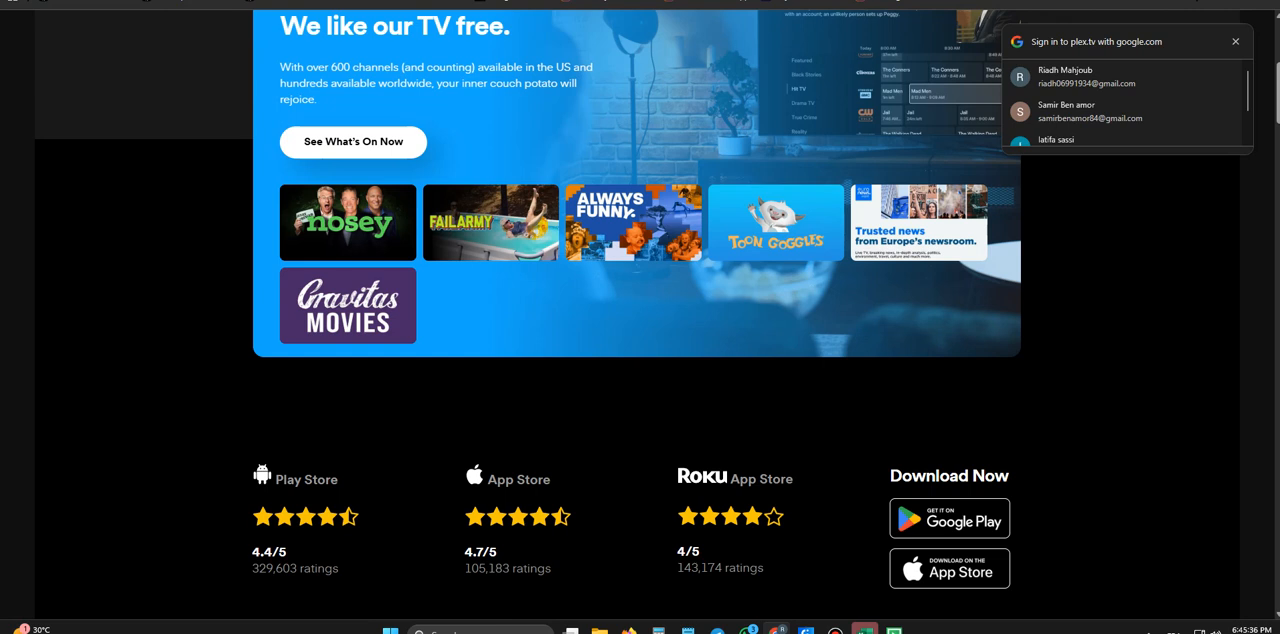
scroll(down, 3)
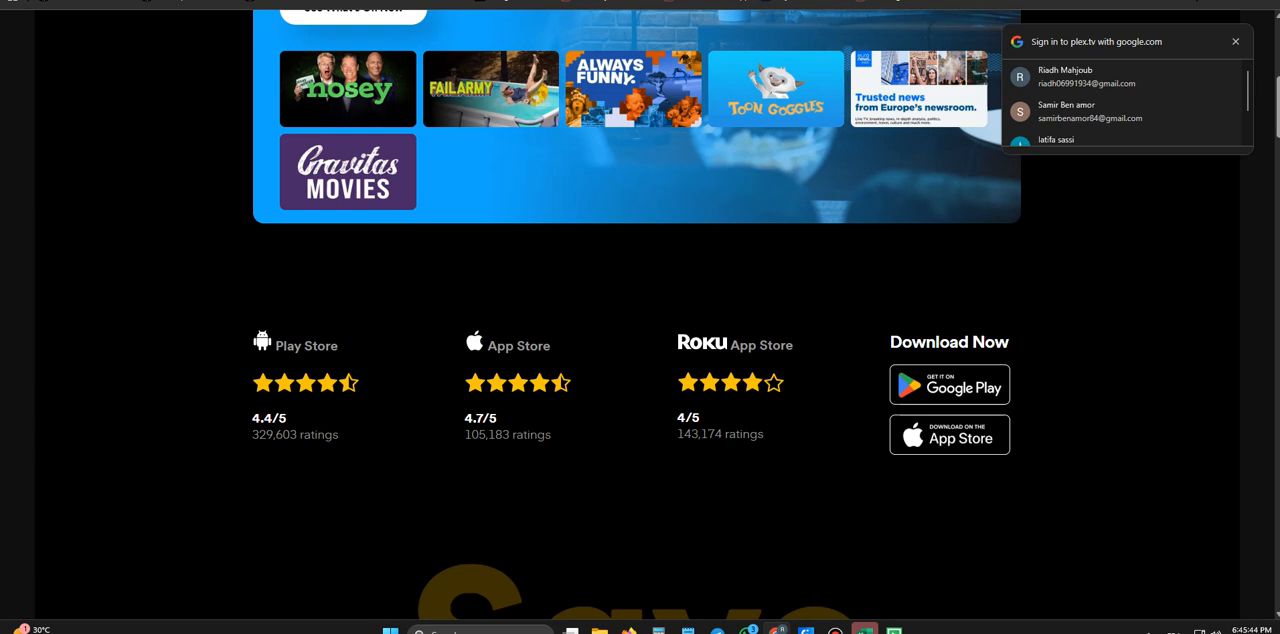
scroll(down, 3)
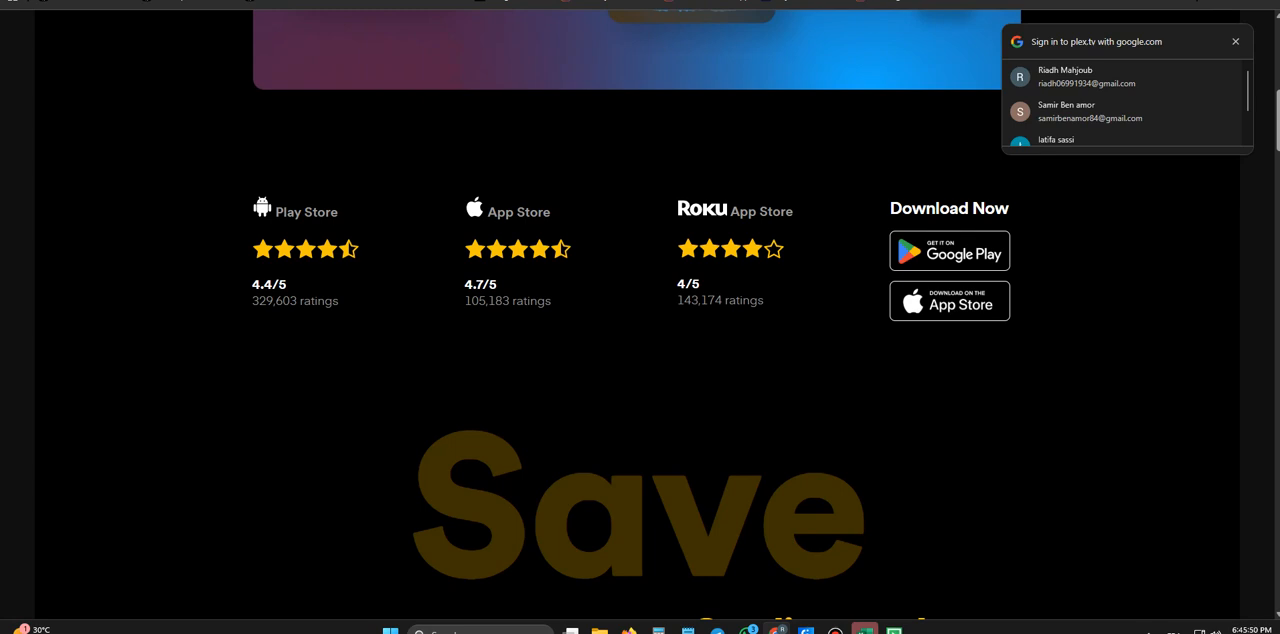
scroll(down, 3)
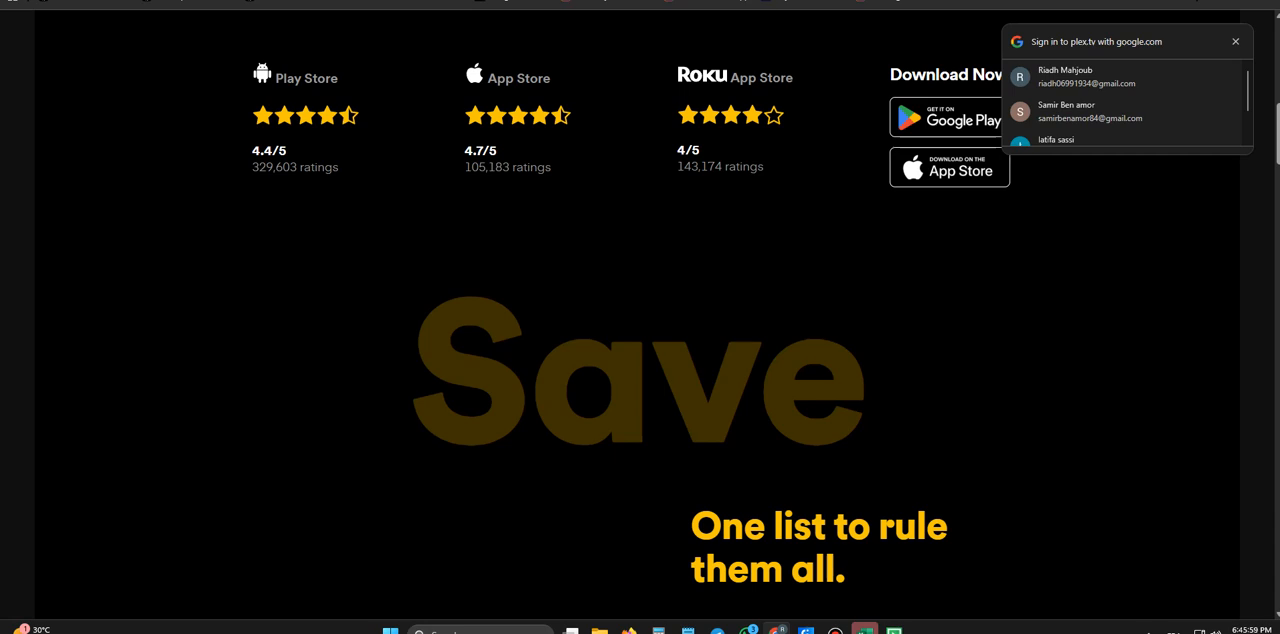
scroll(down, 3)
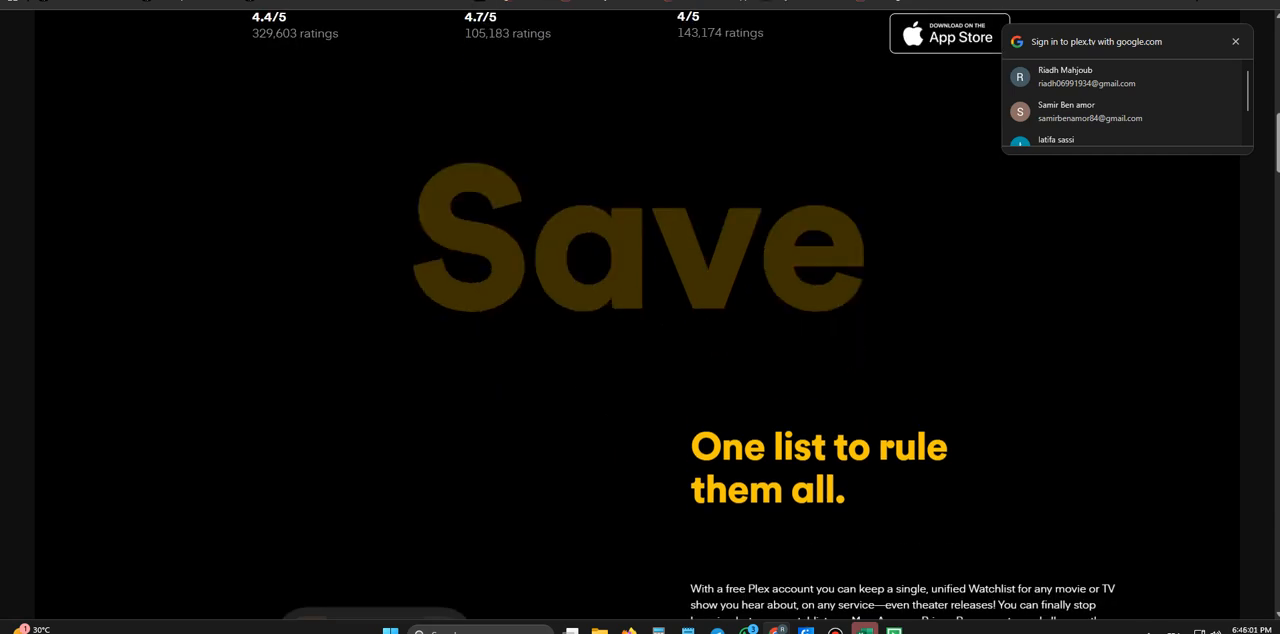
scroll(down, 3)
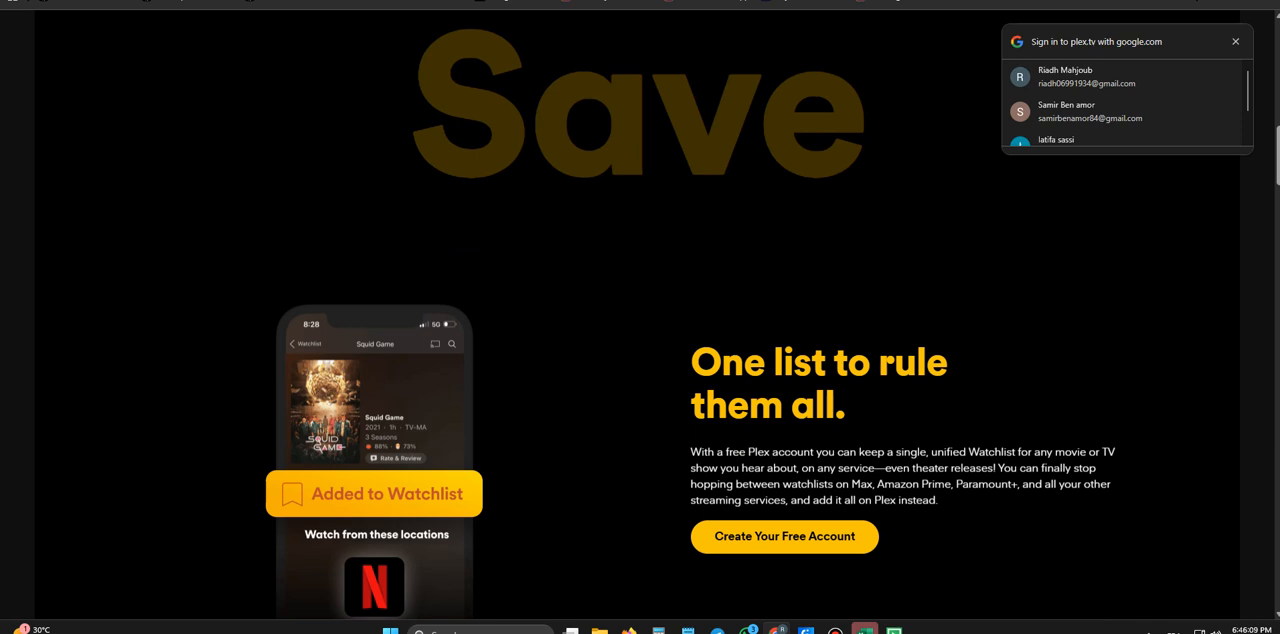
scroll(down, 3)
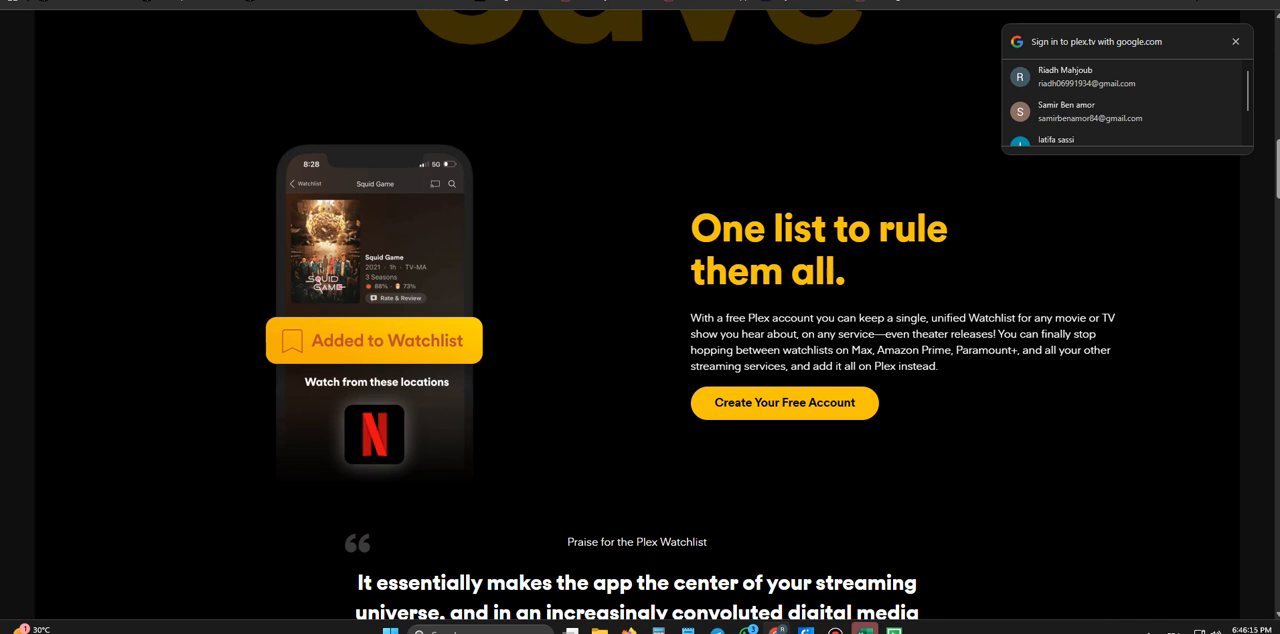
scroll(down, 3)
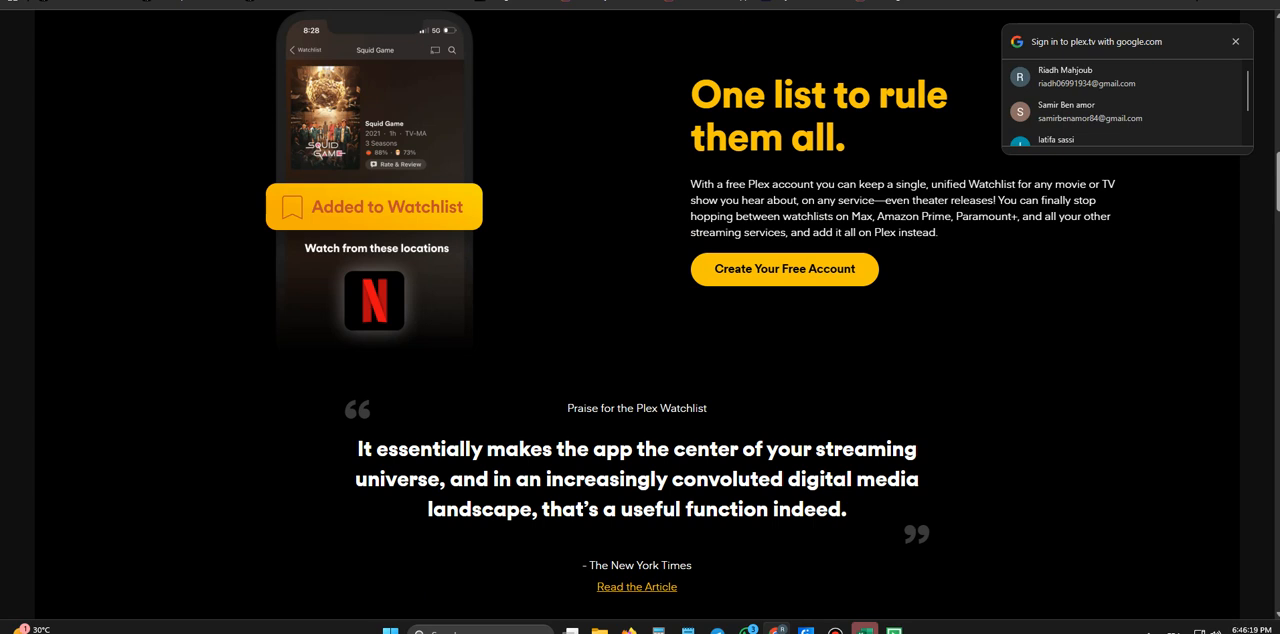
scroll(down, 3)
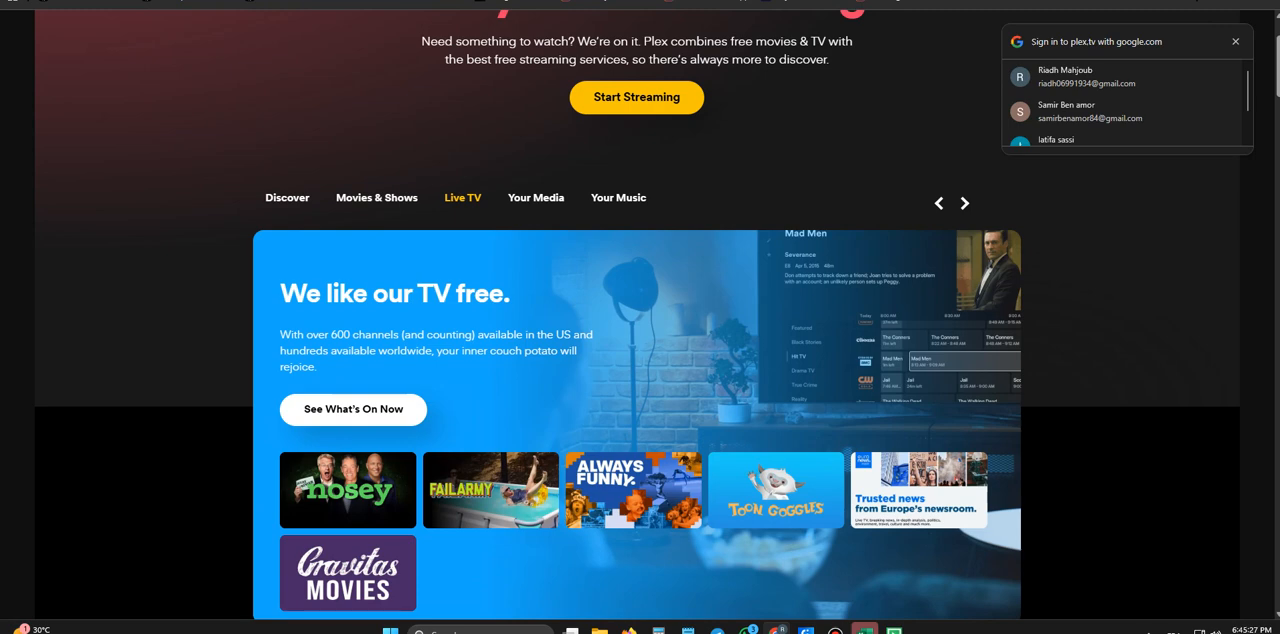
scroll(down, 3)
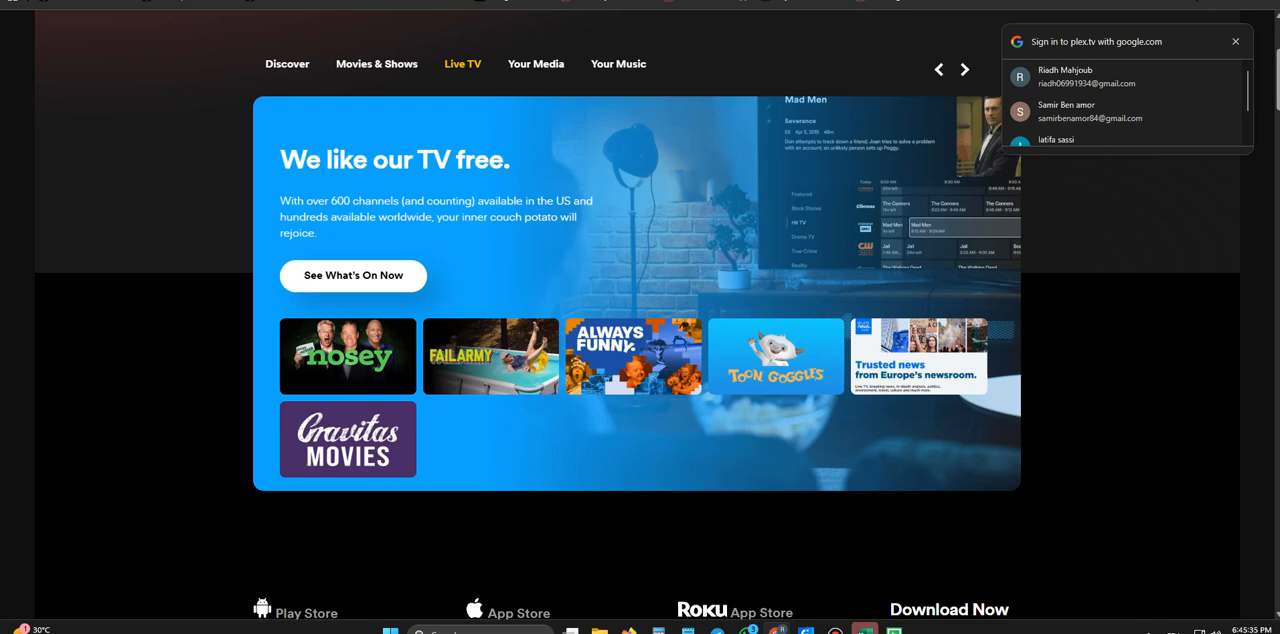
scroll(down, 3)
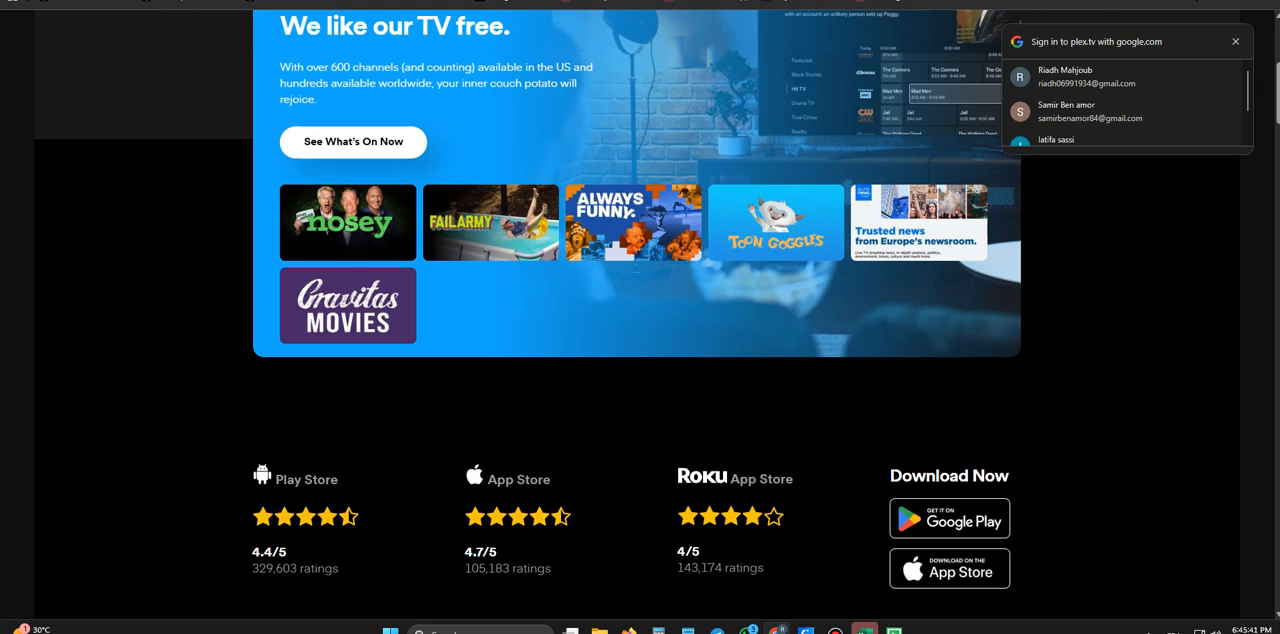
scroll(down, 3)
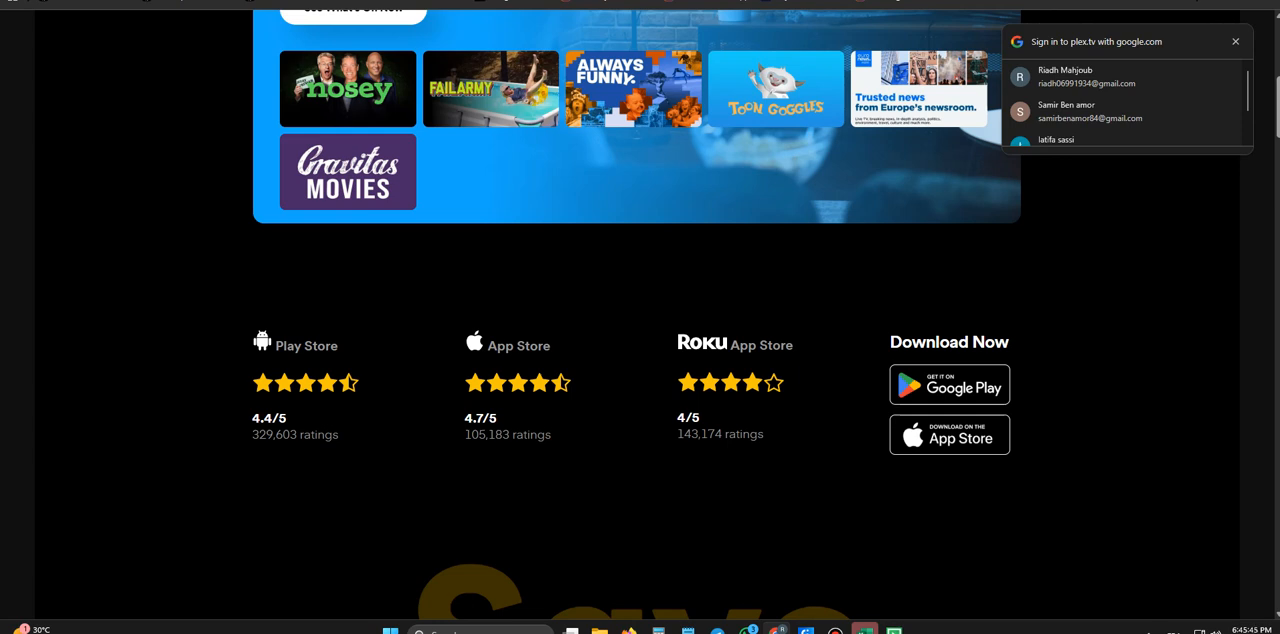
scroll(down, 3)
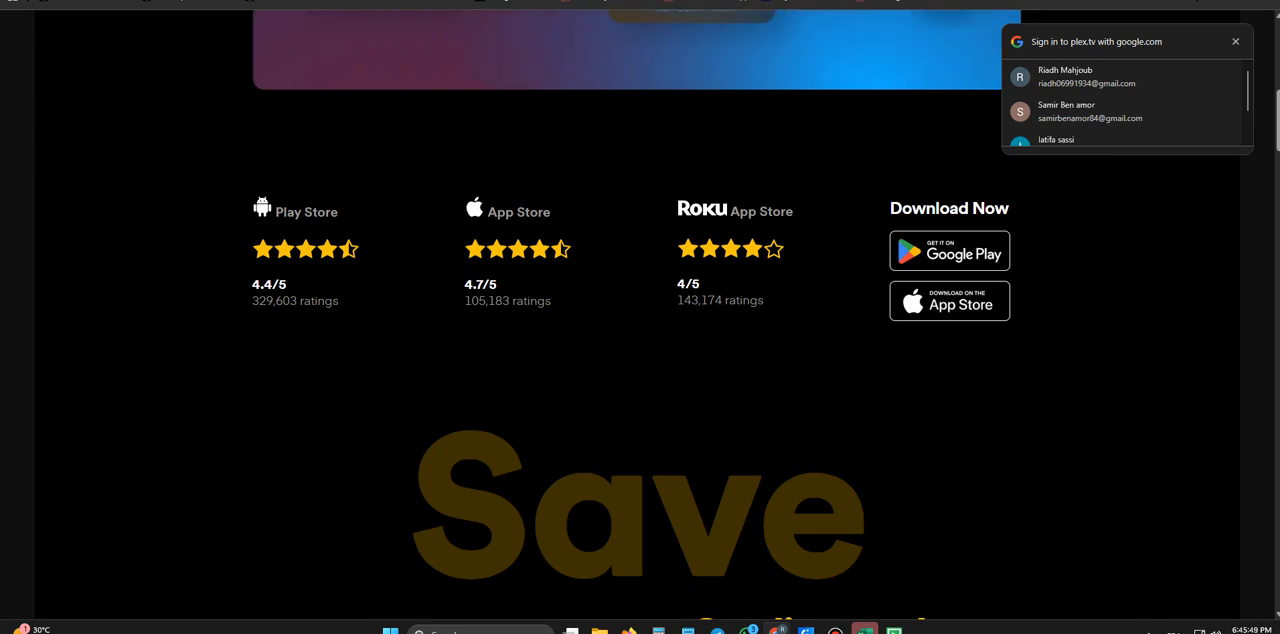
scroll(down, 3)
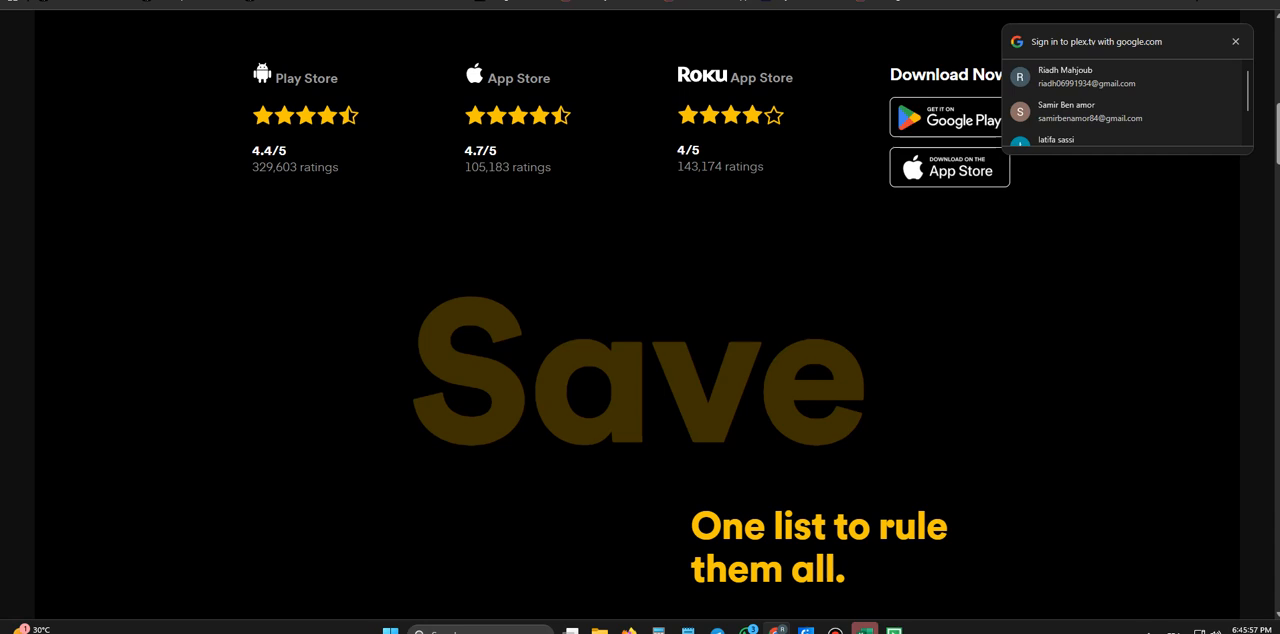
scroll(down, 3)
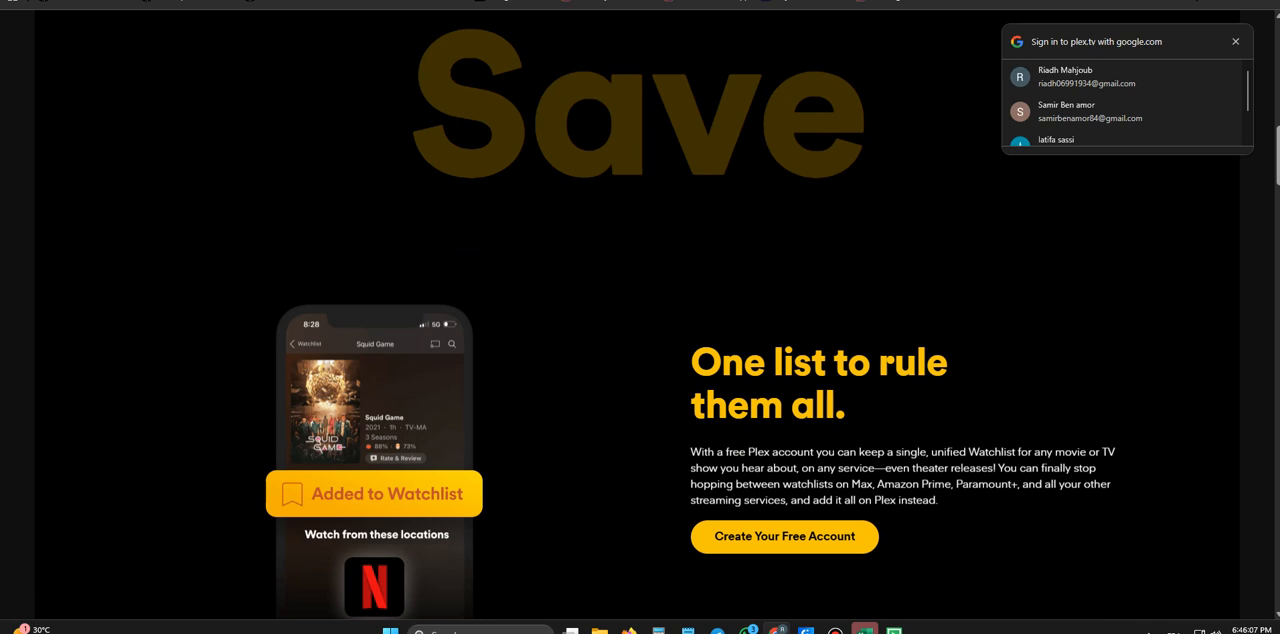
scroll(down, 3)
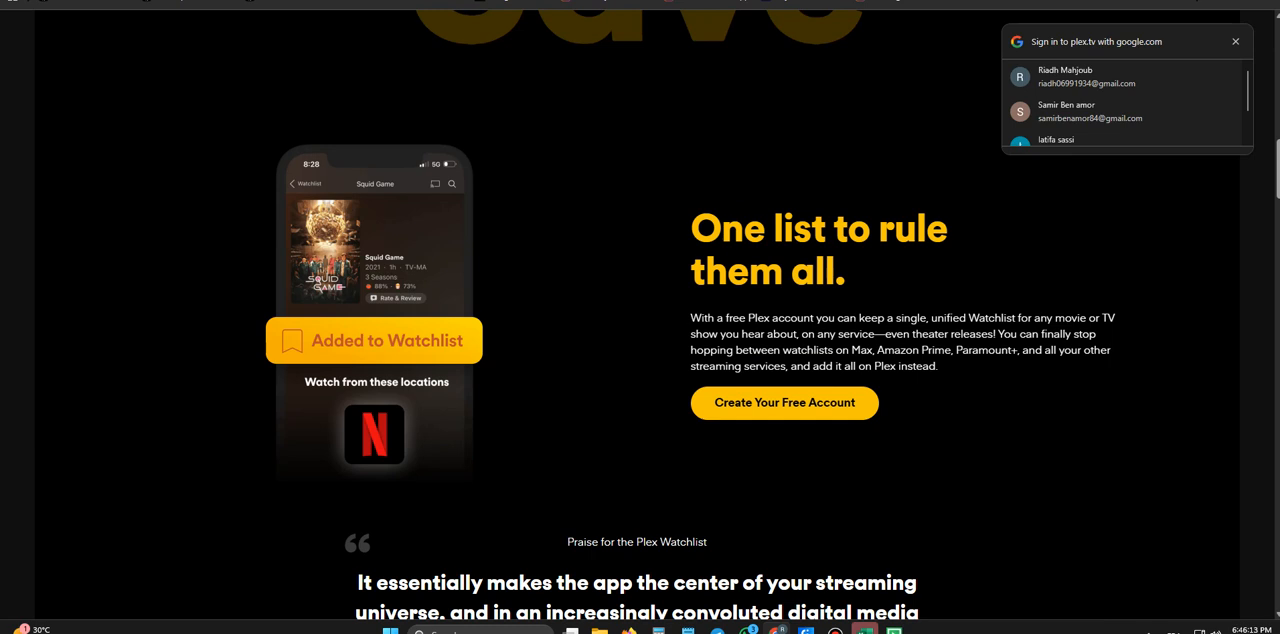
scroll(down, 3)
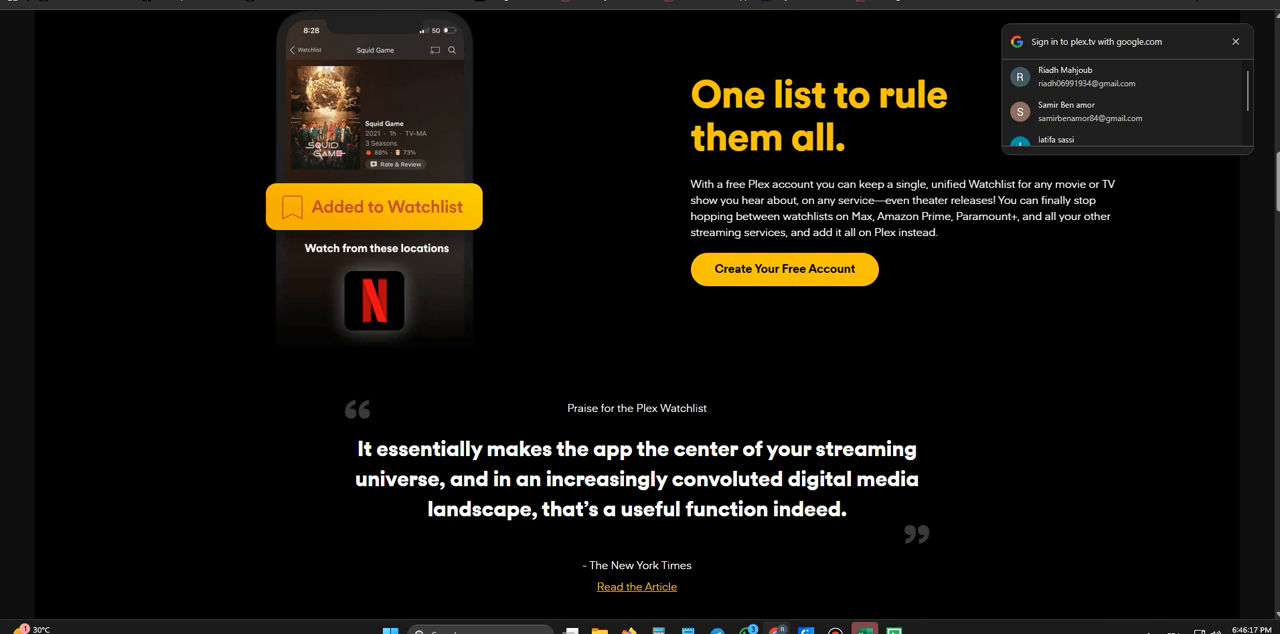
scroll(down, 3)
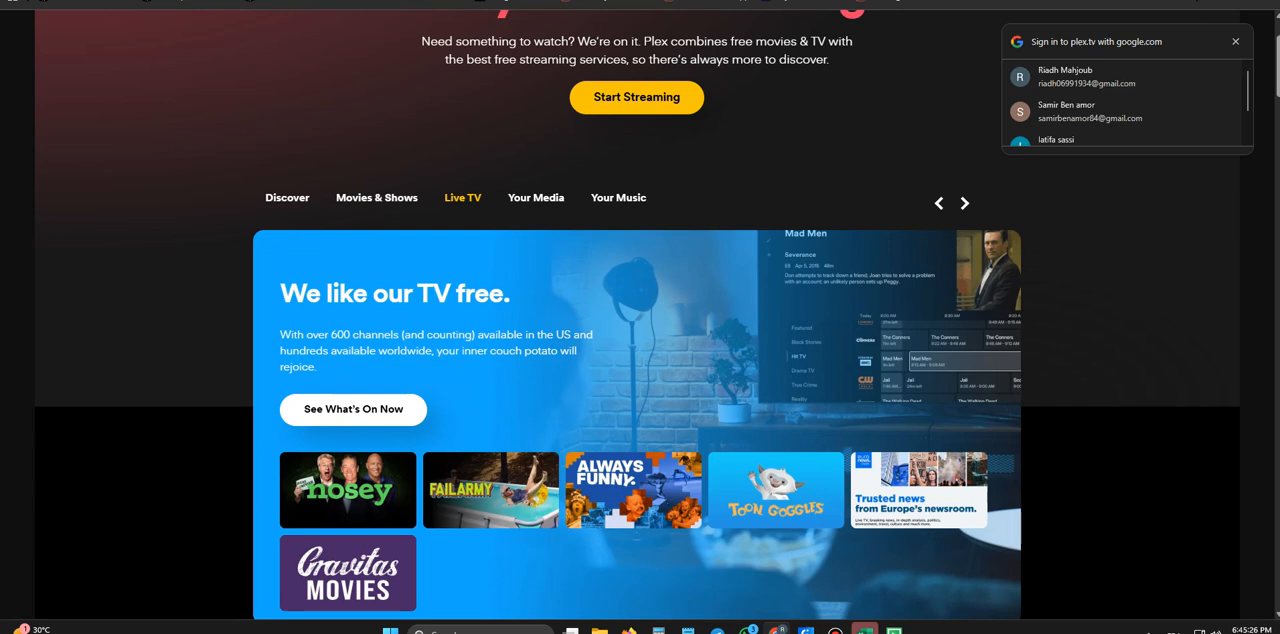
scroll(down, 3)
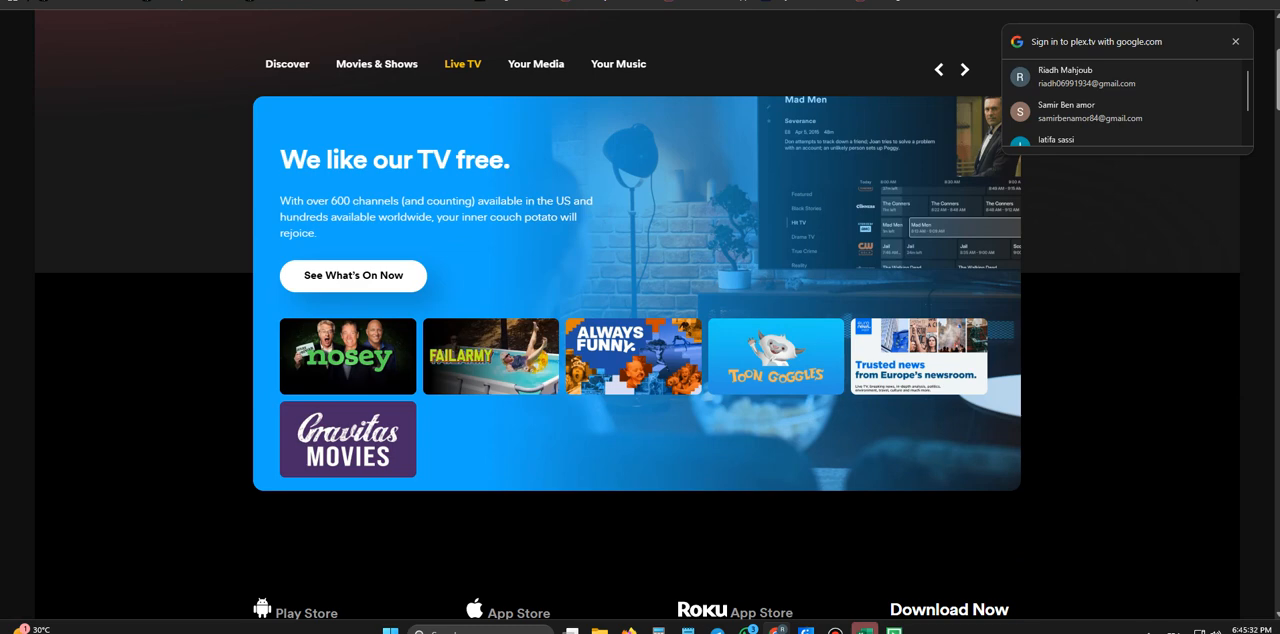
scroll(down, 3)
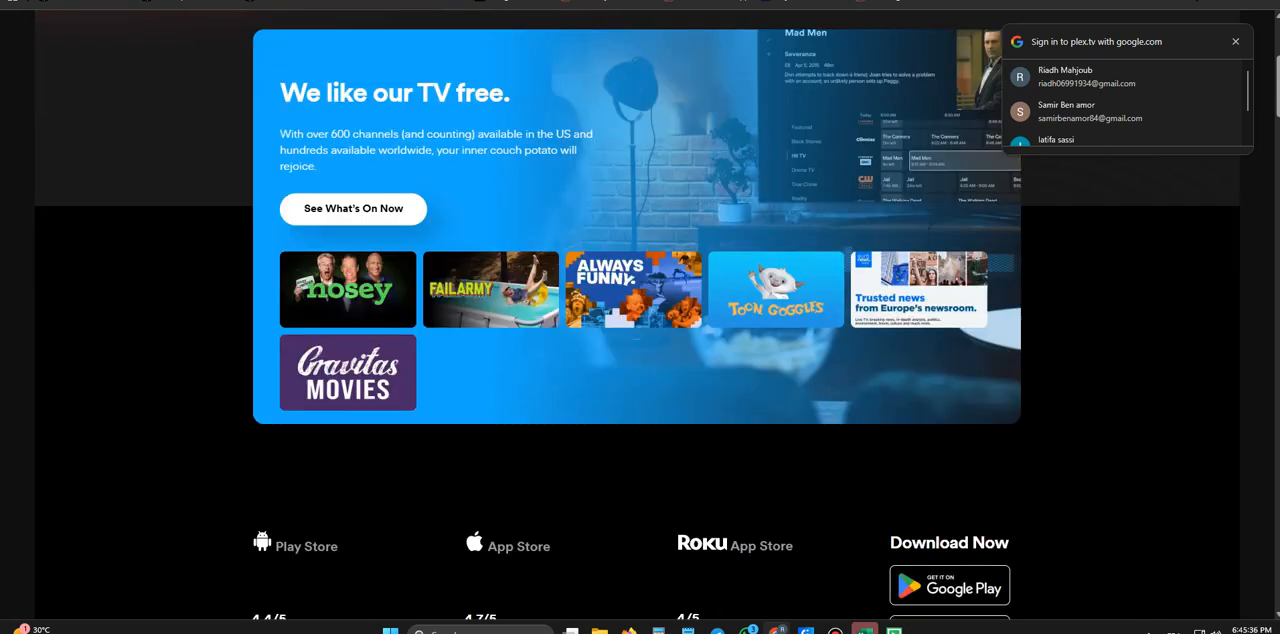
scroll(down, 3)
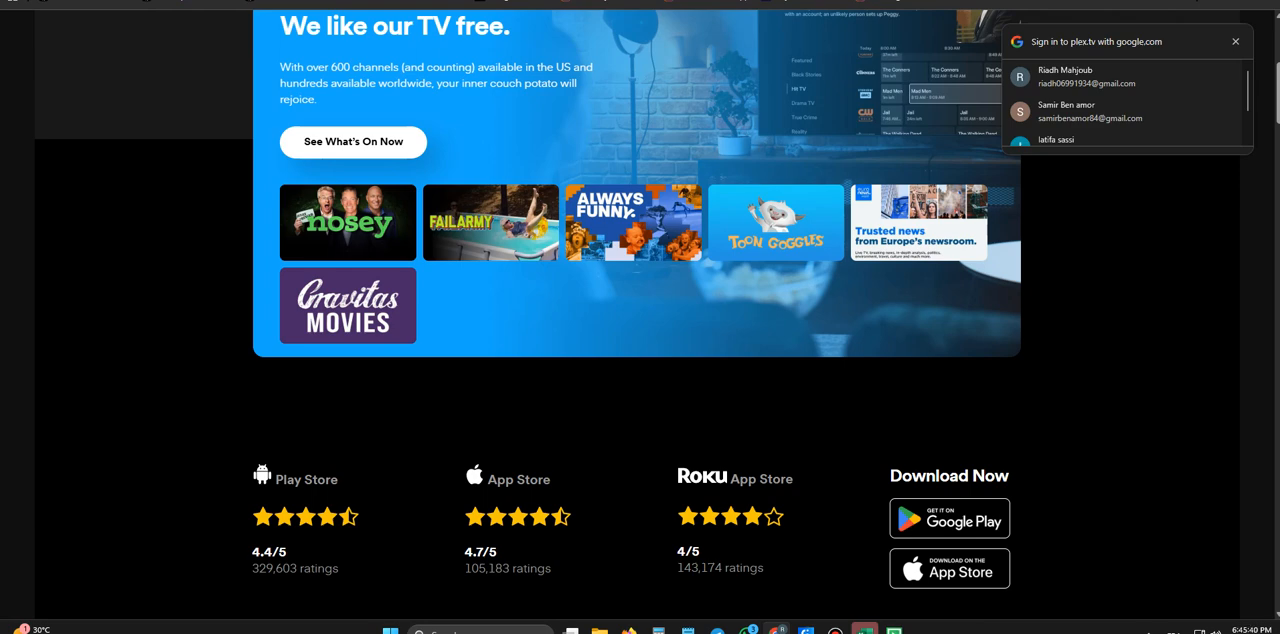
scroll(down, 3)
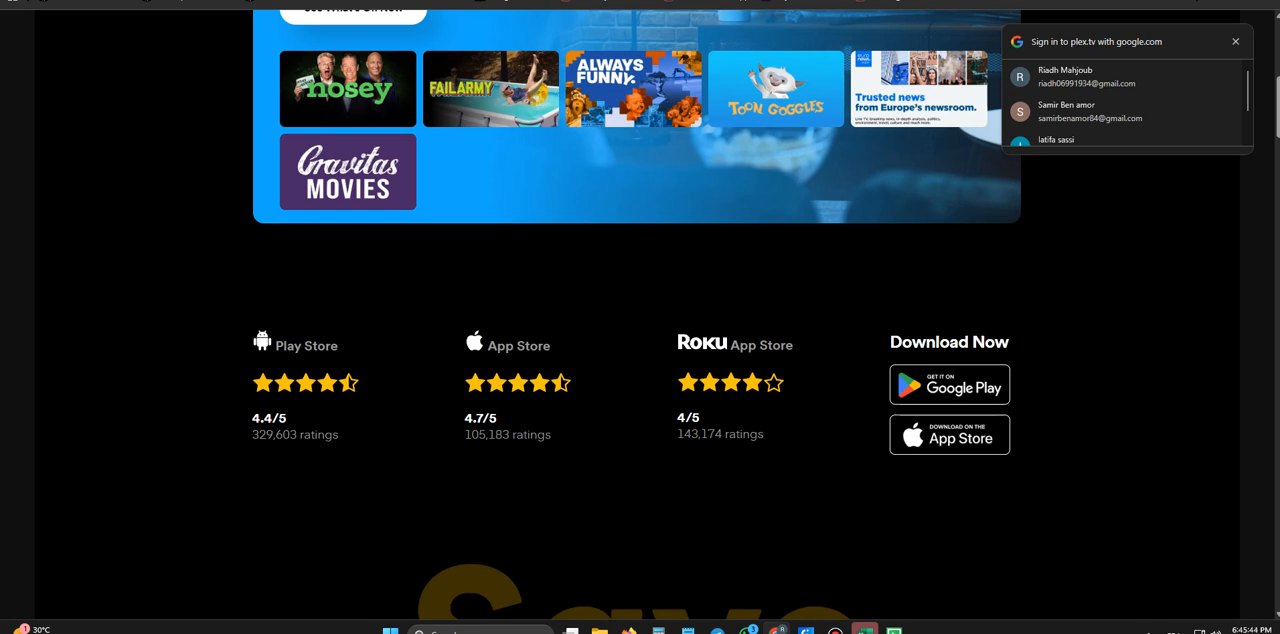
scroll(down, 3)
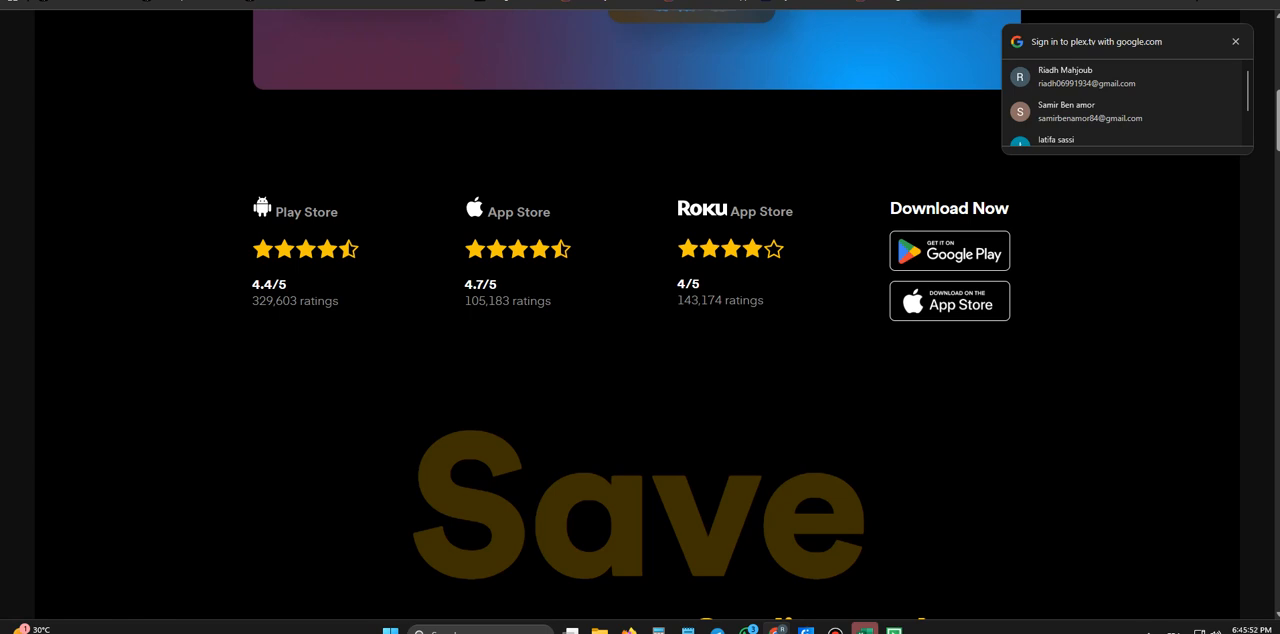
scroll(down, 3)
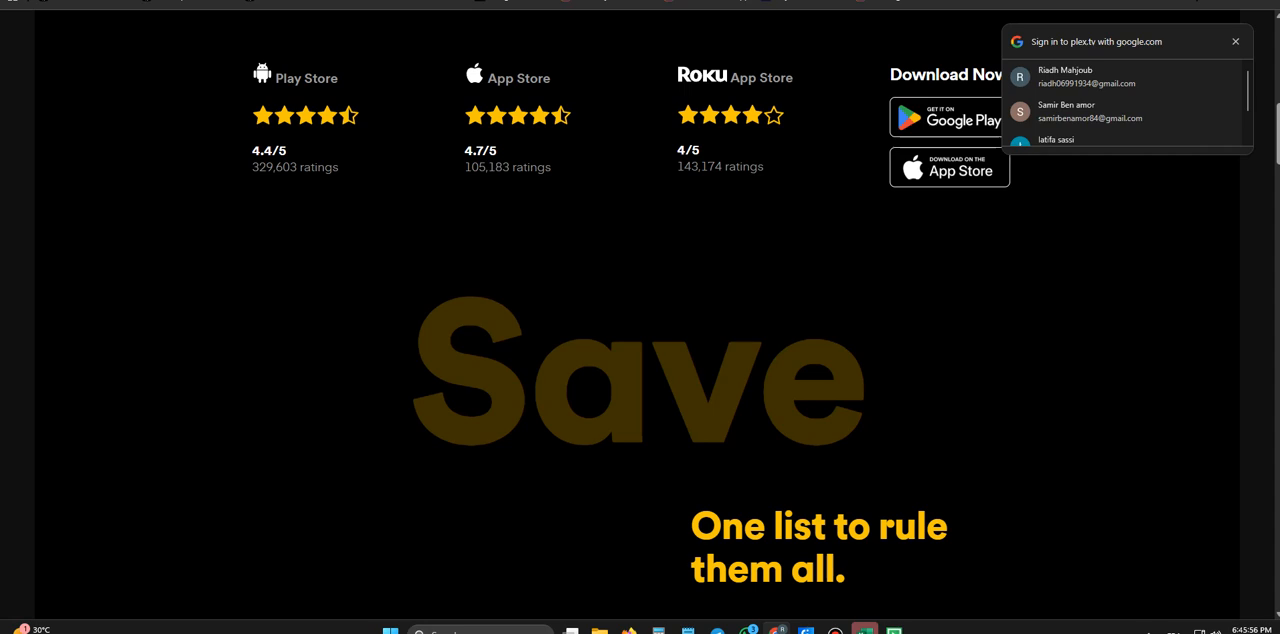
scroll(down, 3)
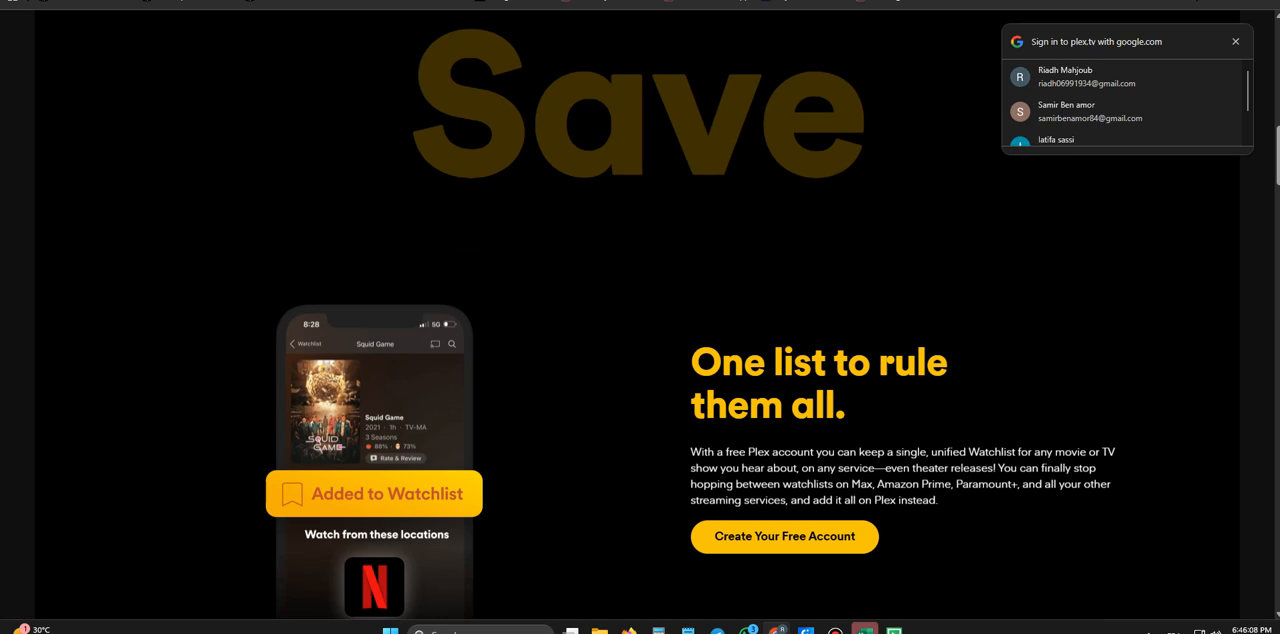
scroll(down, 3)
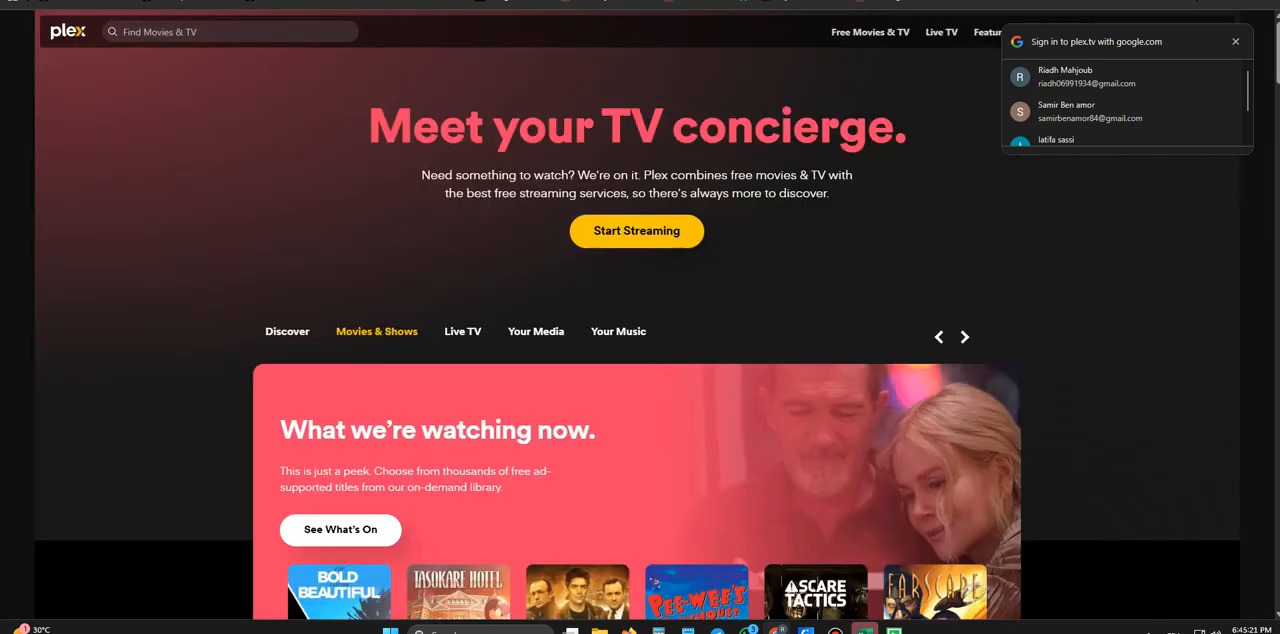
scroll(down, 3)
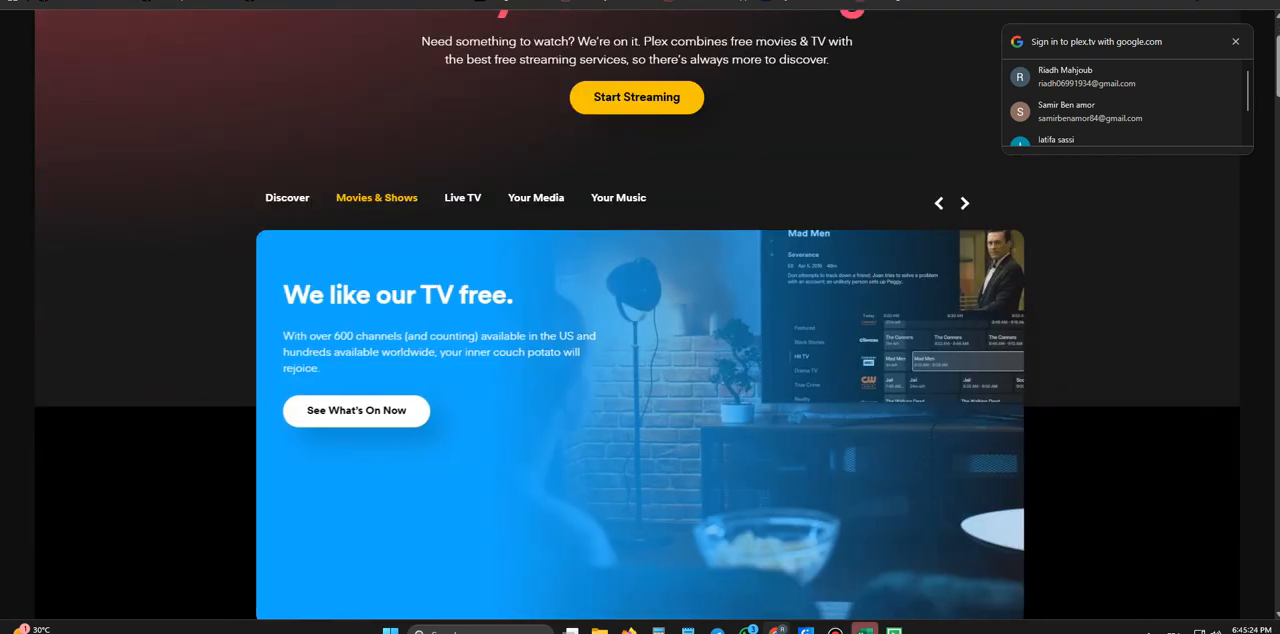
click(462, 197)
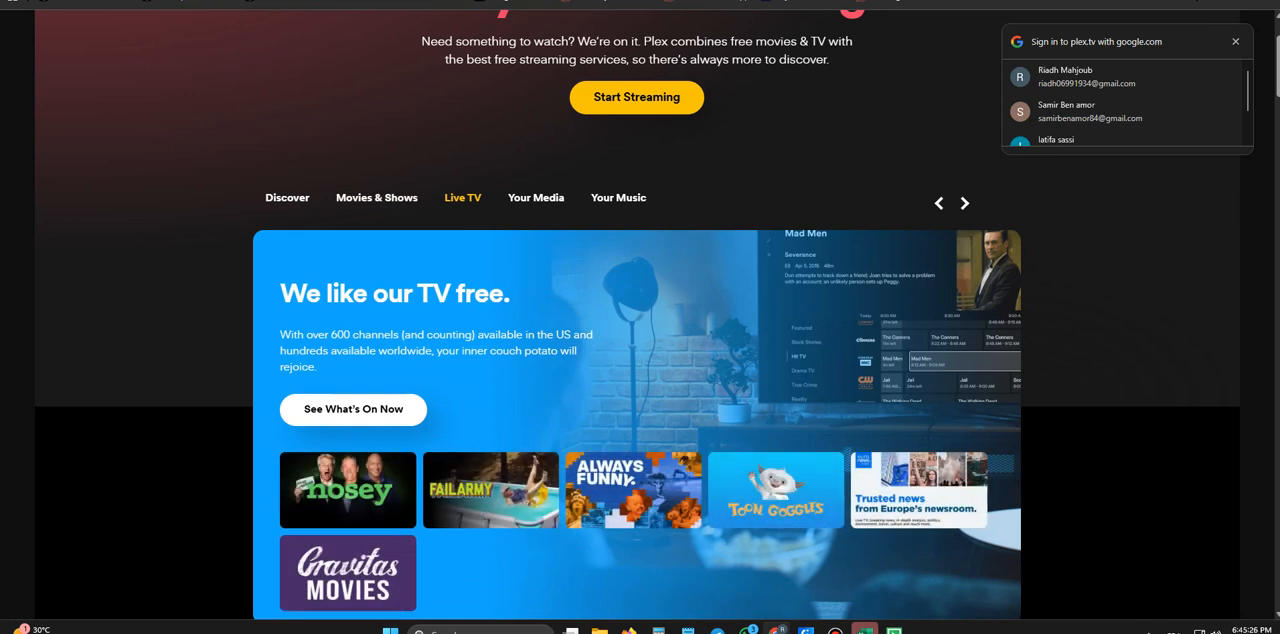
scroll(down, 3)
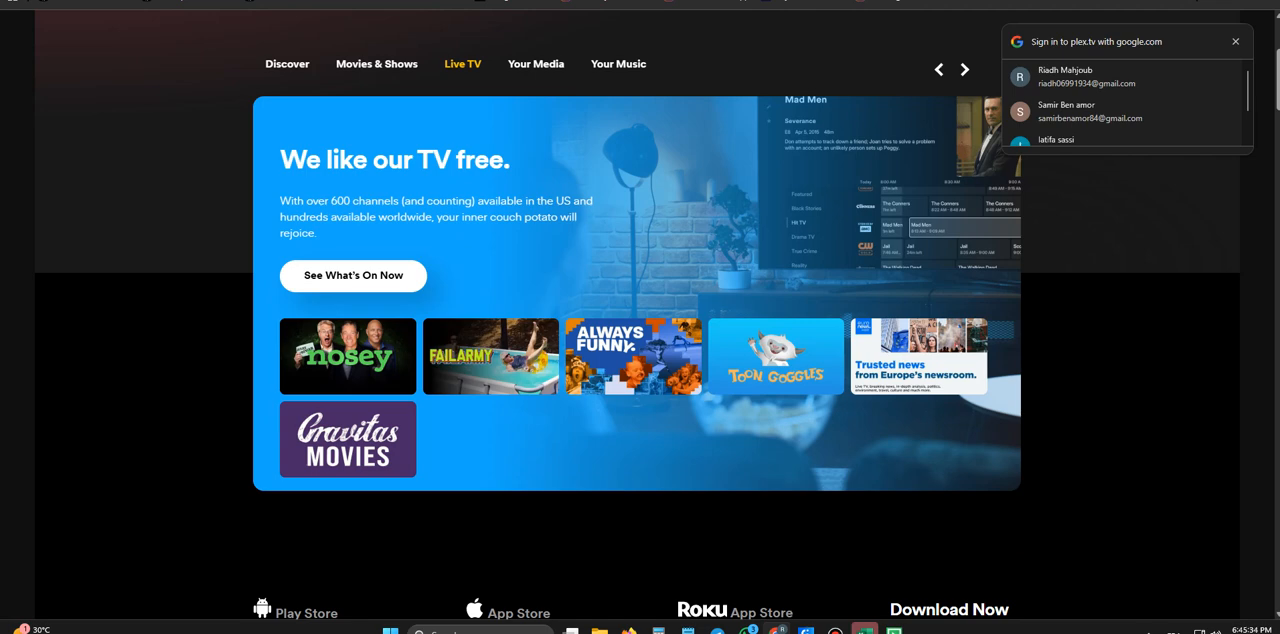
scroll(down, 3)
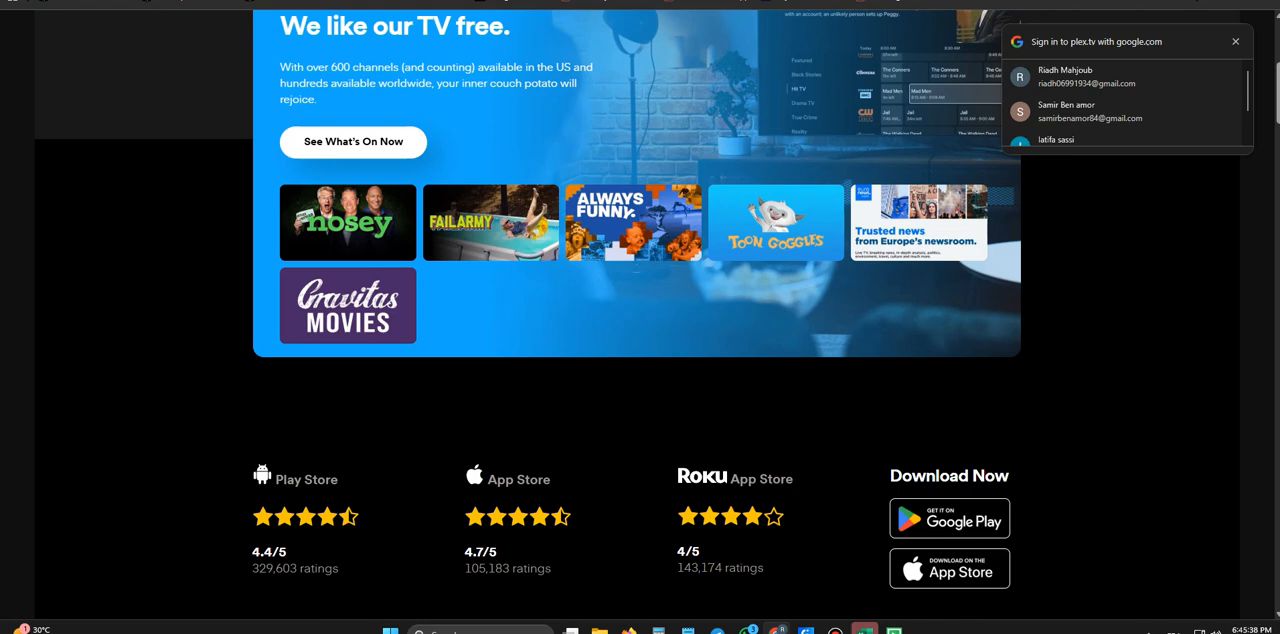
scroll(down, 3)
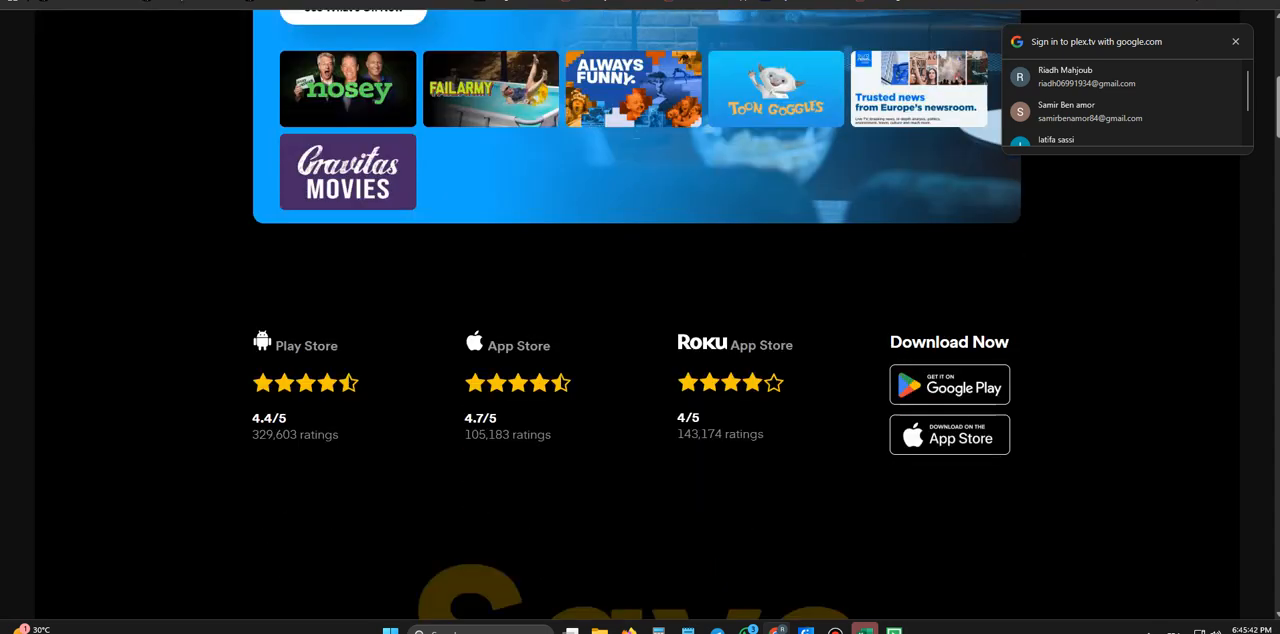
scroll(down, 3)
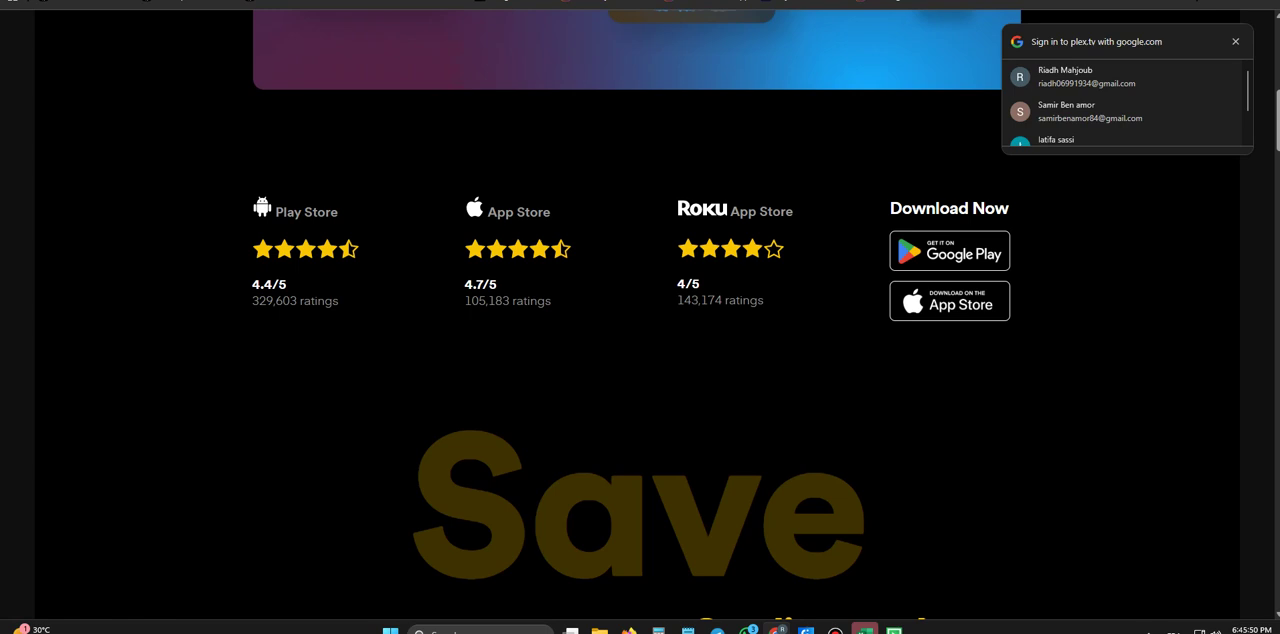
scroll(down, 3)
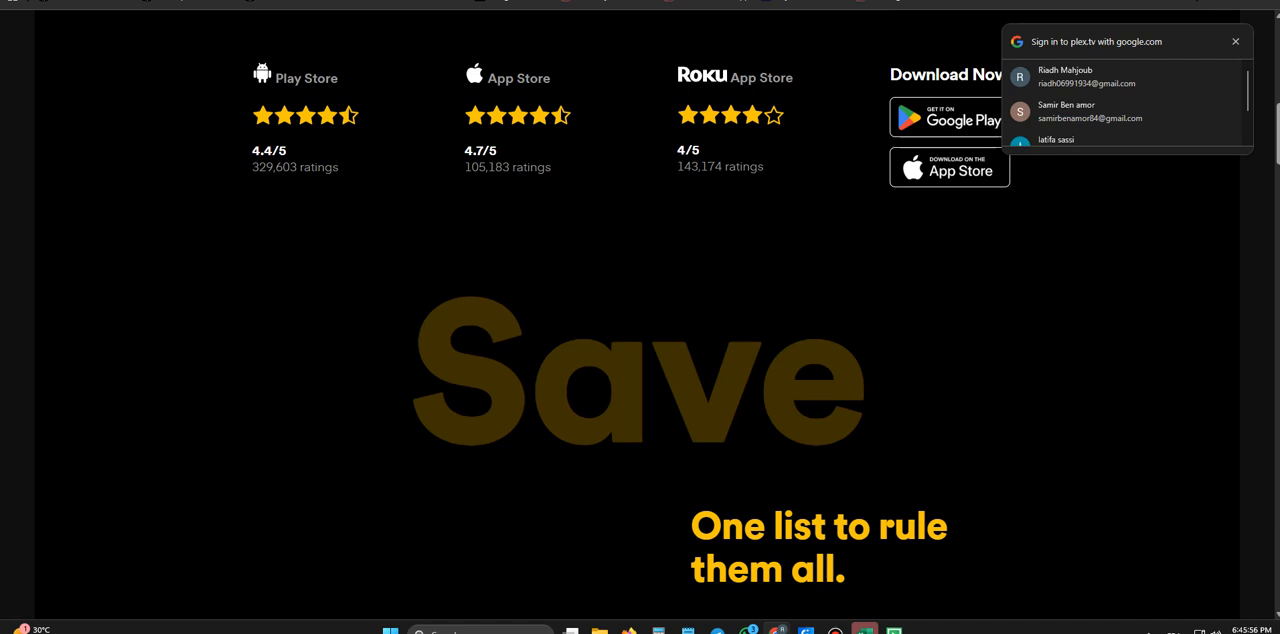
scroll(down, 3)
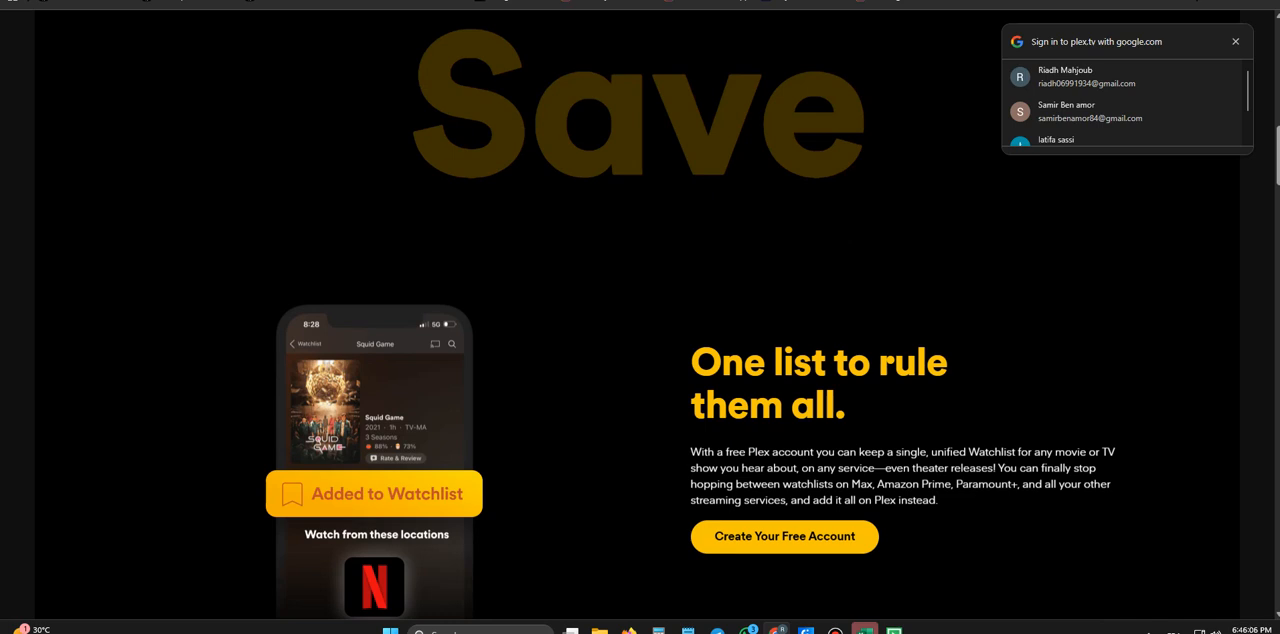
scroll(down, 3)
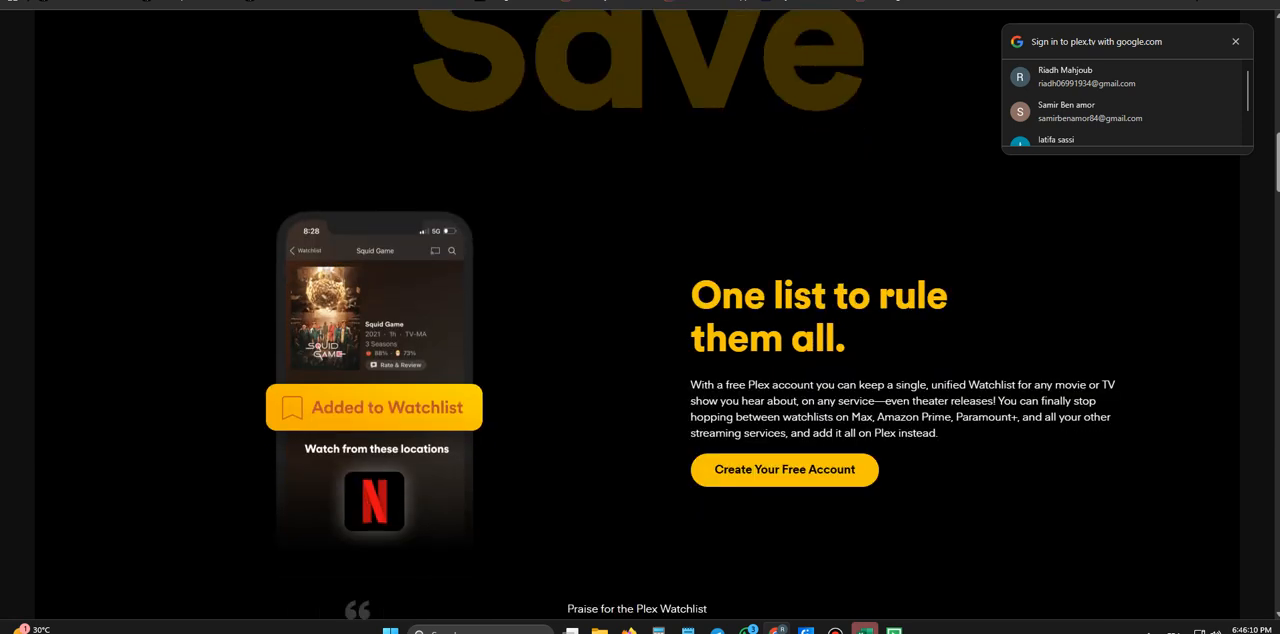
scroll(down, 3)
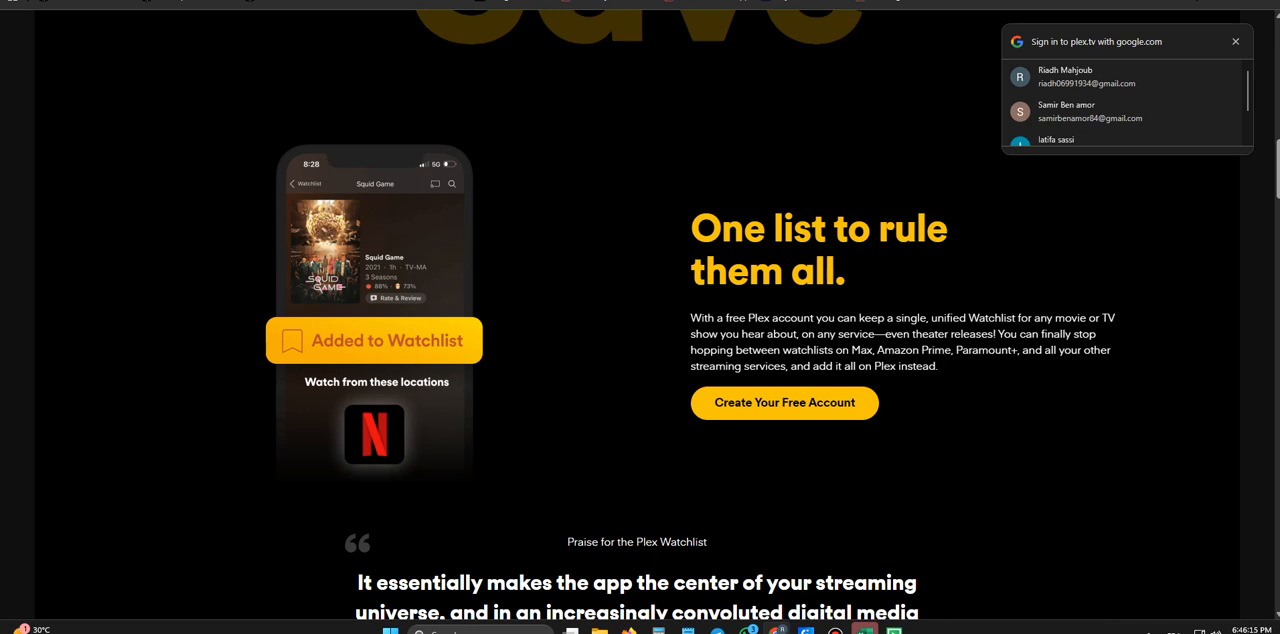
scroll(down, 3)
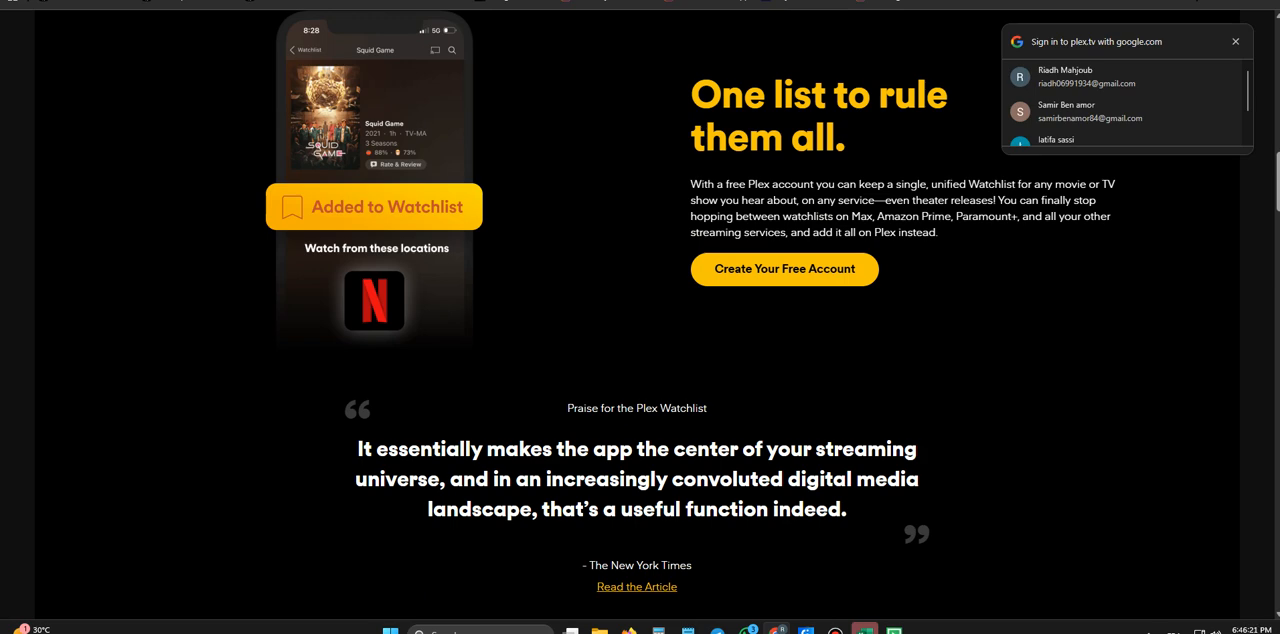
scroll(down, 3)
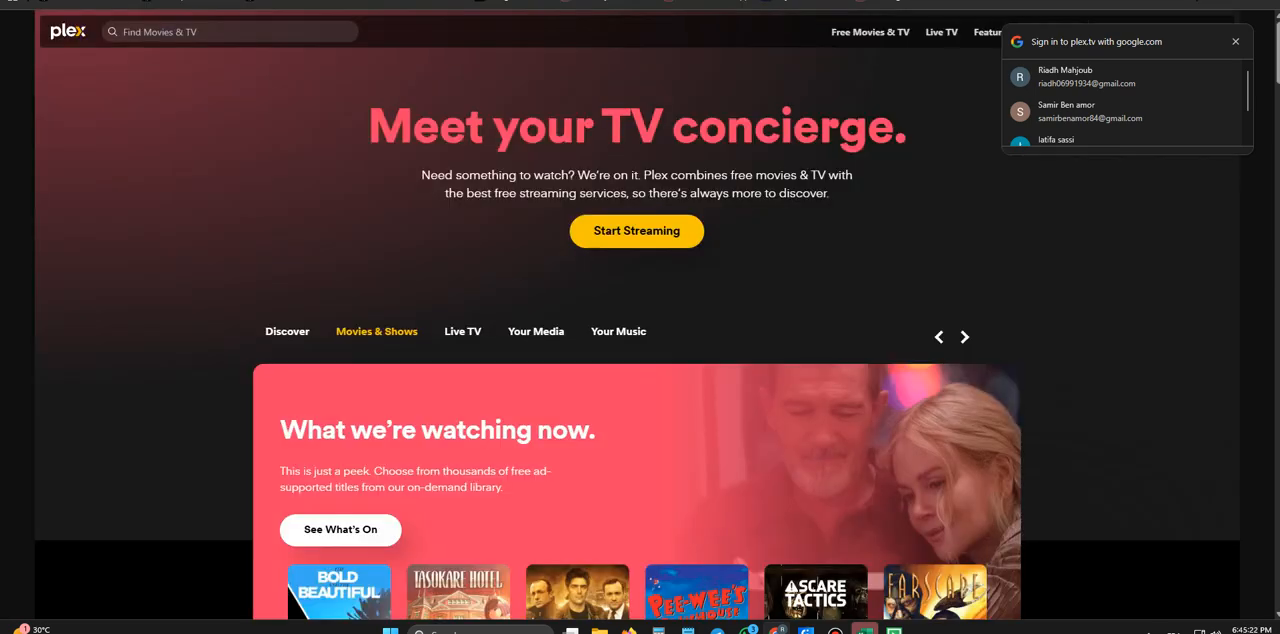
click(963, 336)
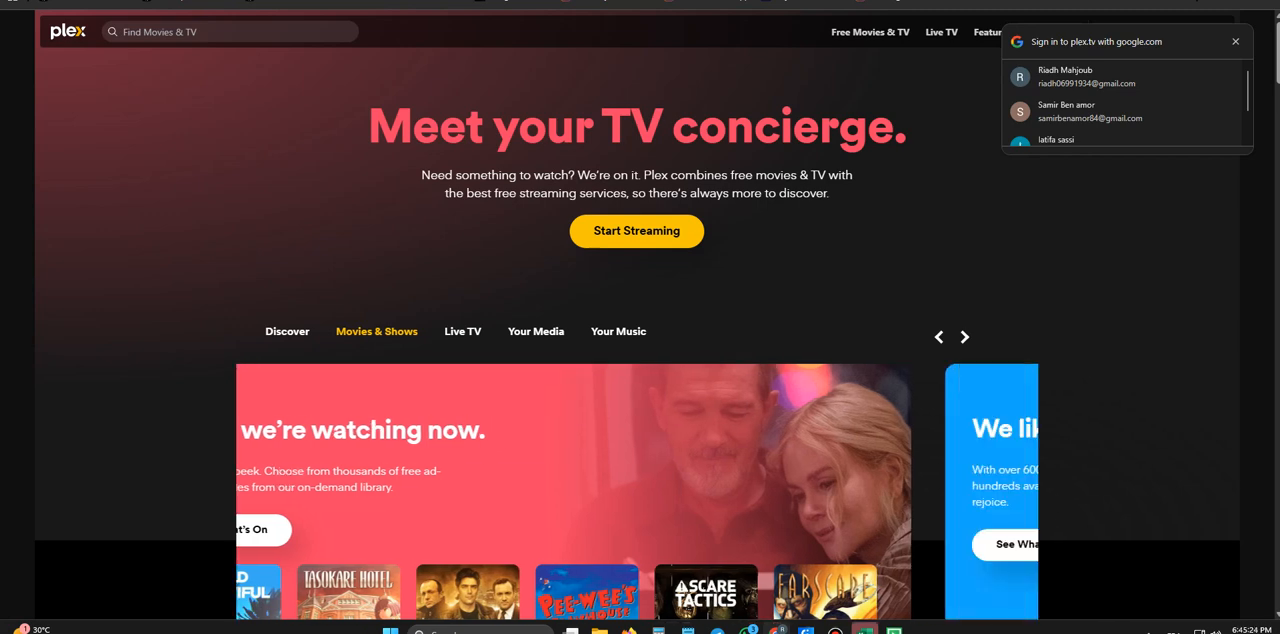
scroll(down, 3)
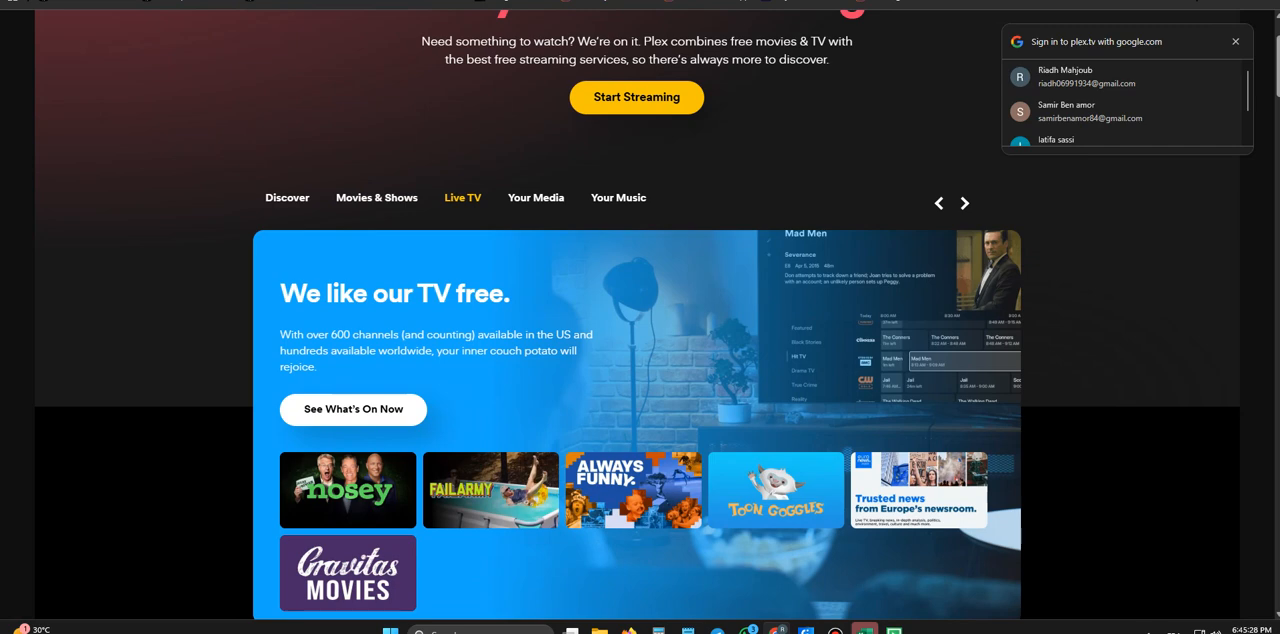
scroll(down, 3)
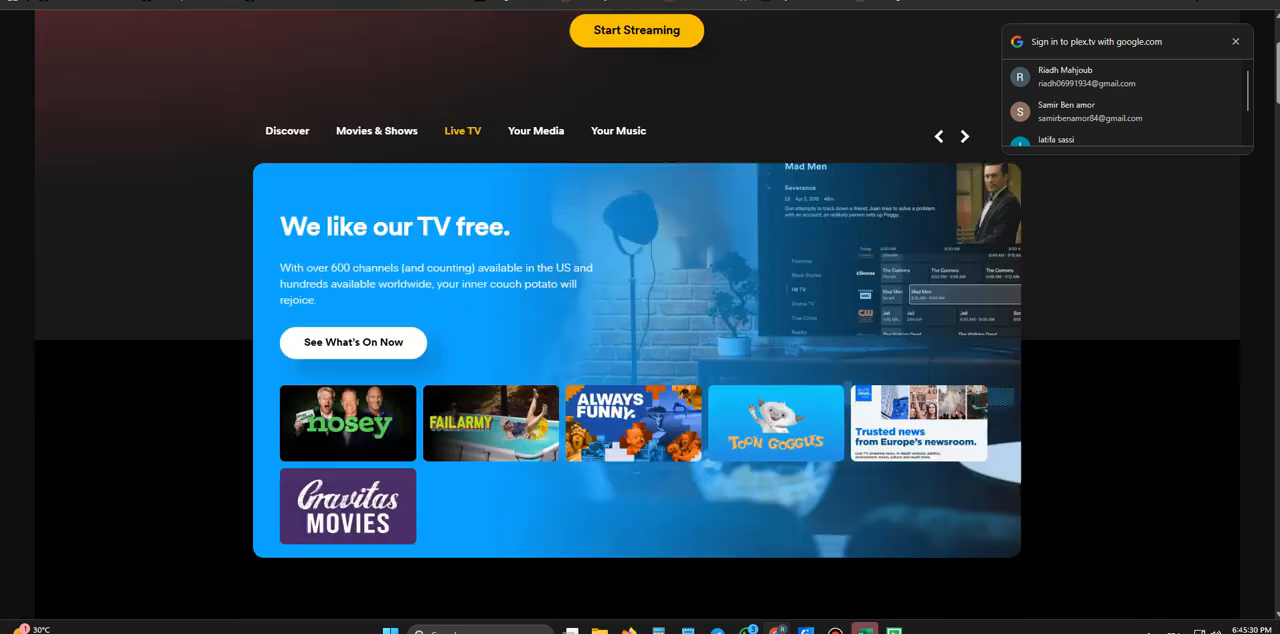
scroll(down, 3)
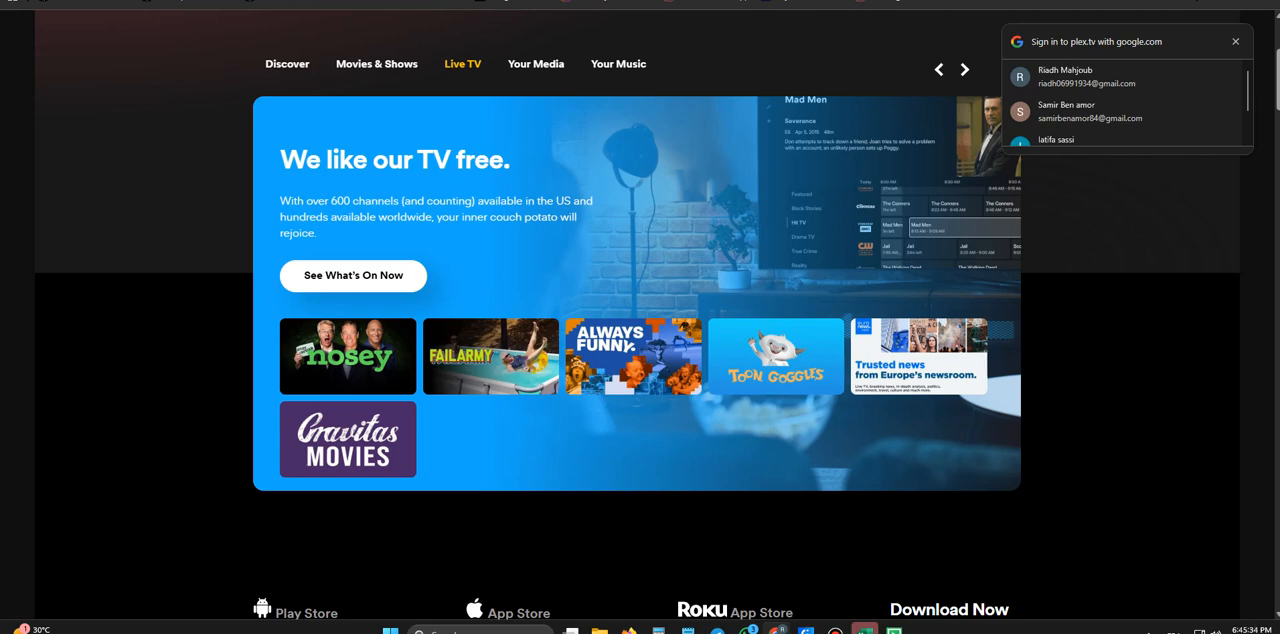
scroll(down, 3)
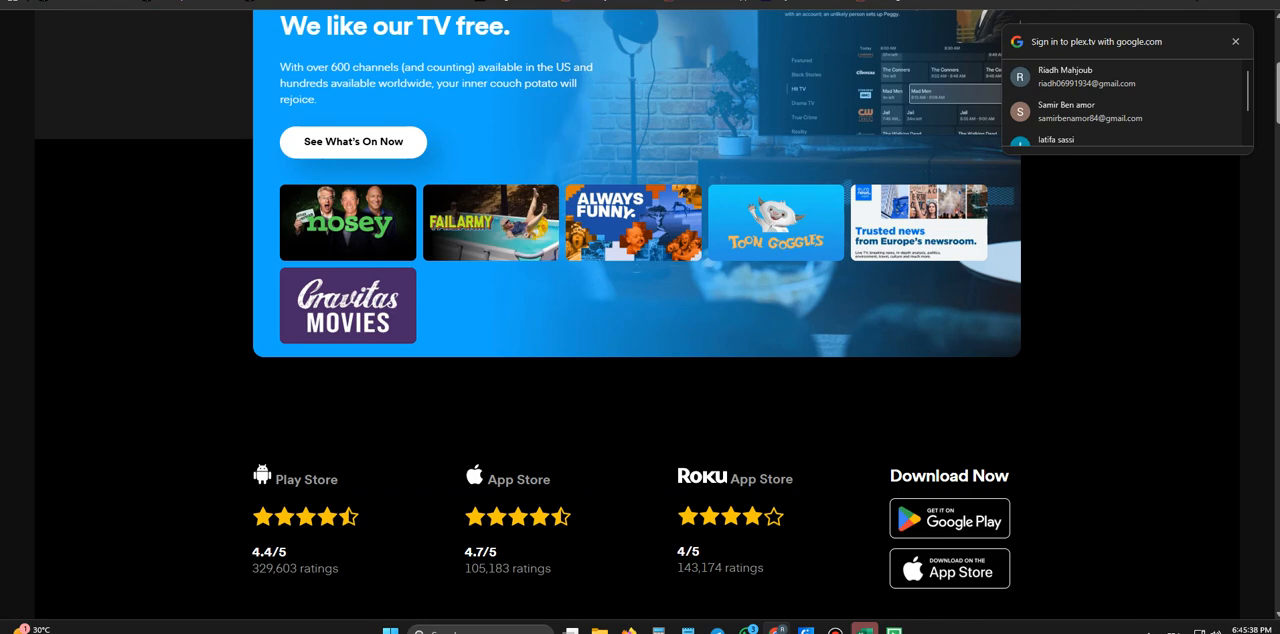
scroll(down, 3)
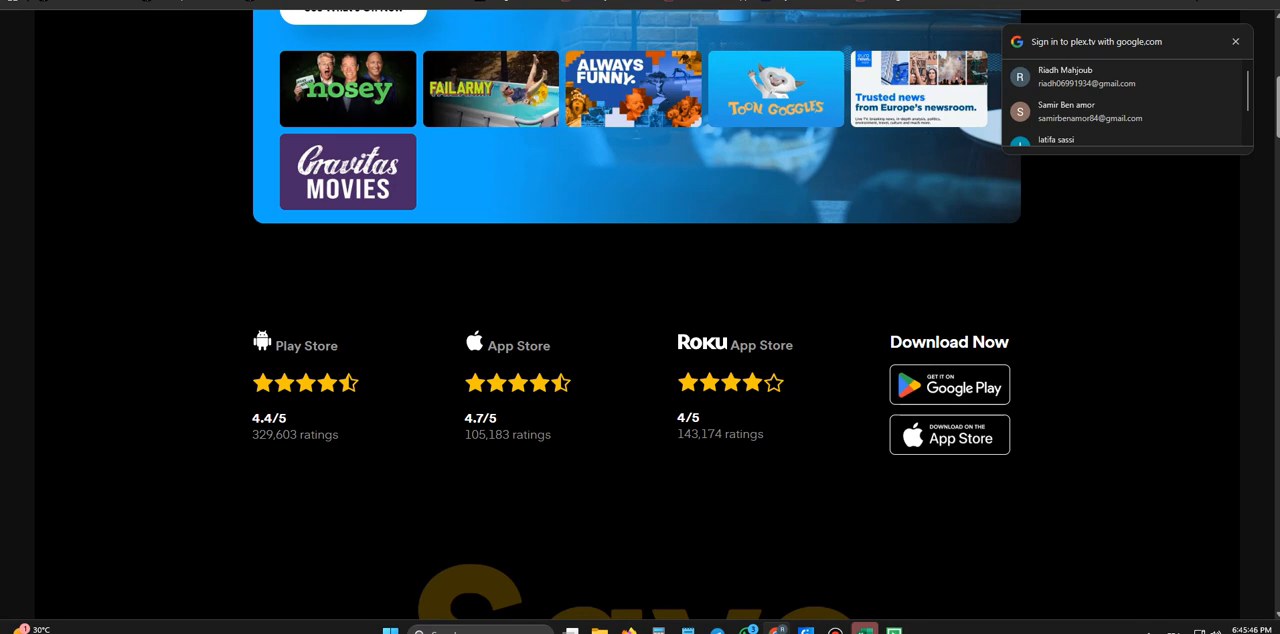
scroll(down, 3)
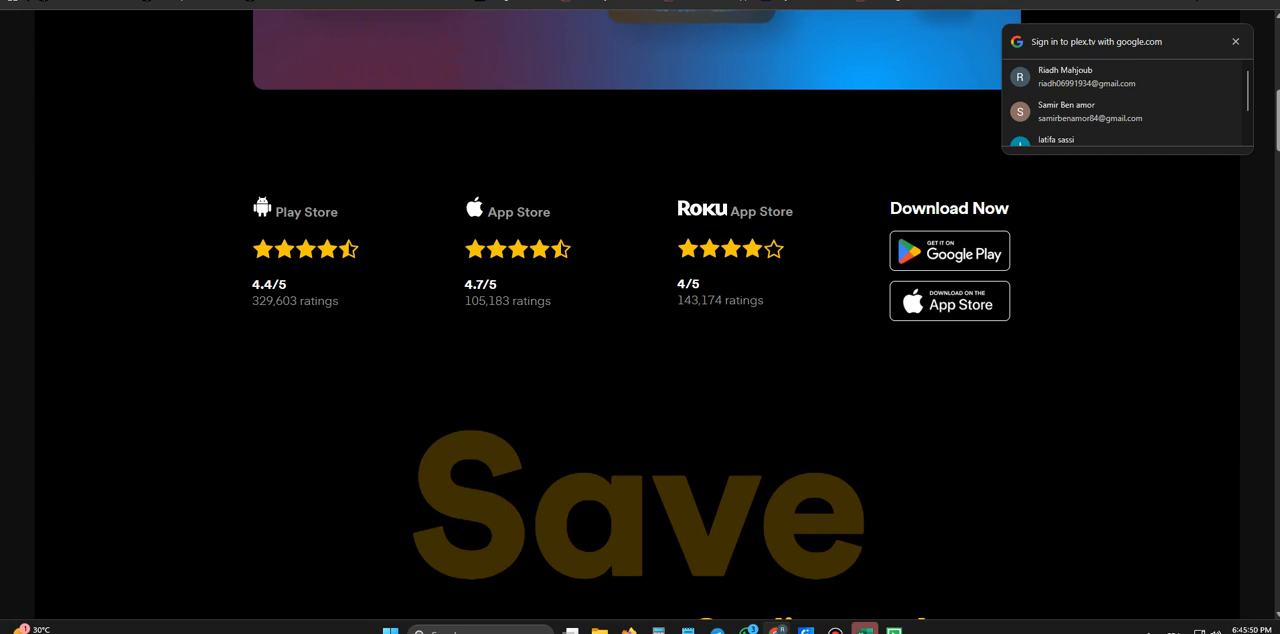
scroll(down, 3)
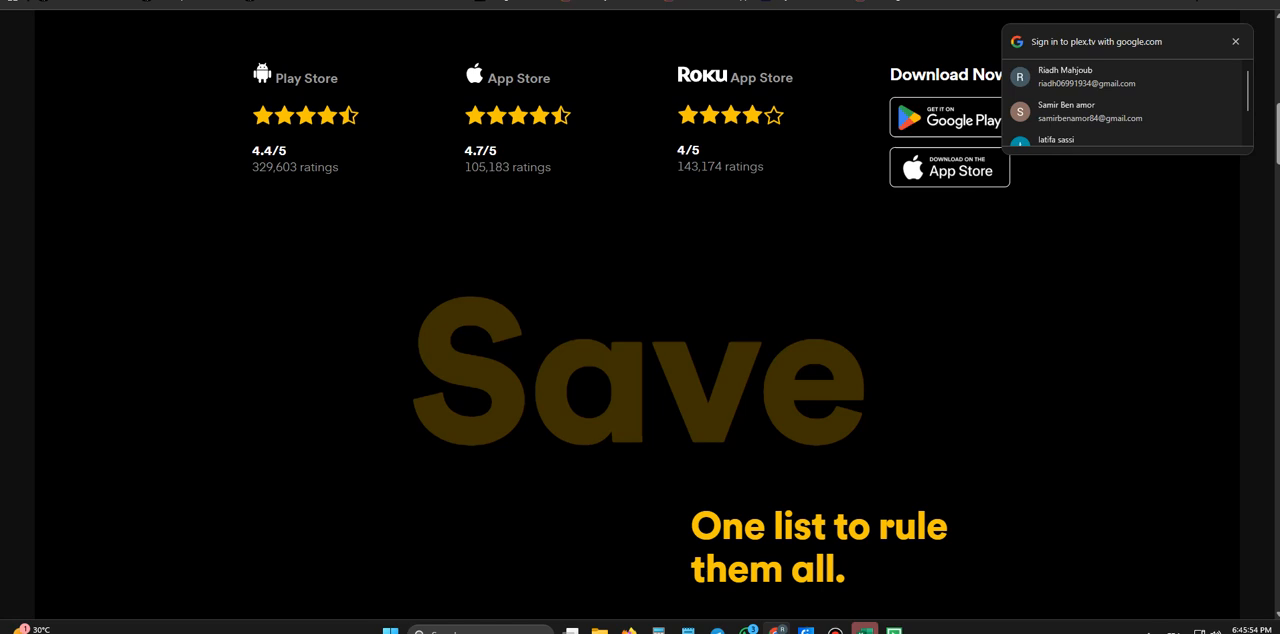
scroll(down, 3)
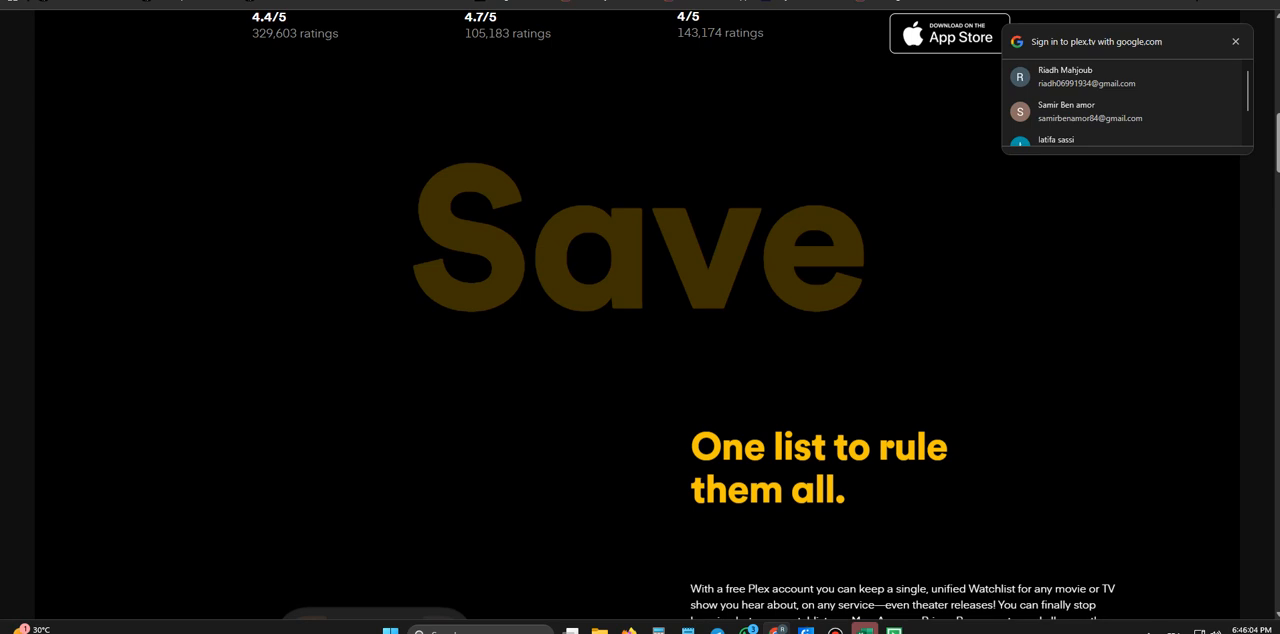
scroll(down, 3)
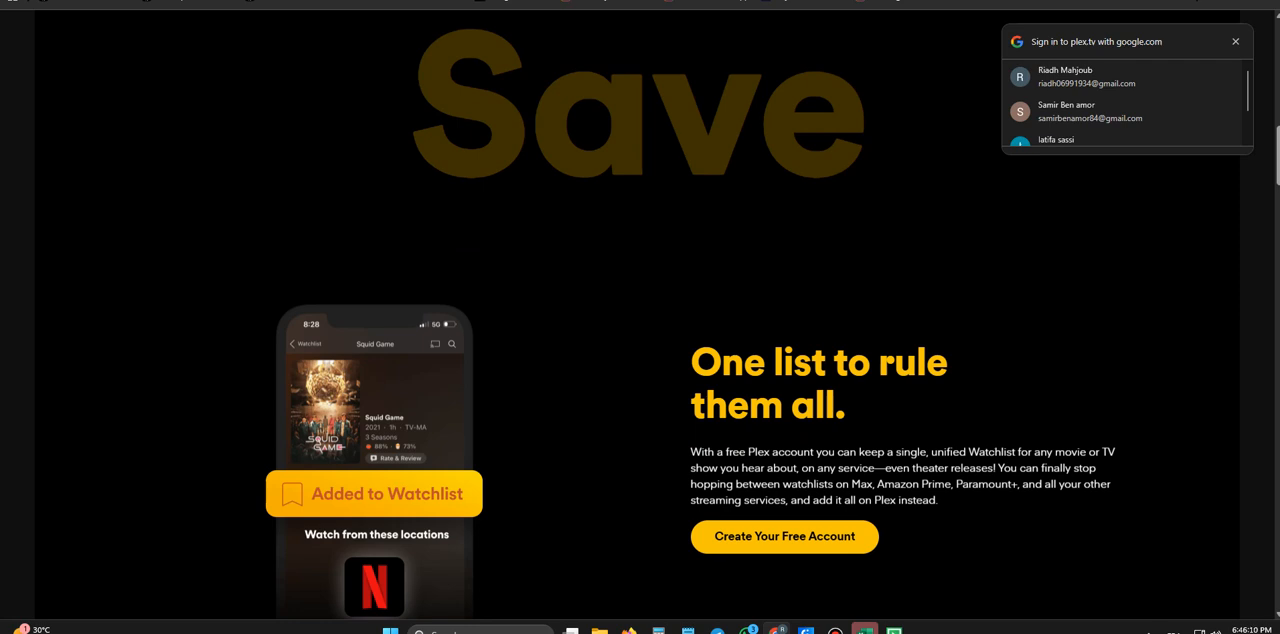
scroll(down, 3)
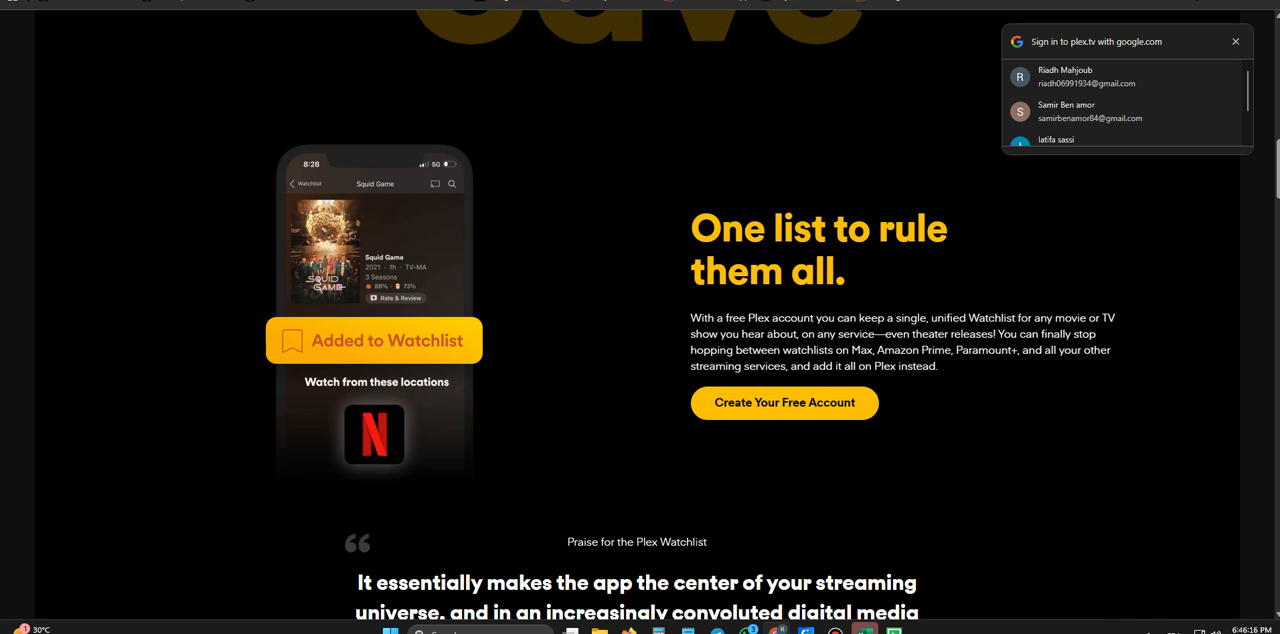
scroll(down, 3)
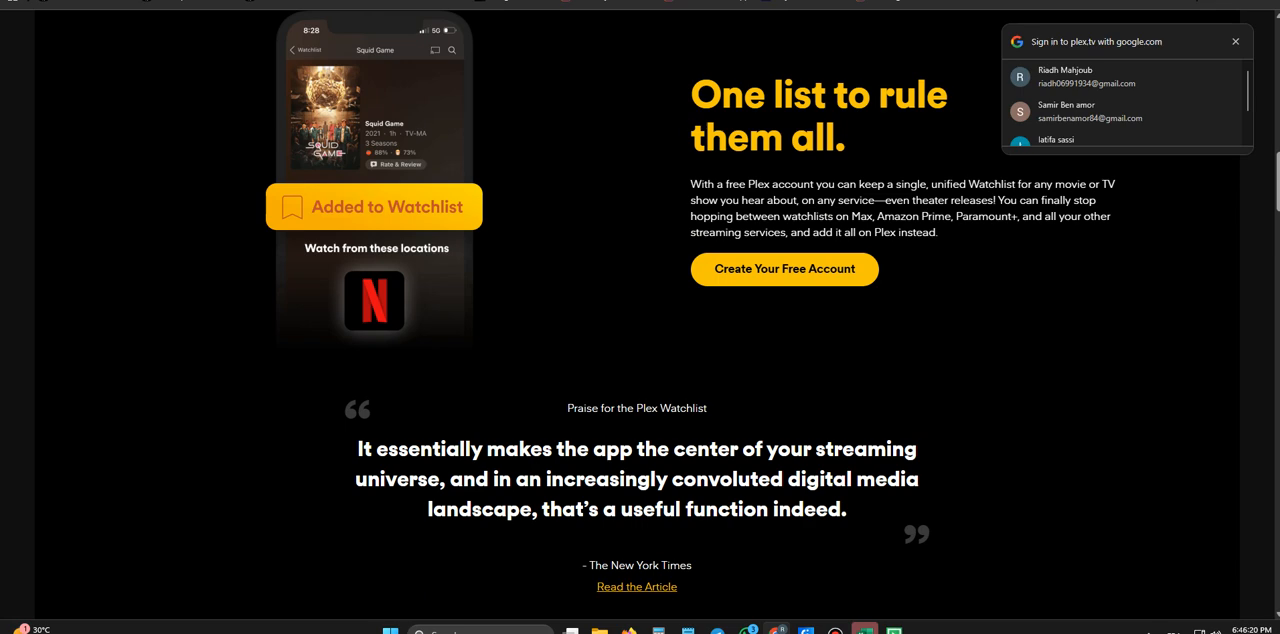
scroll(down, 3)
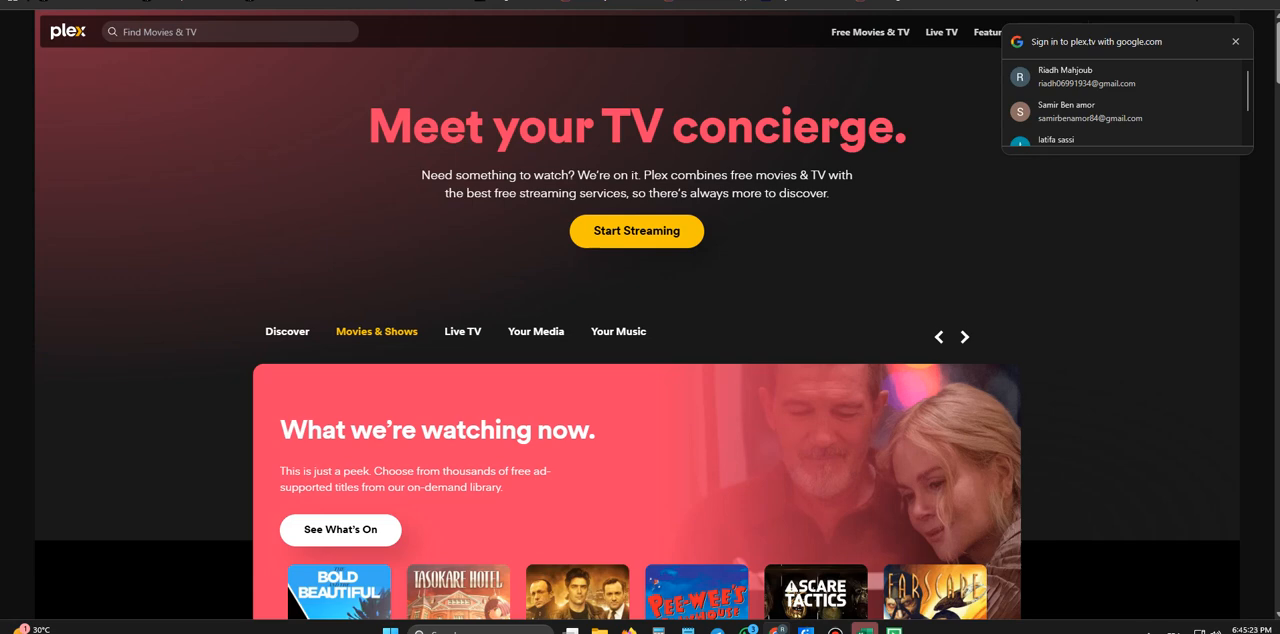
scroll(down, 3)
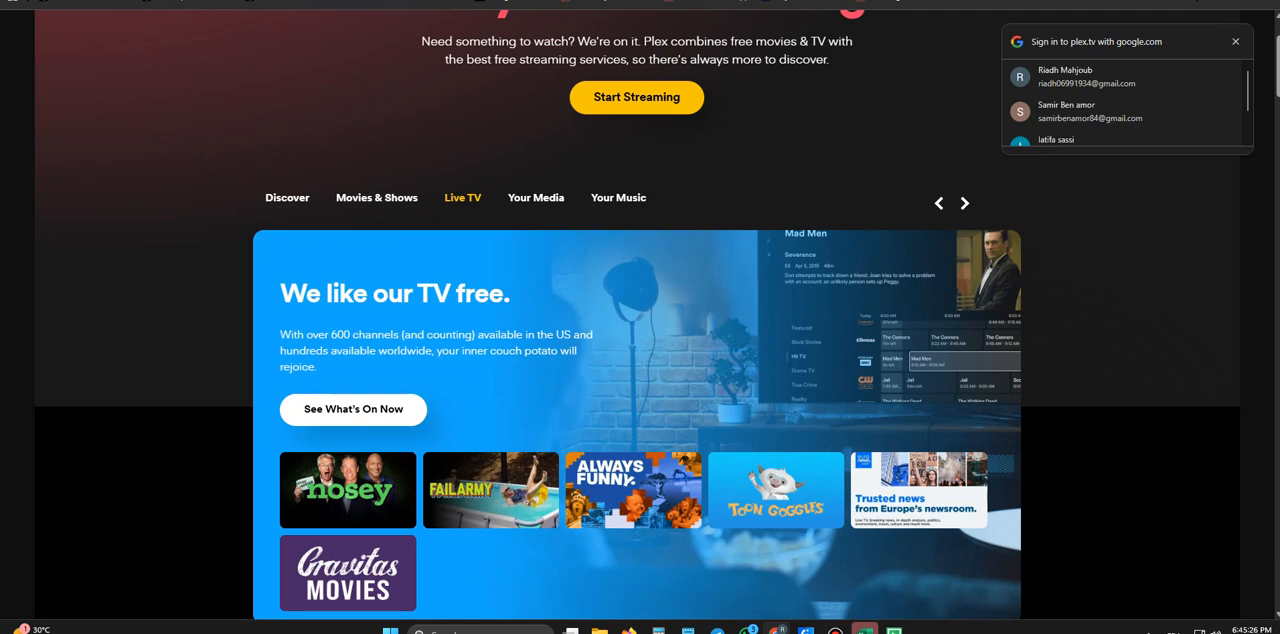
scroll(down, 3)
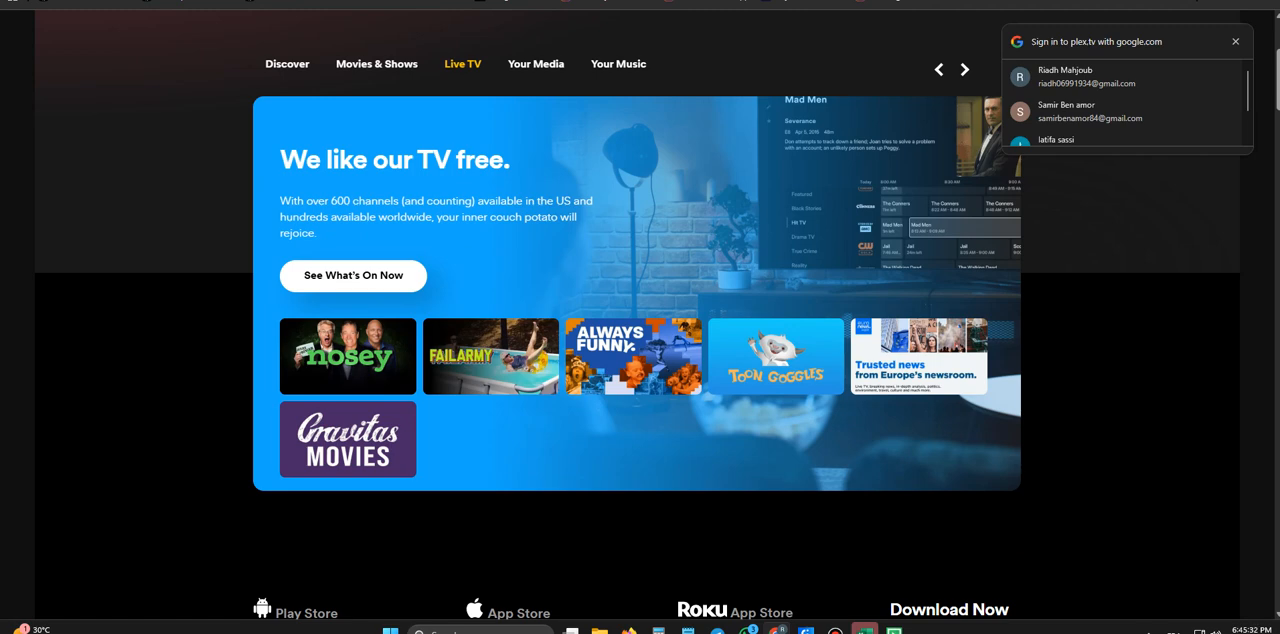
scroll(down, 3)
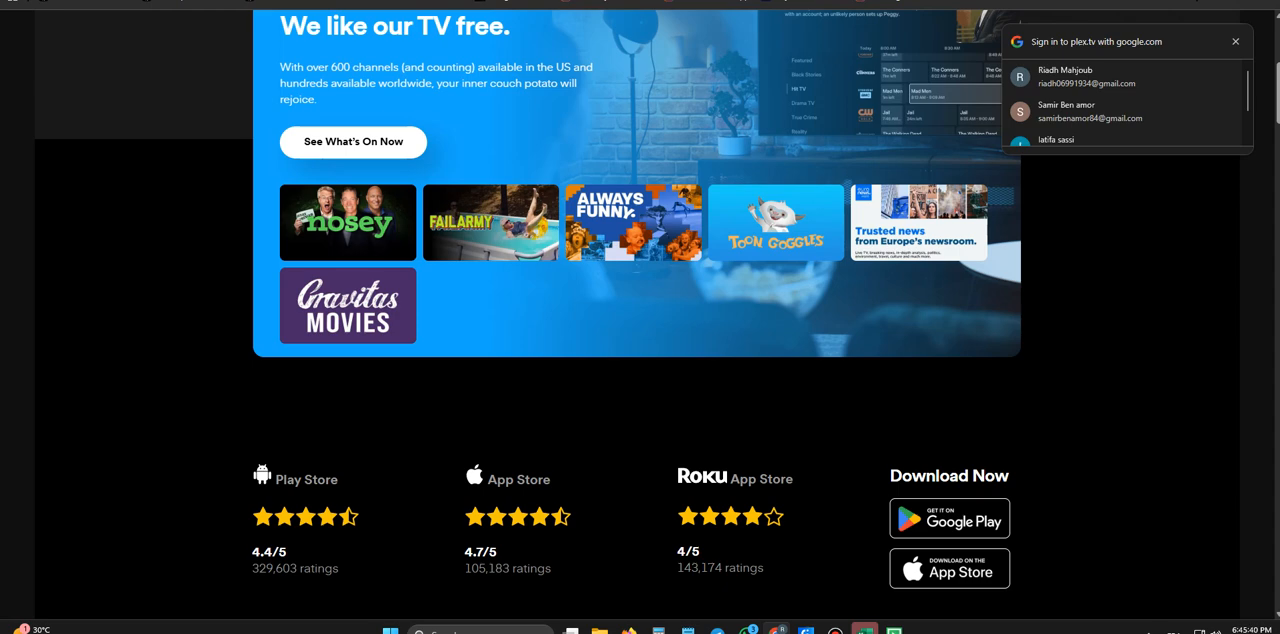
scroll(down, 3)
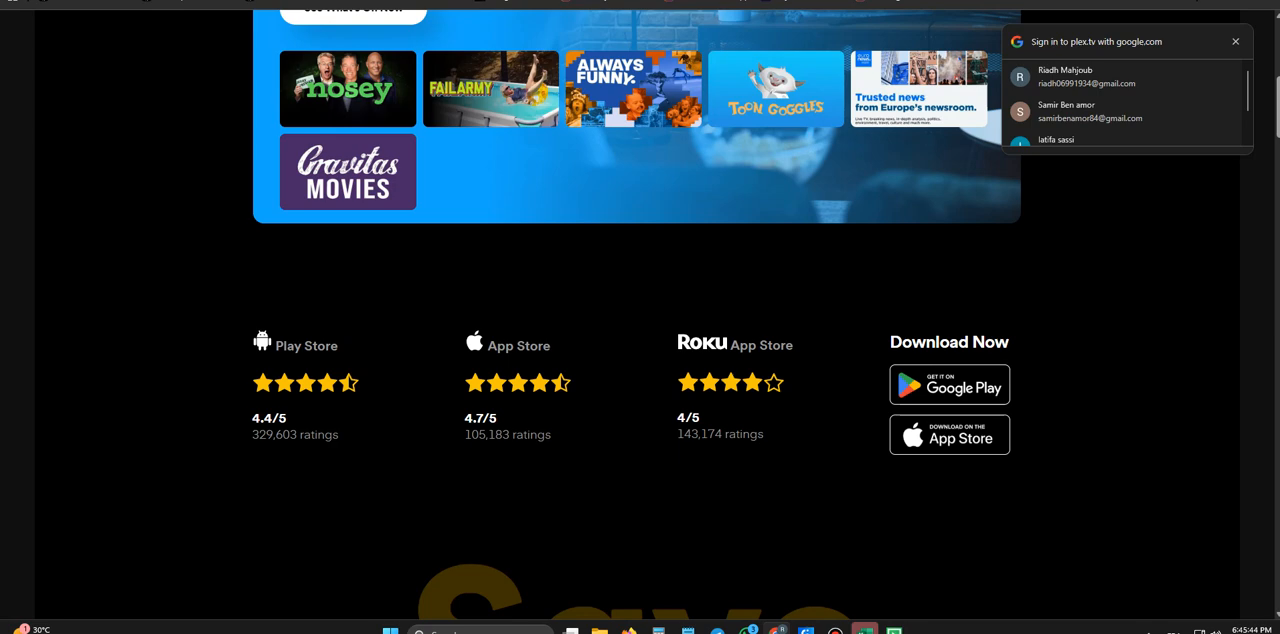
scroll(down, 3)
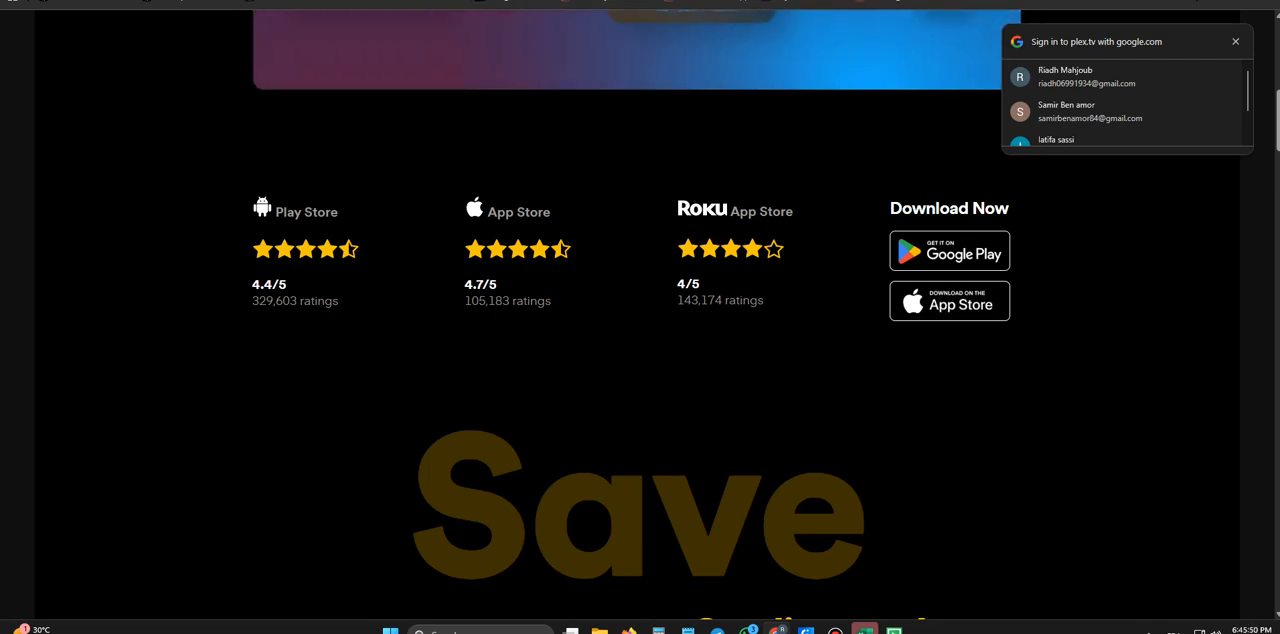
scroll(down, 3)
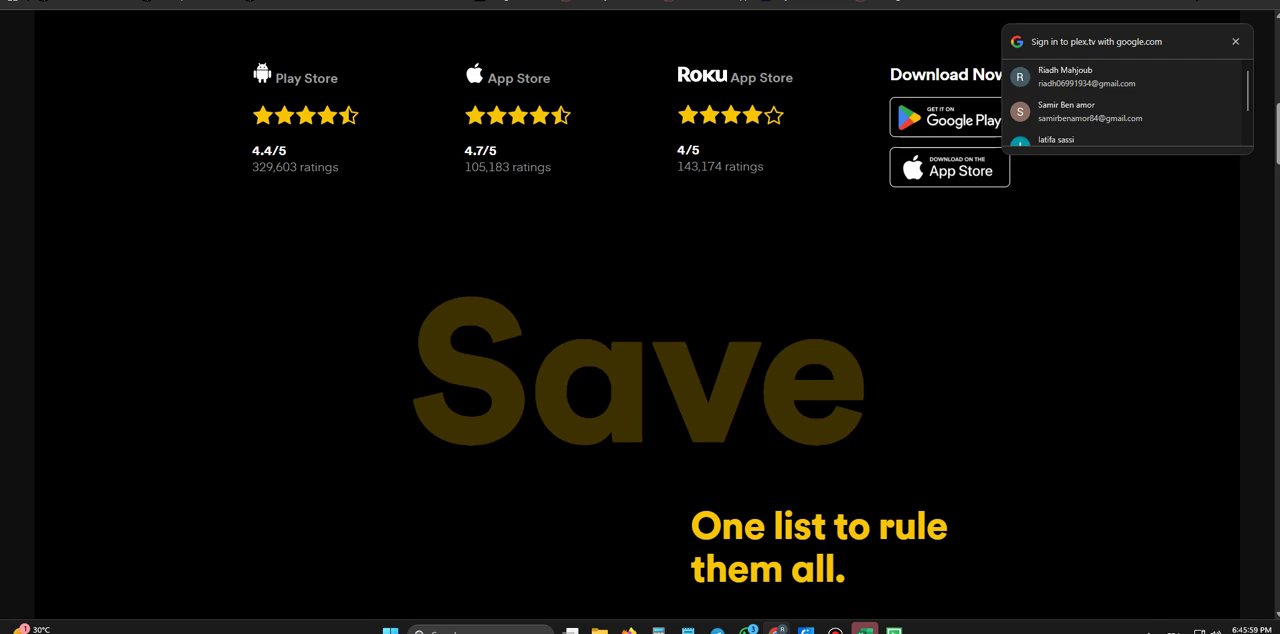
scroll(down, 3)
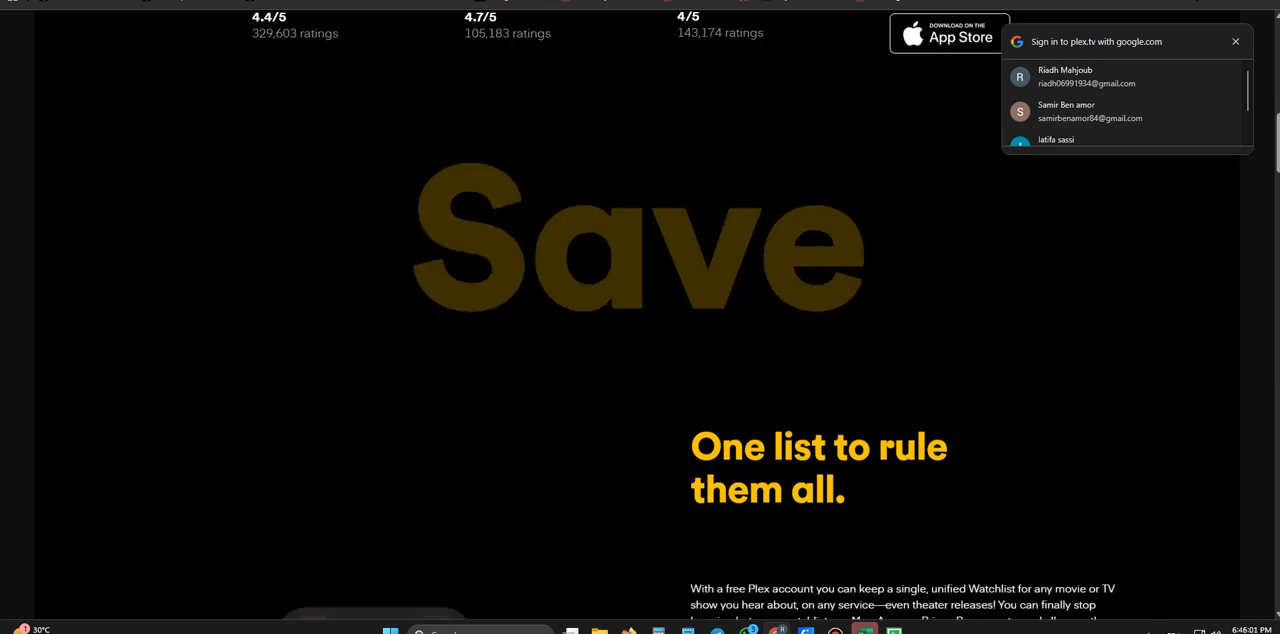
scroll(down, 3)
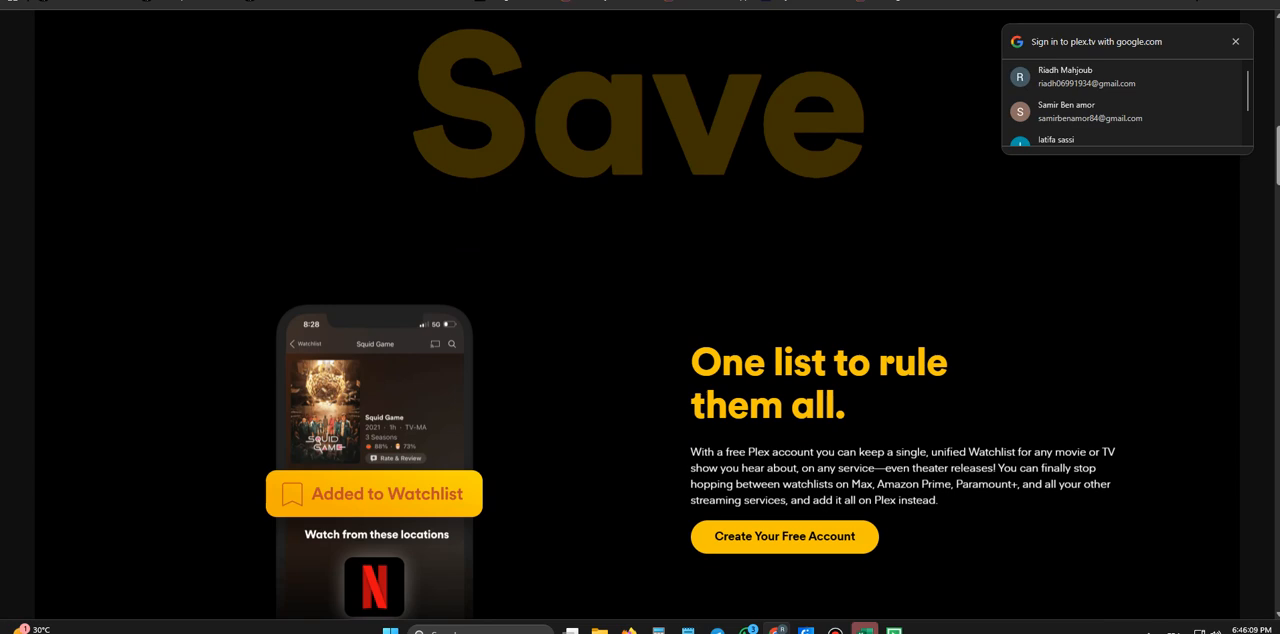
scroll(down, 3)
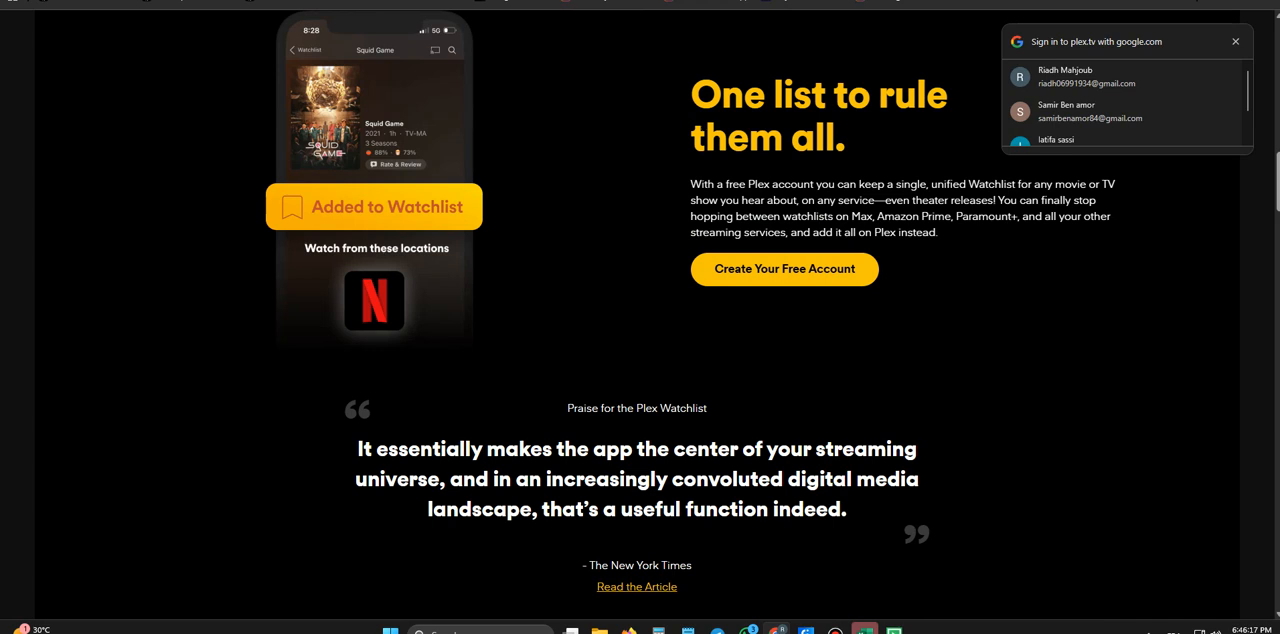
scroll(down, 3)
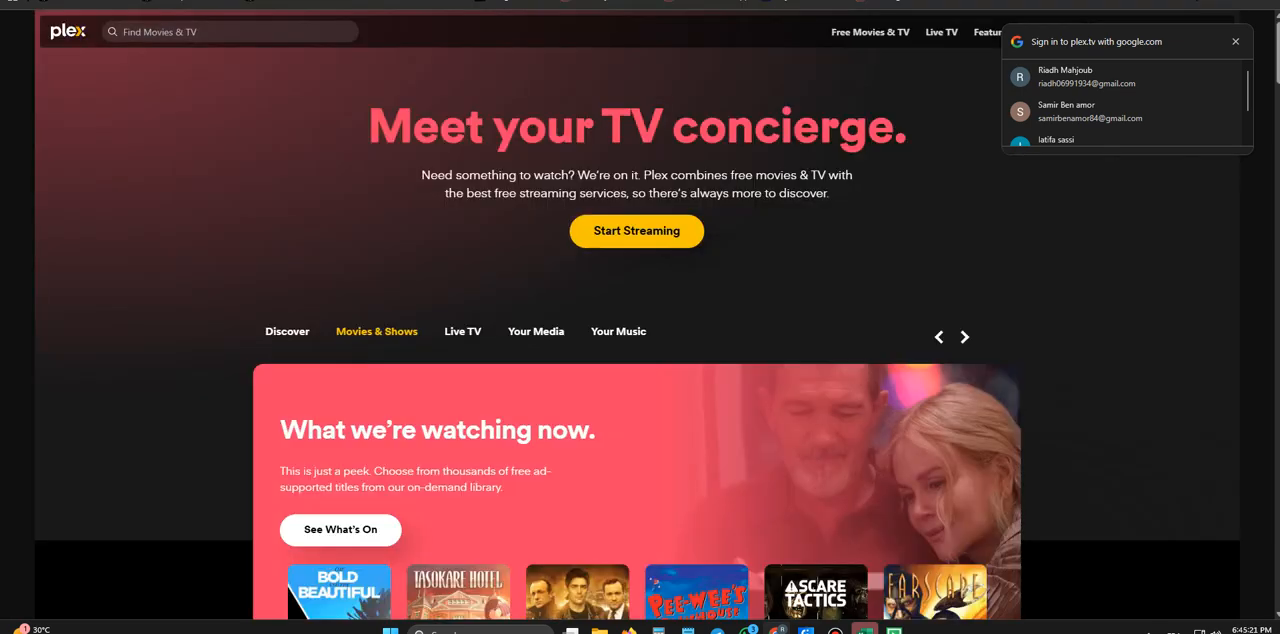
Step: Scroll from the concierge hero past Live TV and app ratings to 'One list to rule them all.'
scroll(down, 3)
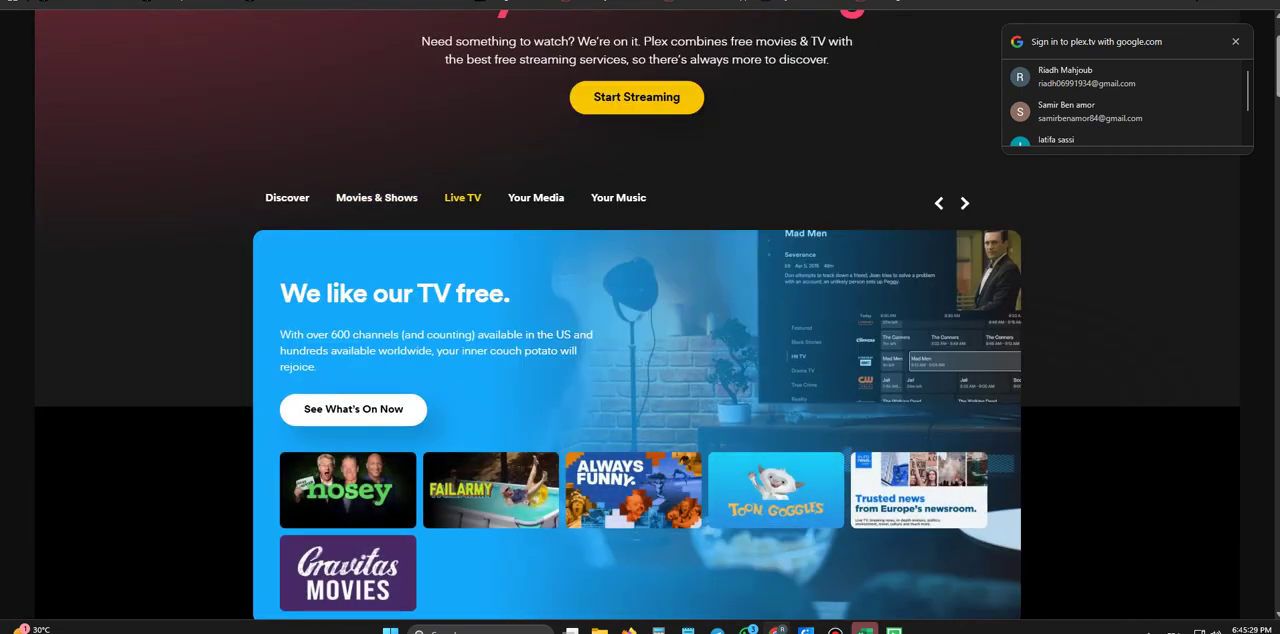
scroll(down, 3)
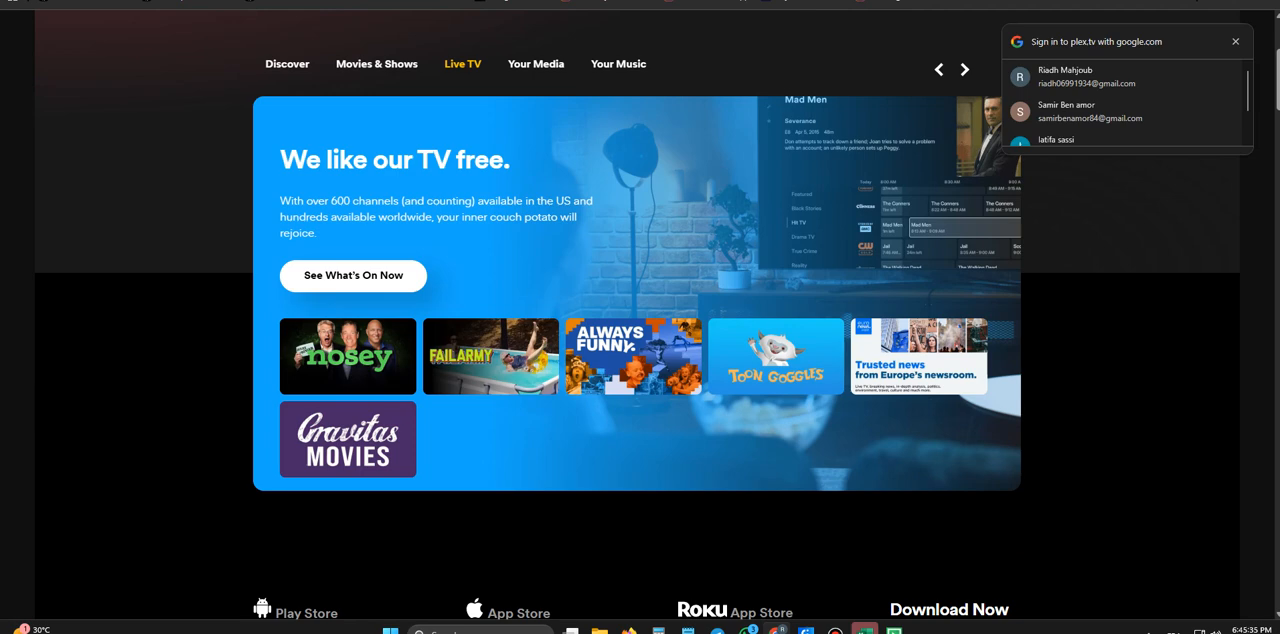
scroll(down, 3)
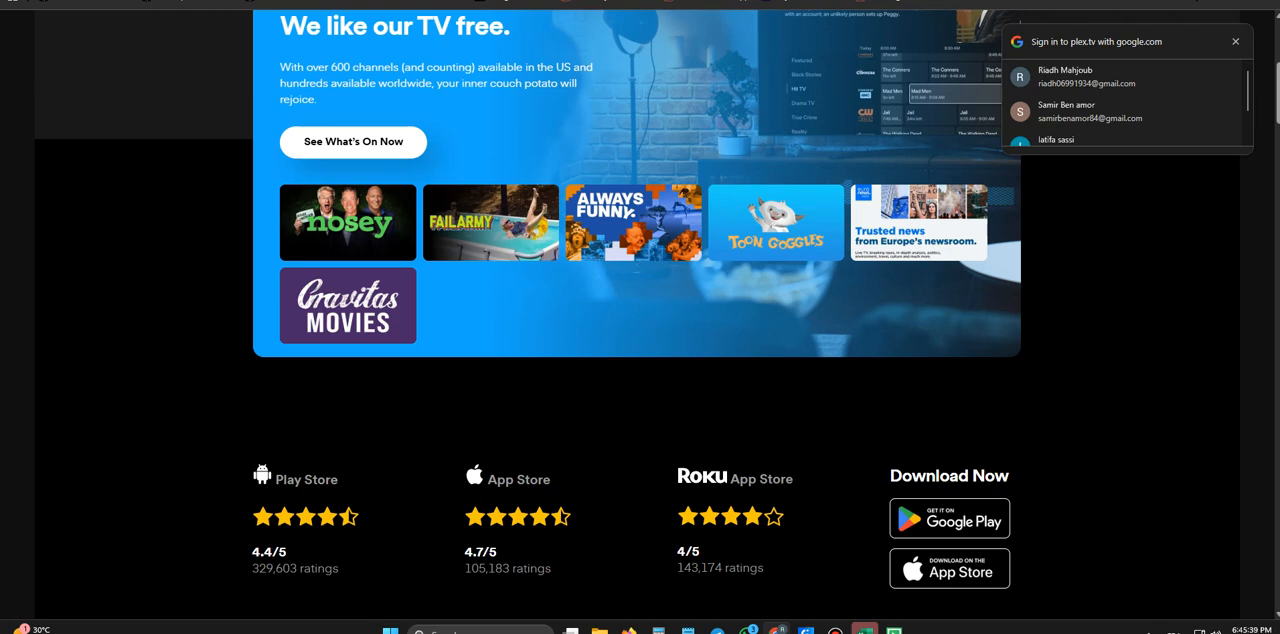
scroll(down, 3)
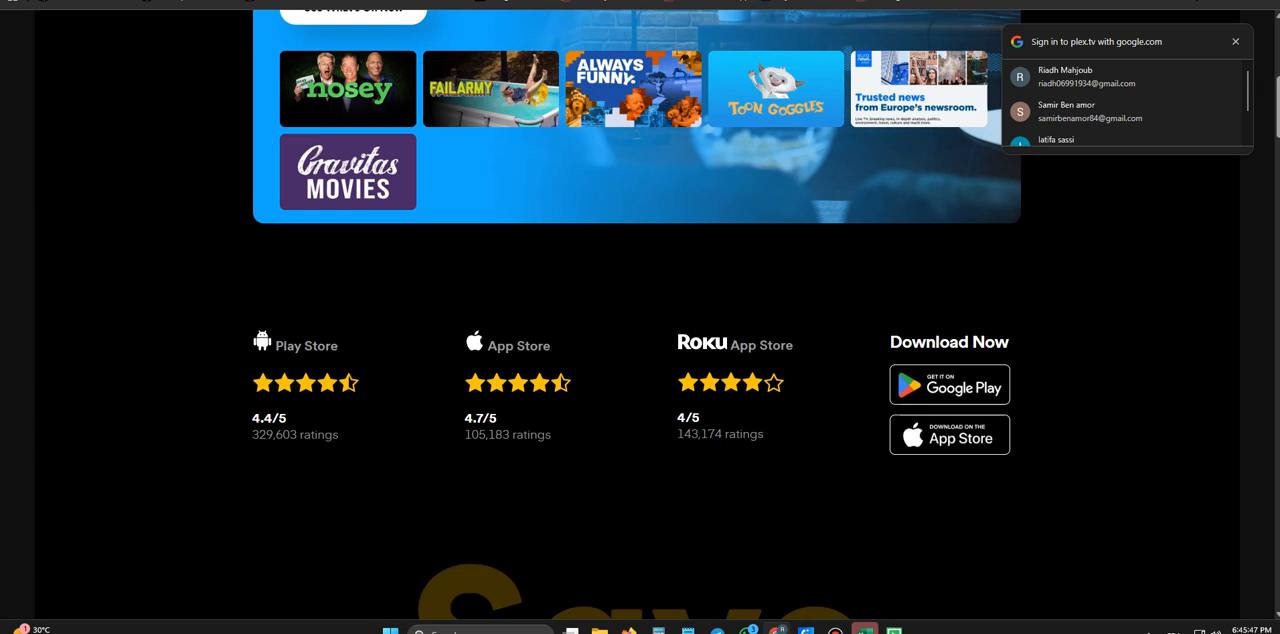
scroll(down, 3)
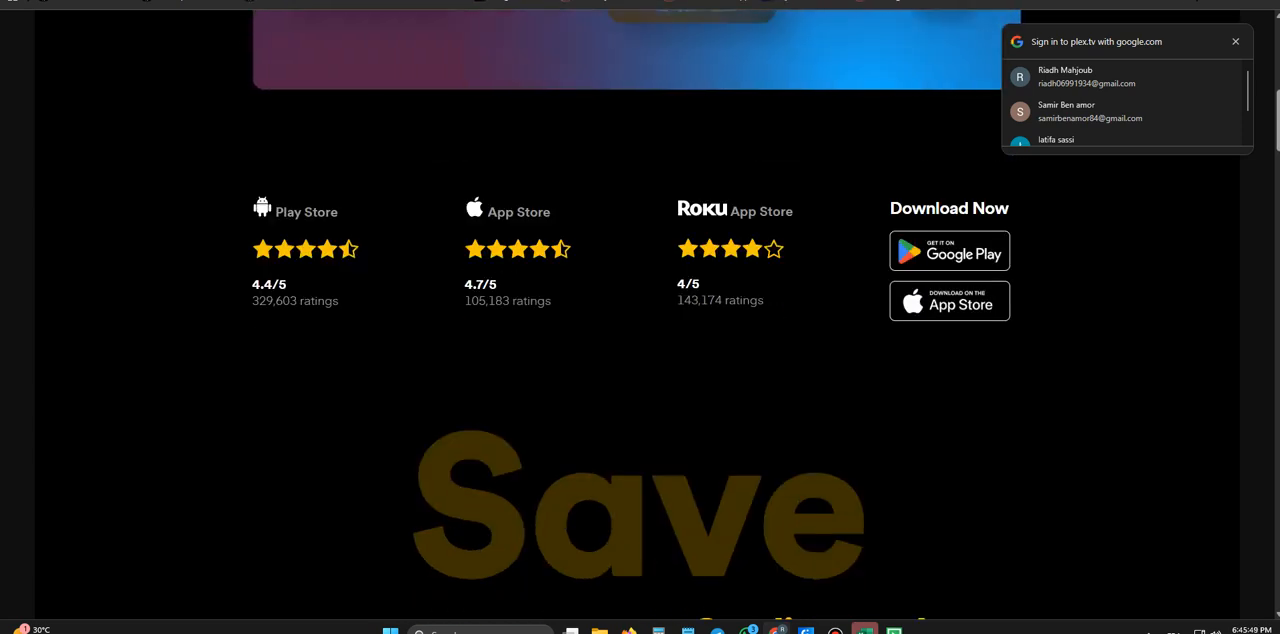
scroll(down, 3)
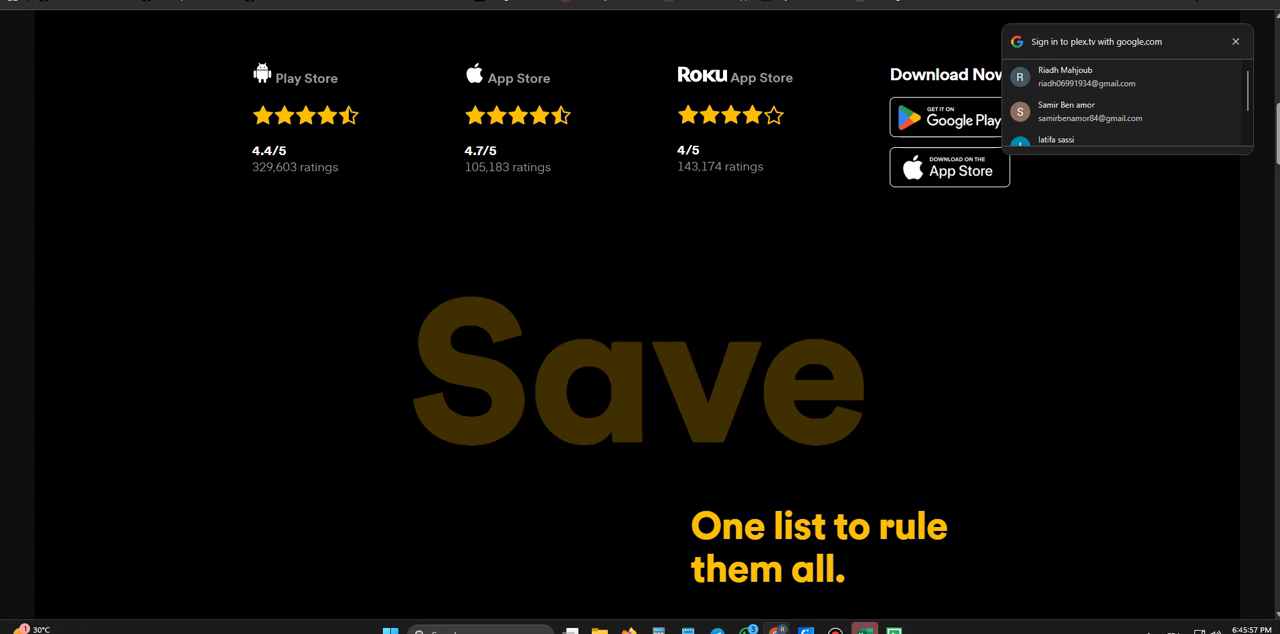
scroll(down, 3)
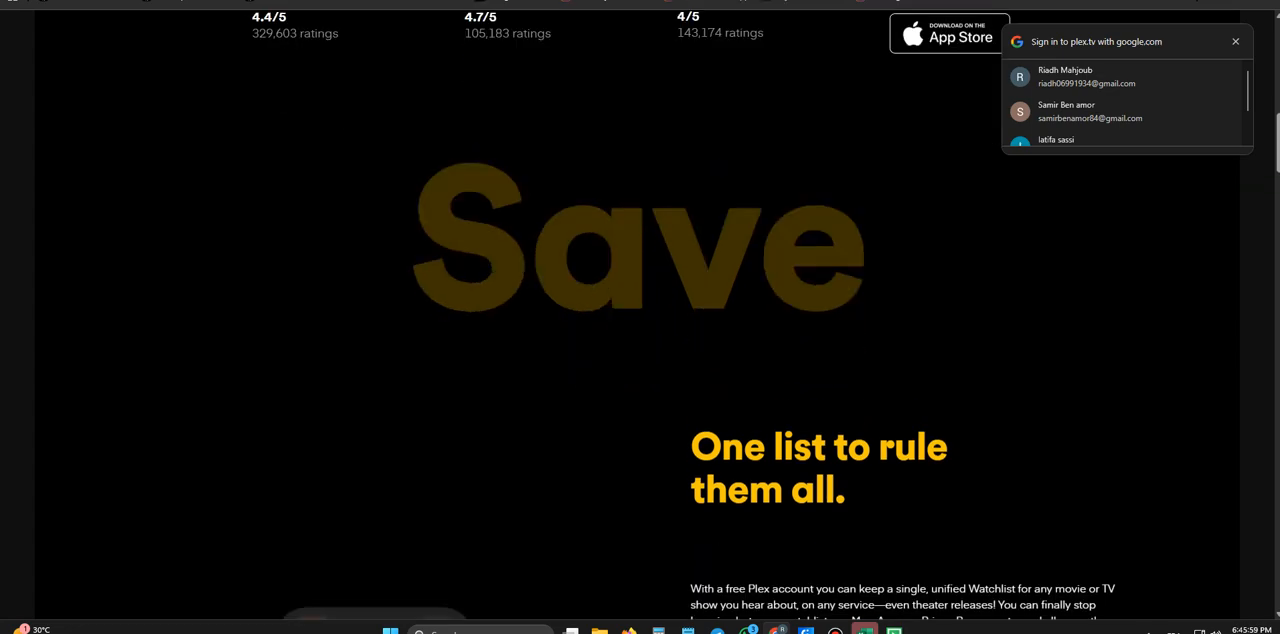